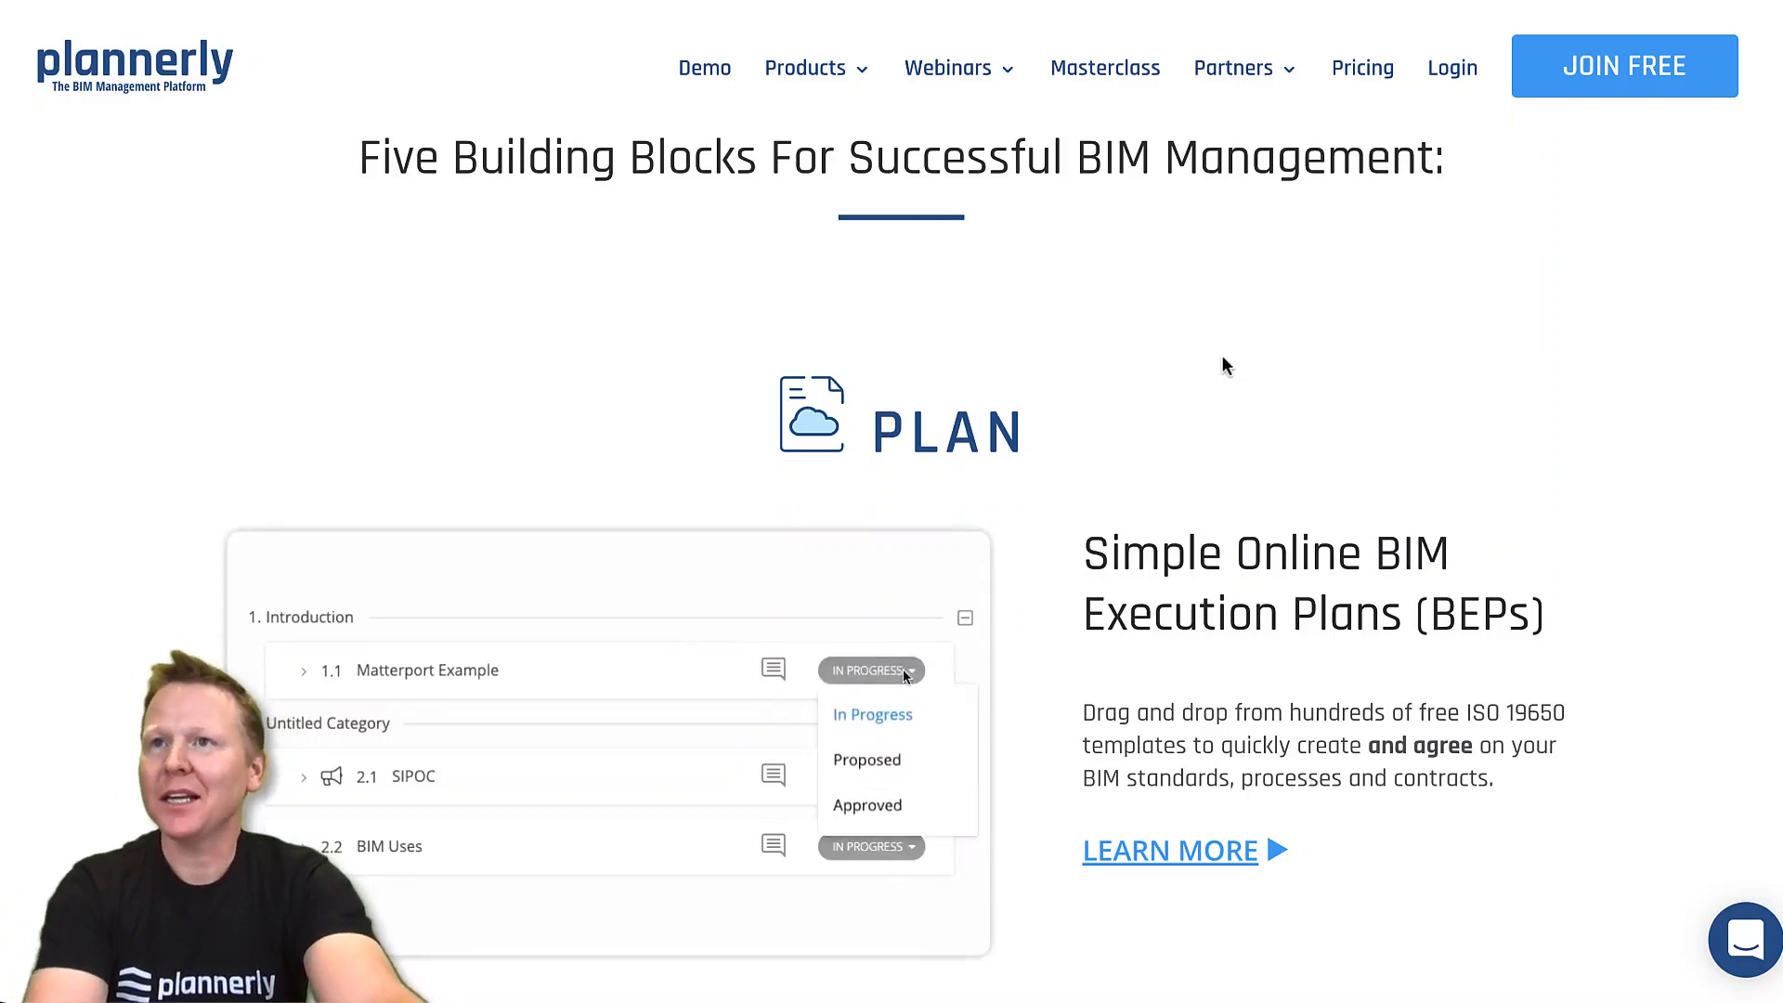
Sign up for a free Plannerly account and reach the workspace dashboard.
left_click(866, 805)
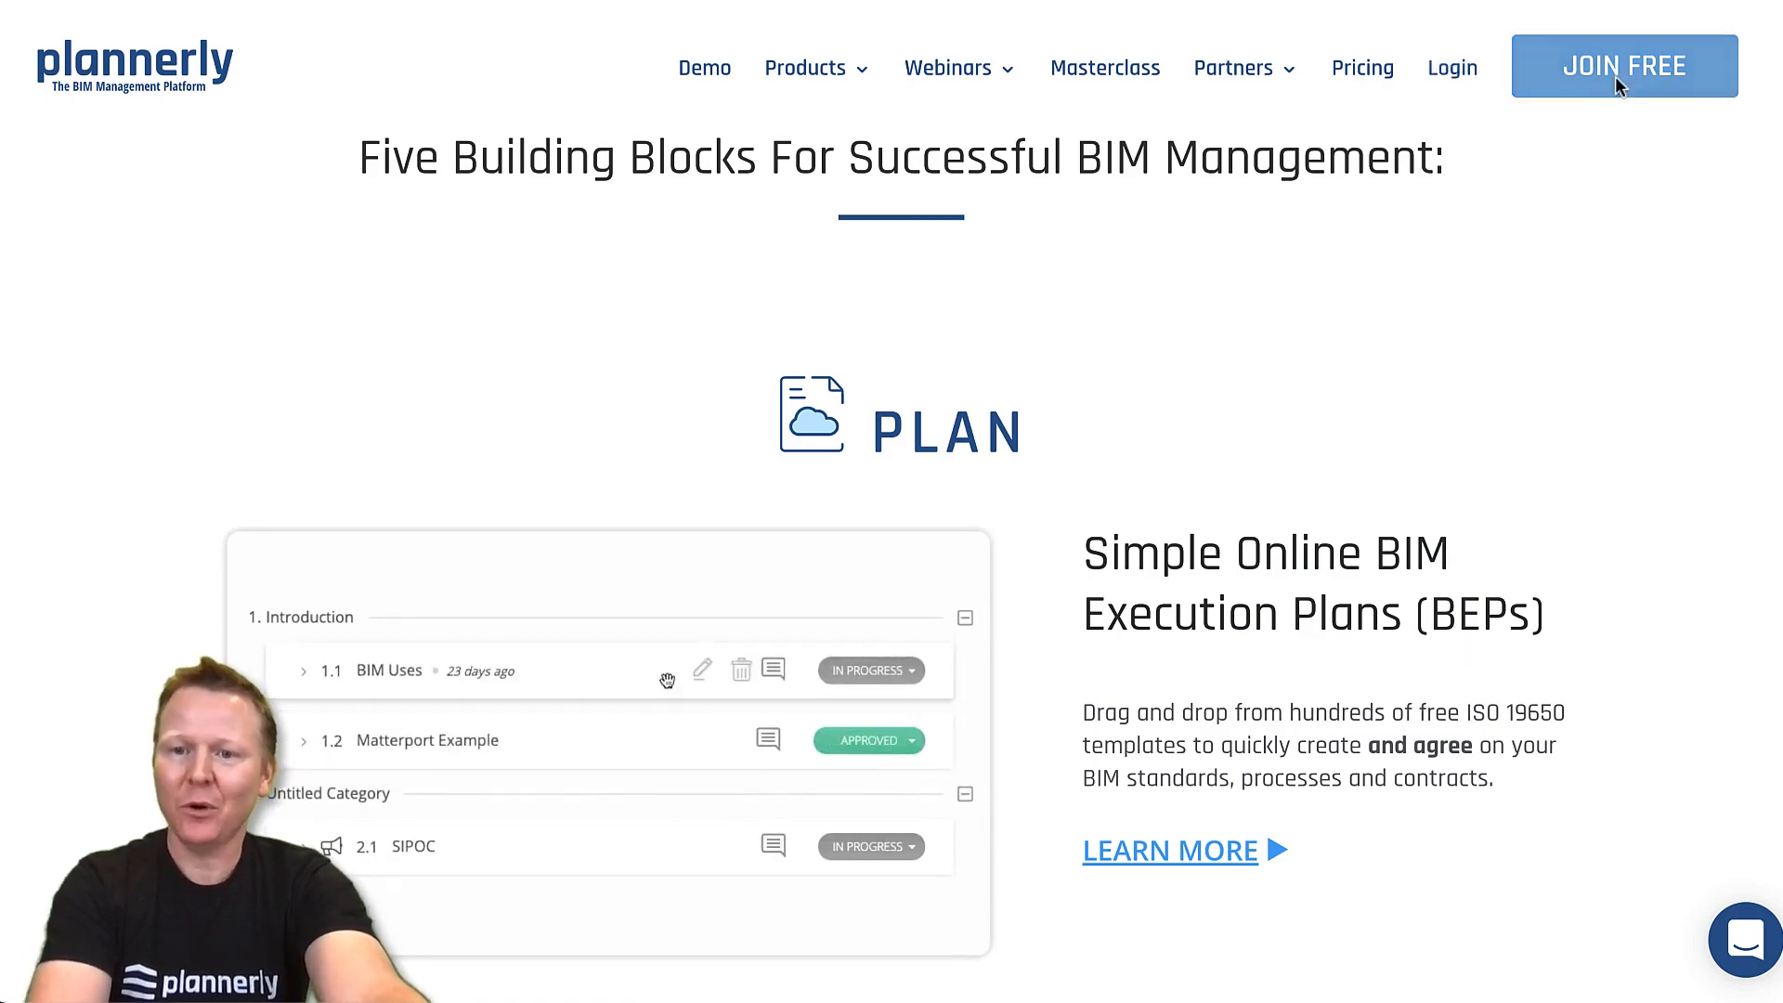
left_click(1624, 66)
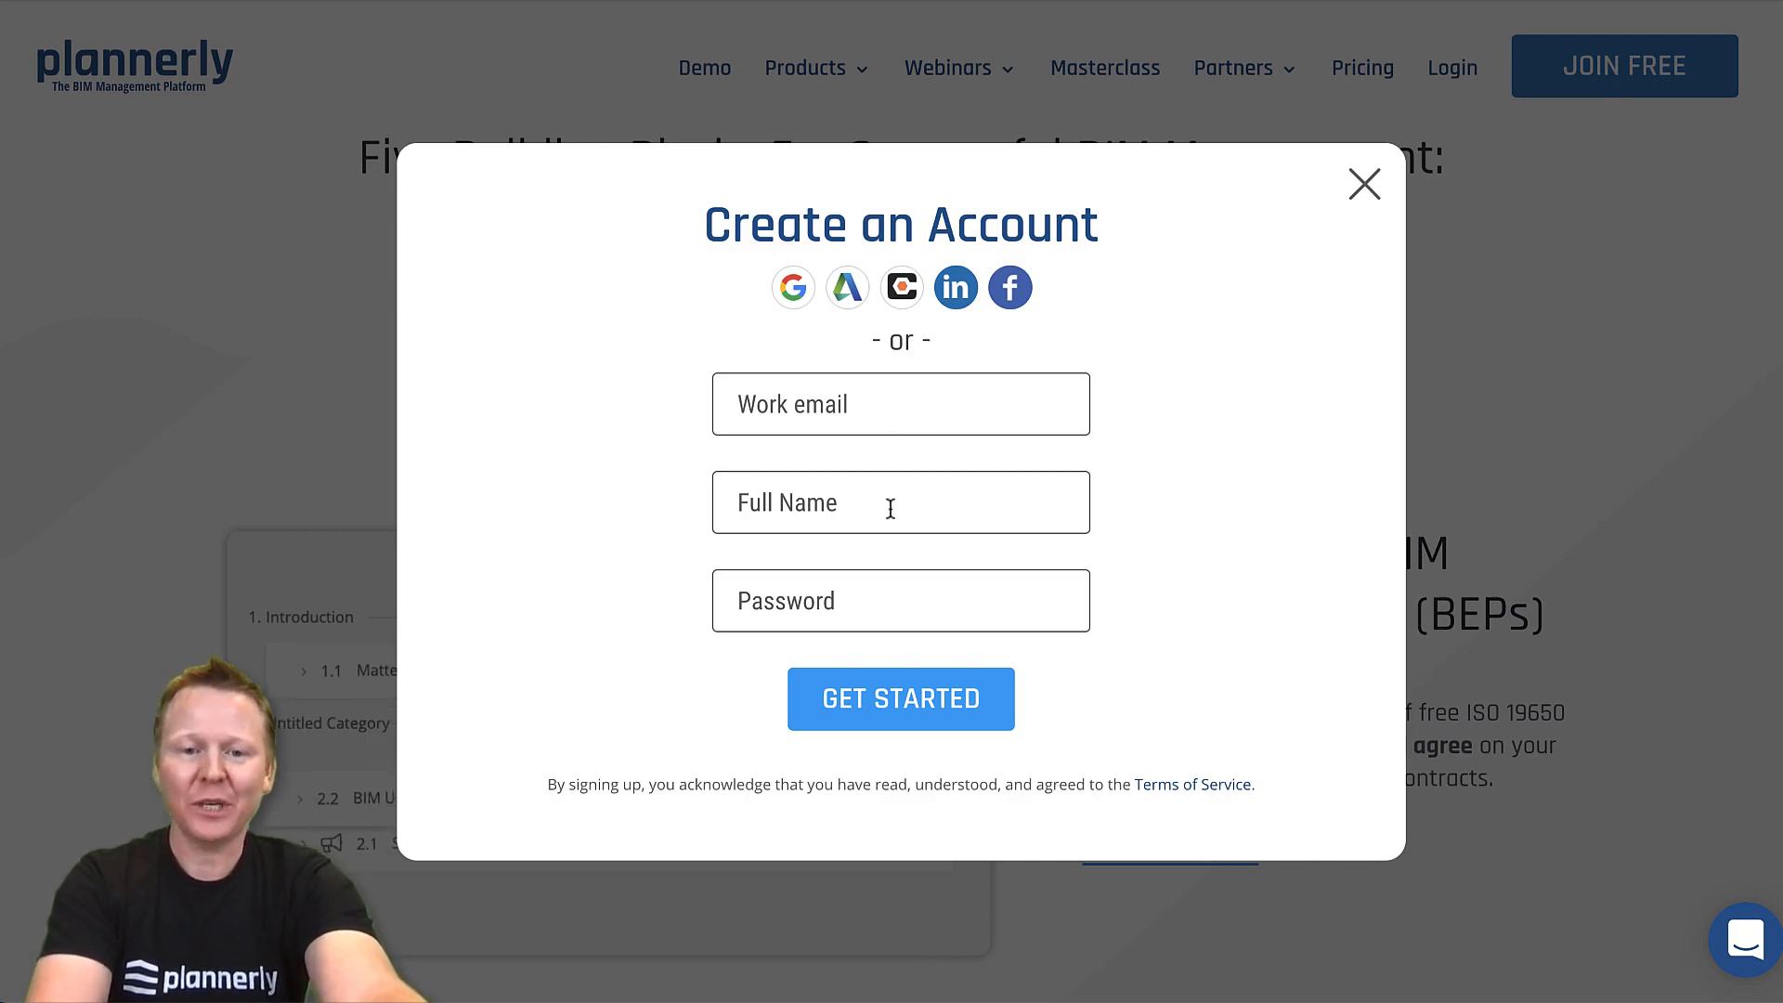
left_click(1363, 183)
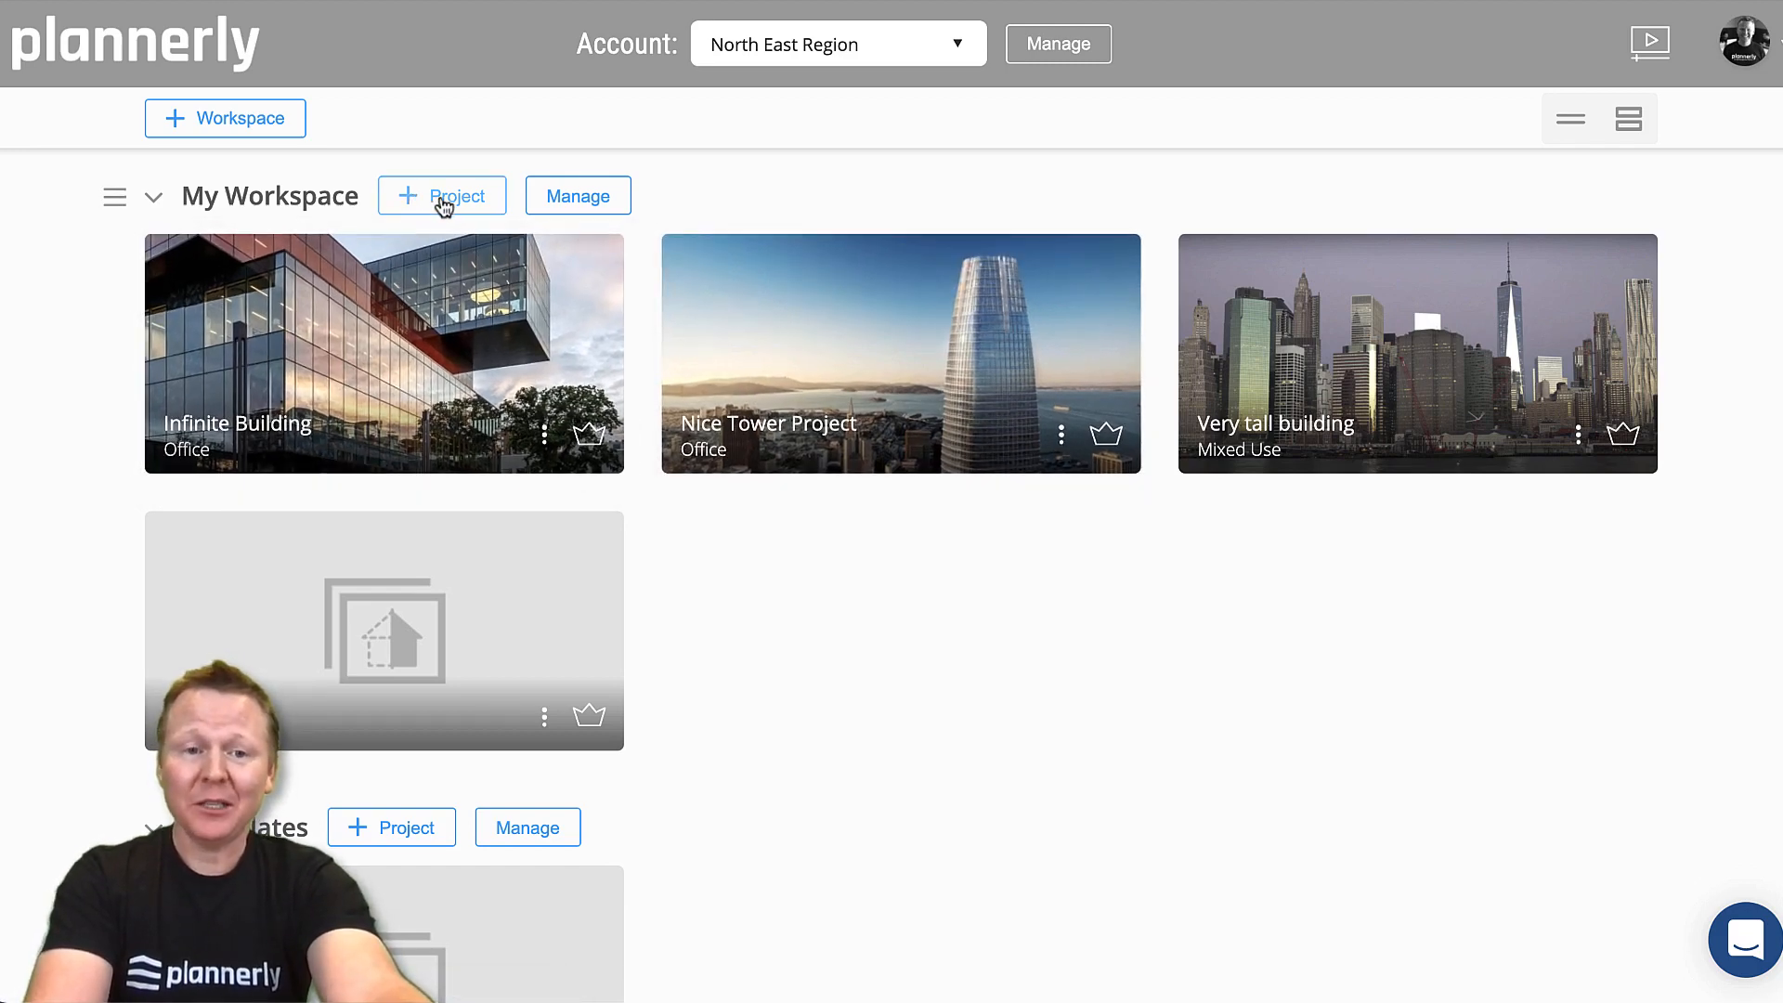
Add a new project to My Workspace, entering the title 'Tem'.
left_click(442, 195)
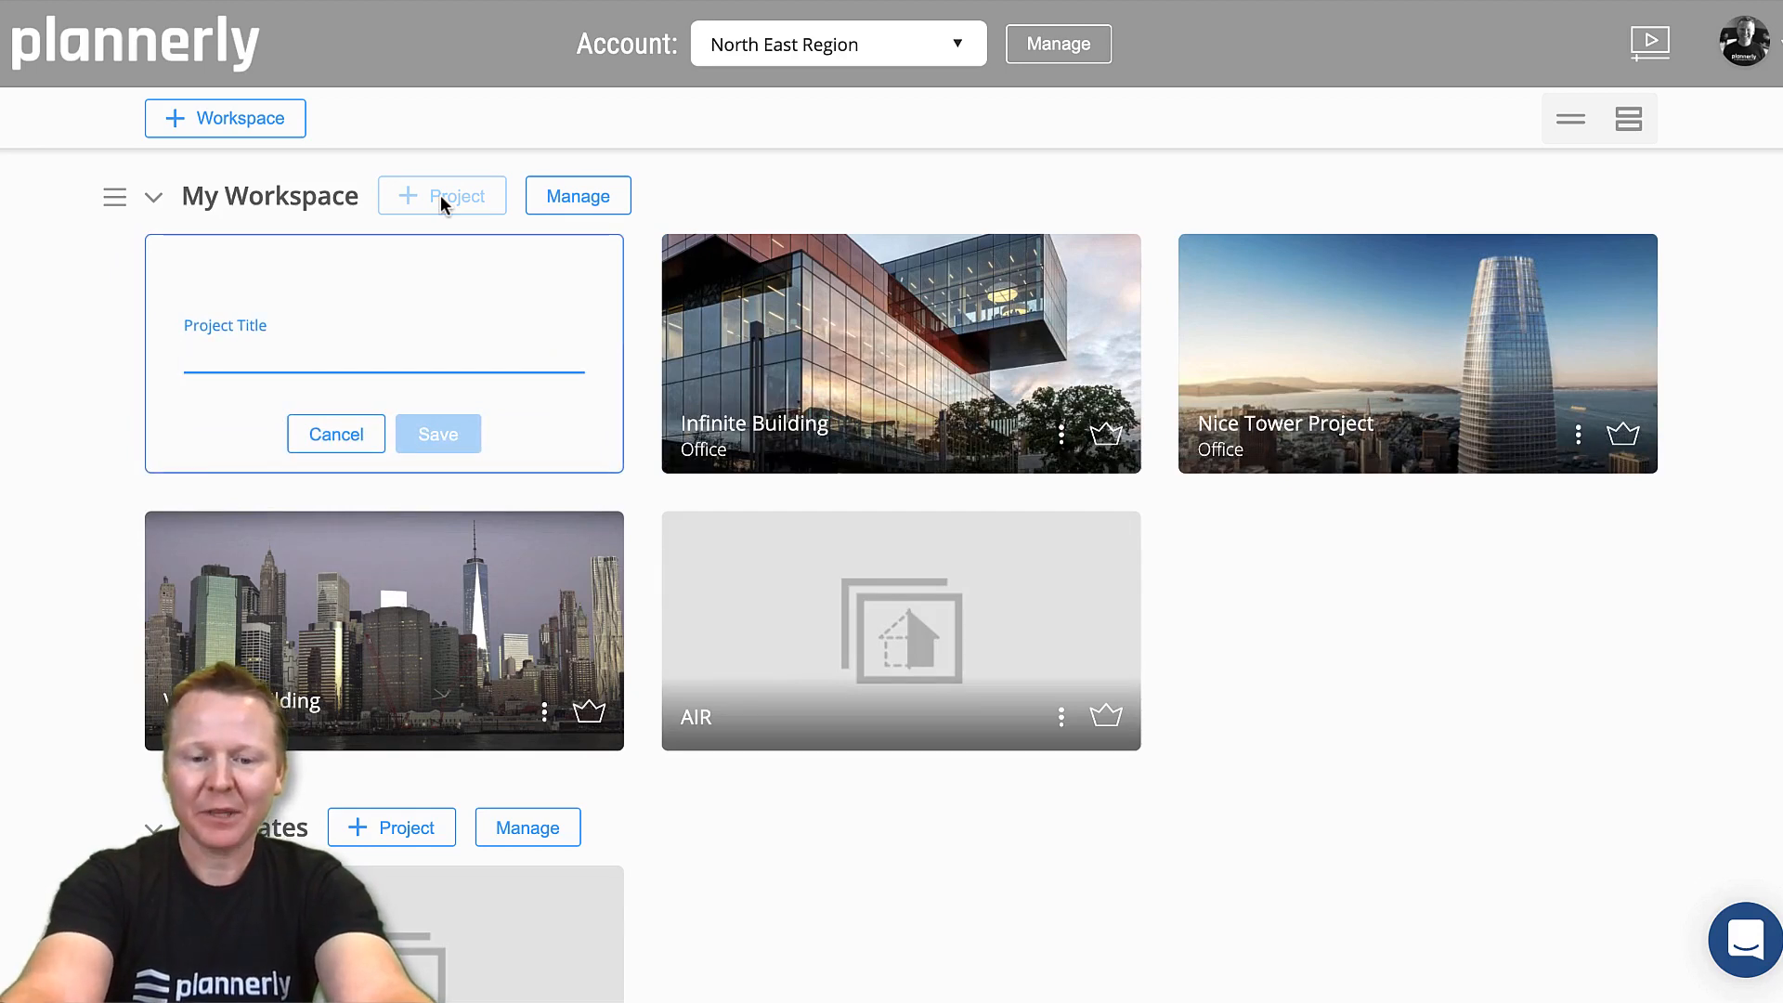
type("Tem")
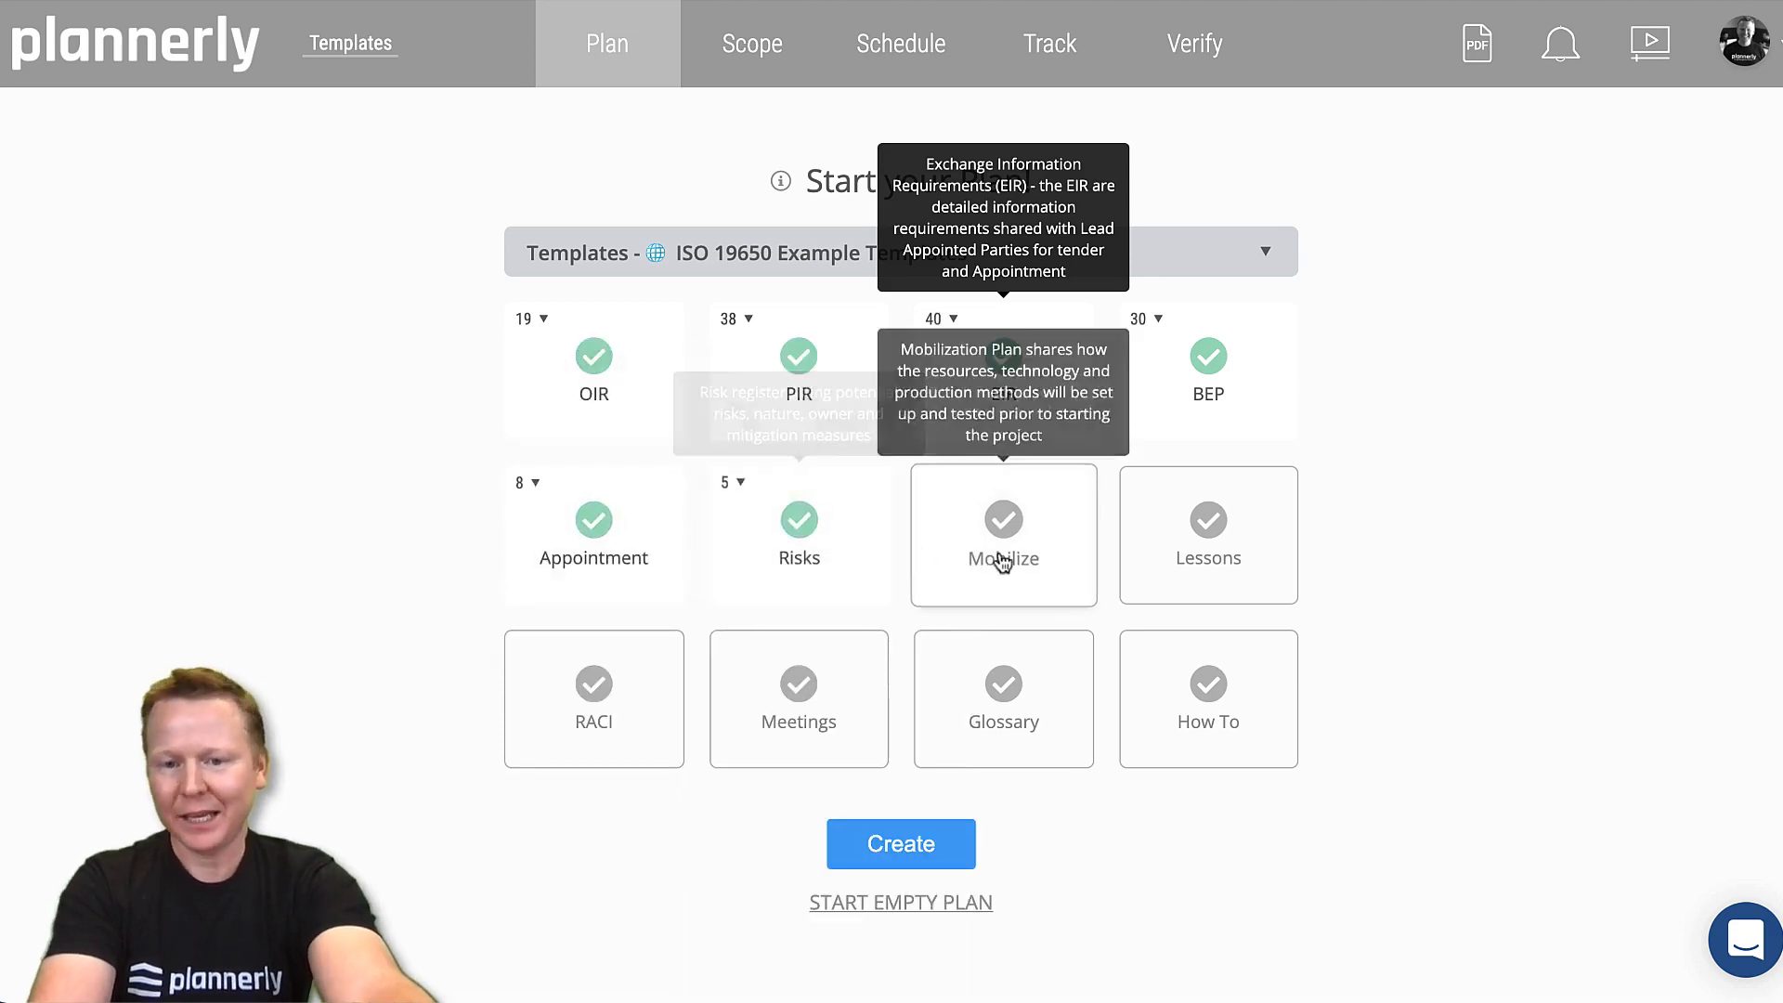
mouse_move(1219, 732)
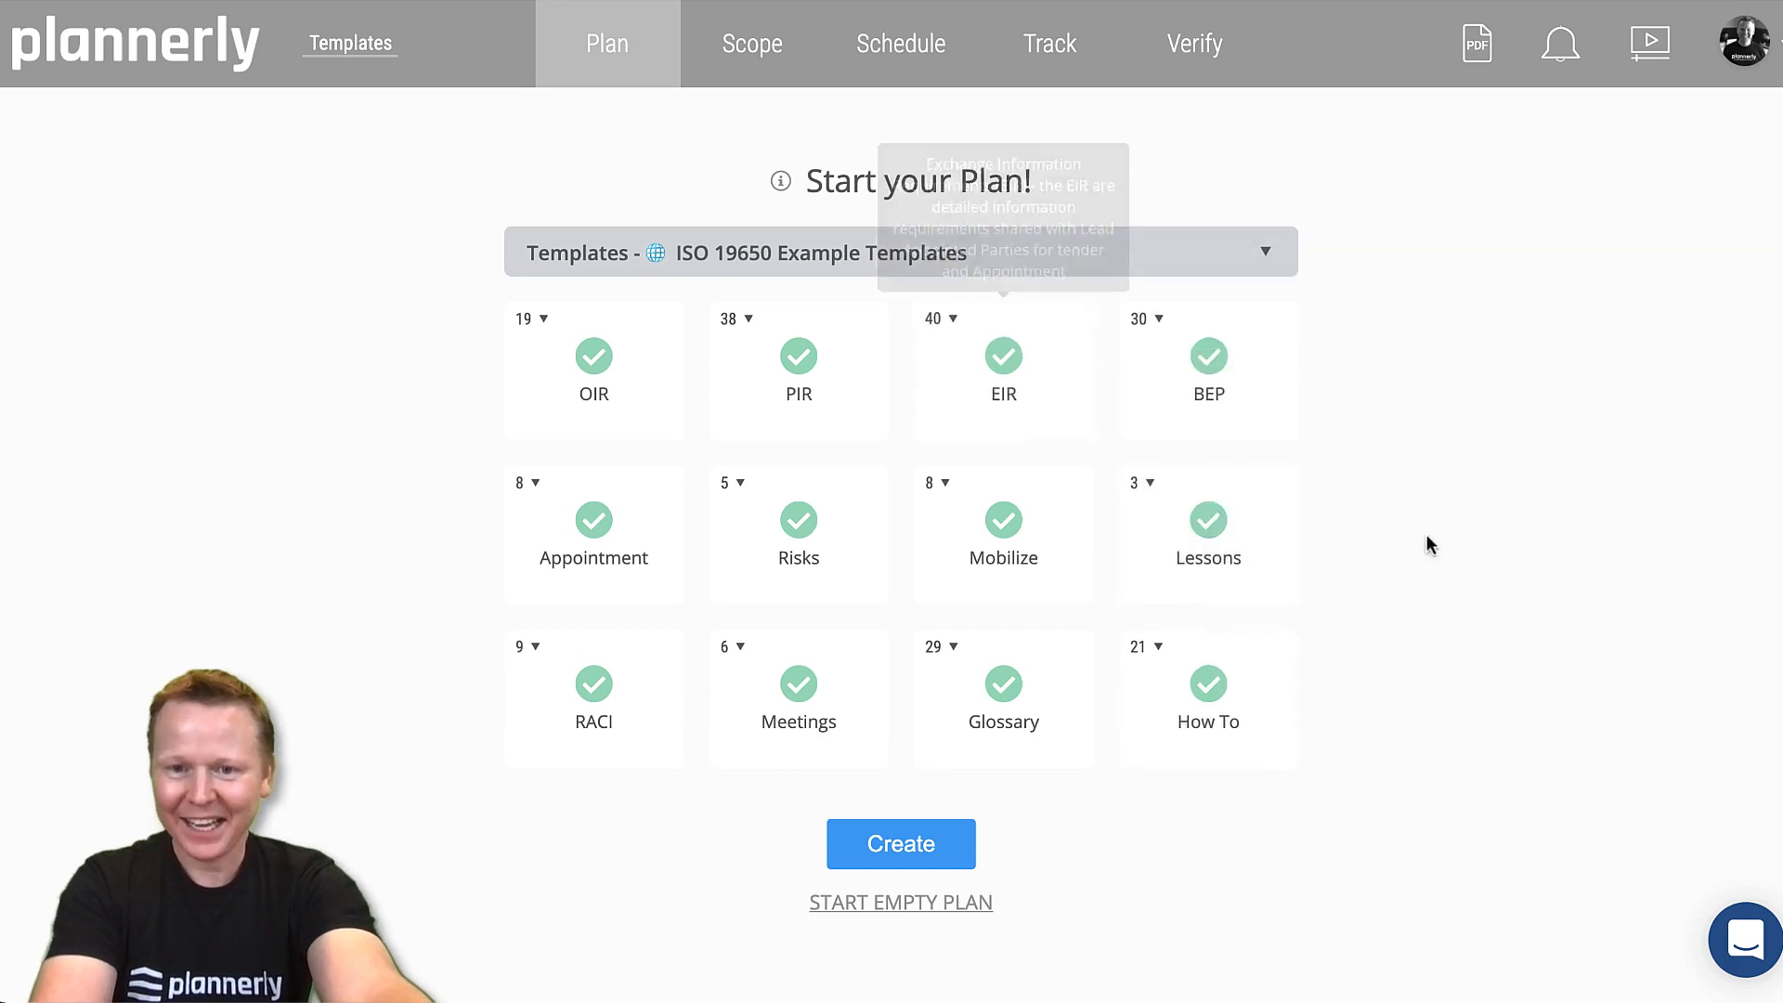
Create the plan documents from all twelve ticked ISO 19650 templates.
left_click(901, 844)
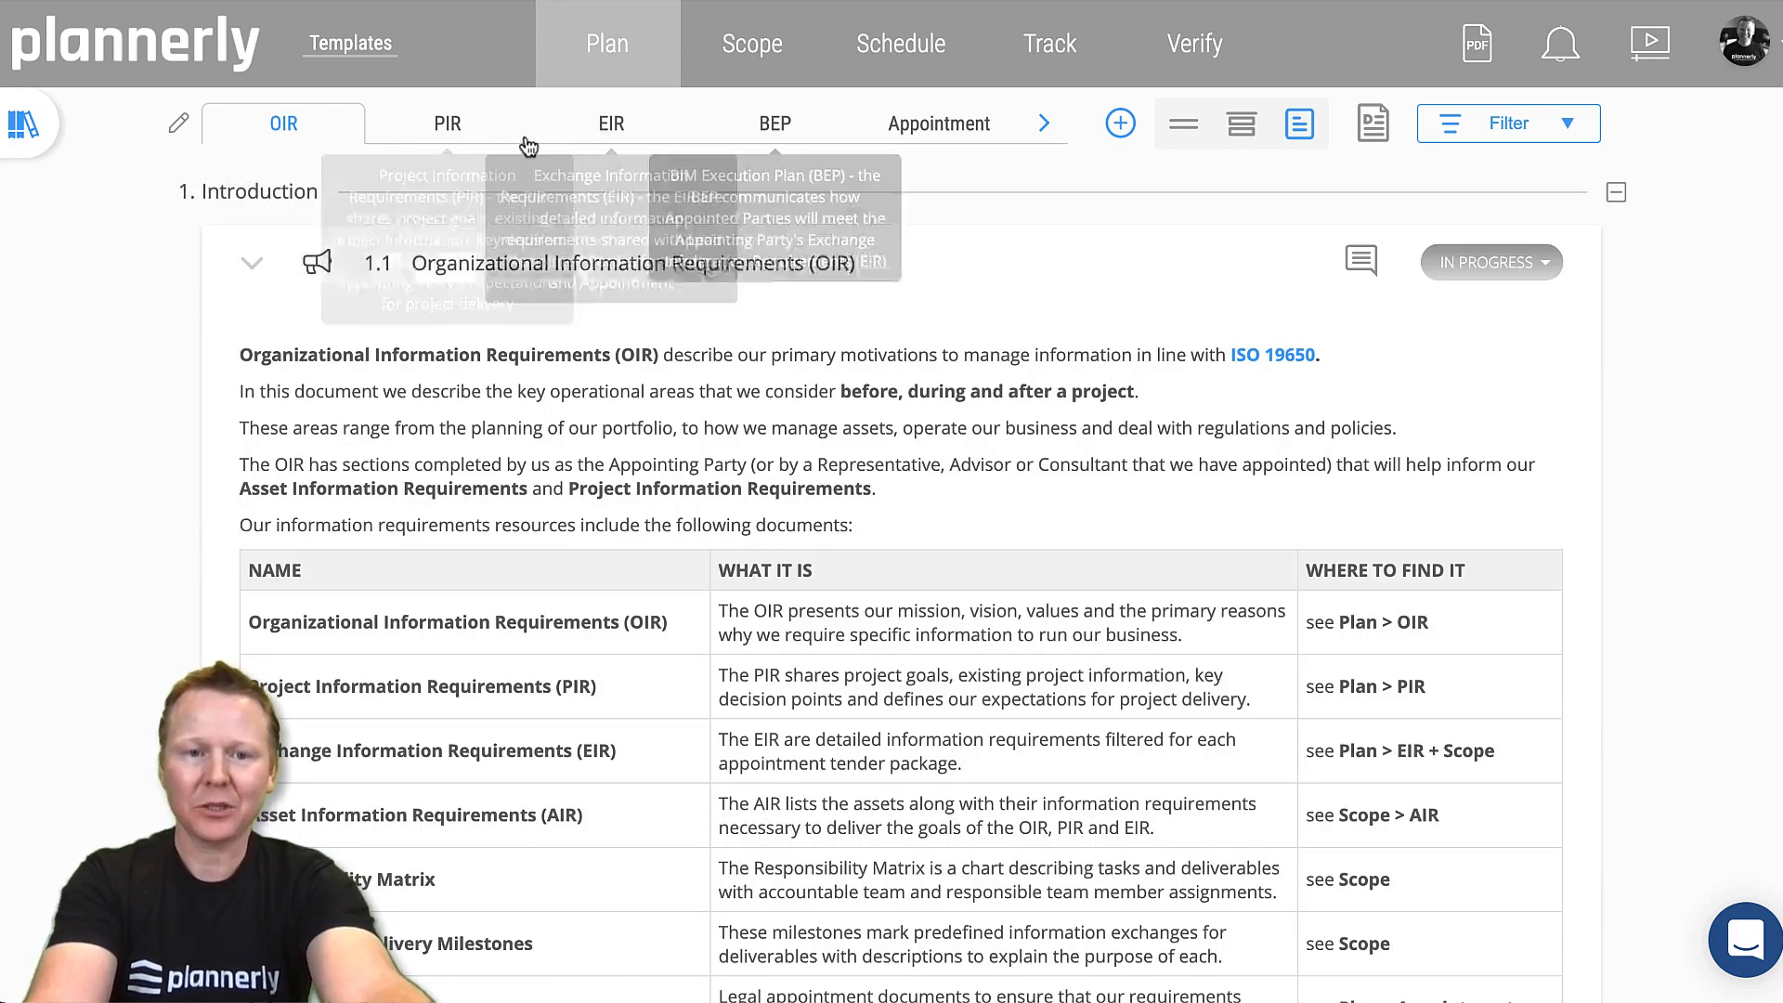
Review the Appointment and Mobilize plan documents, then go to the Scope page.
left_click(447, 123)
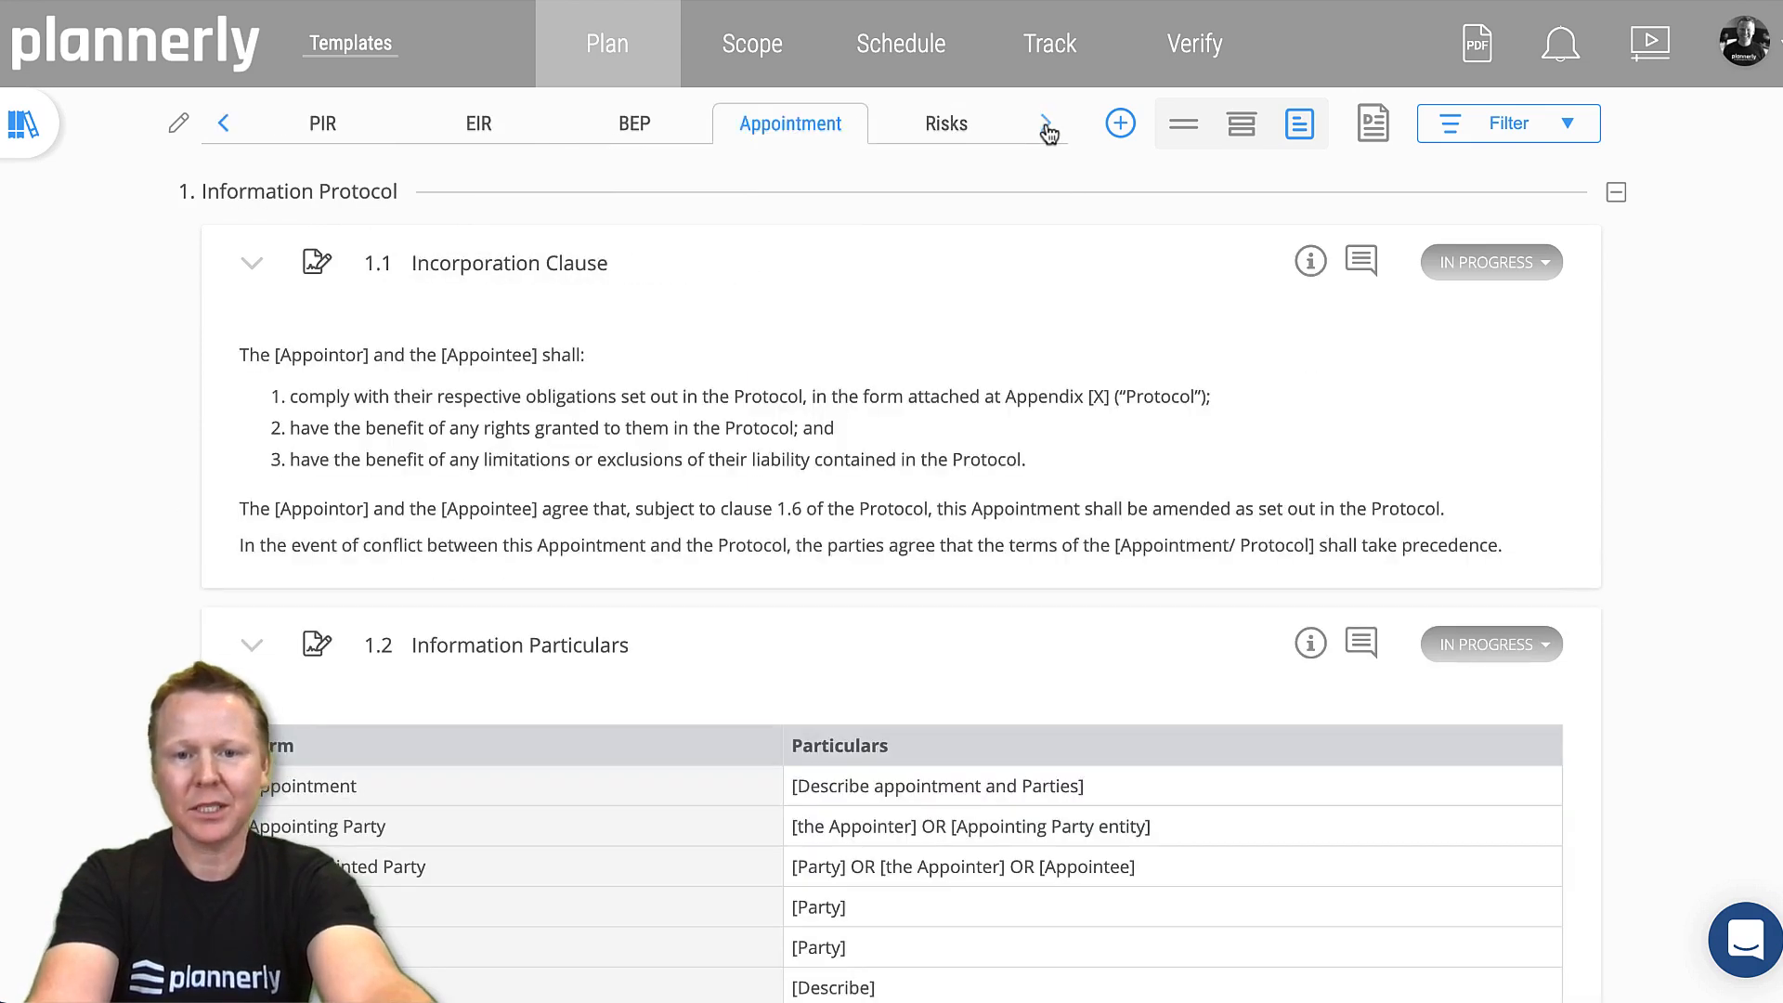
left_click(1046, 123)
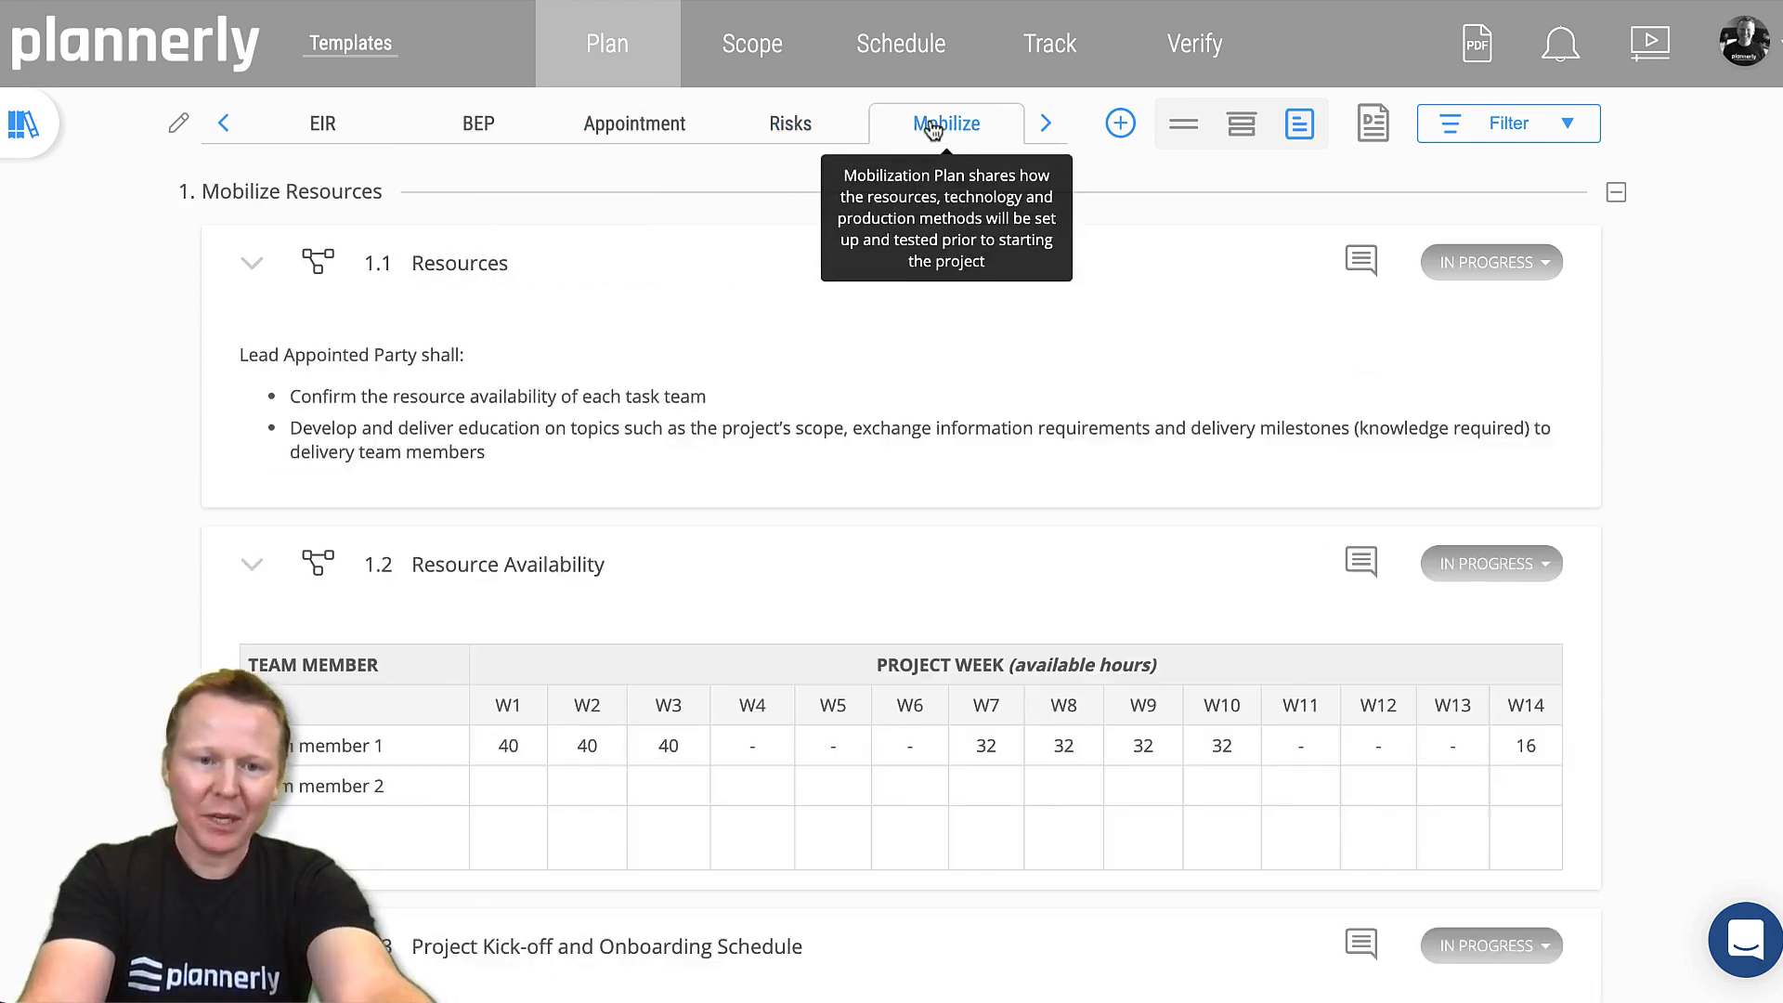
scroll("down", 3)
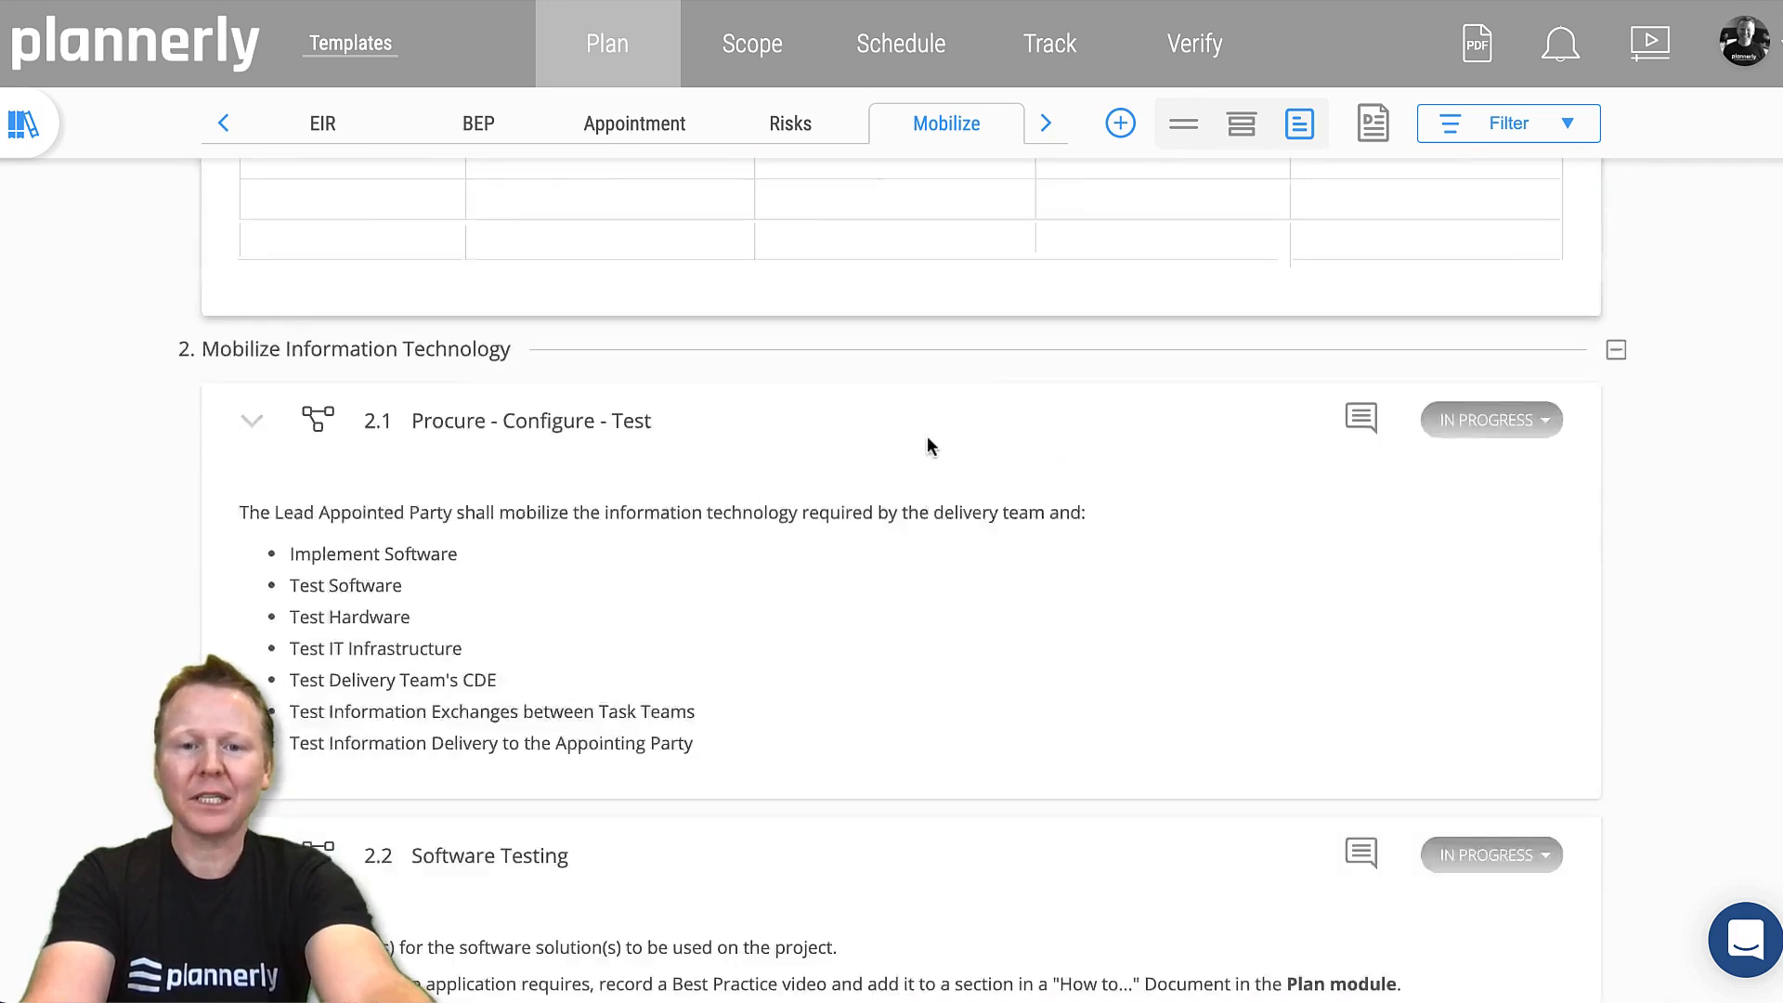
scroll("down", 3)
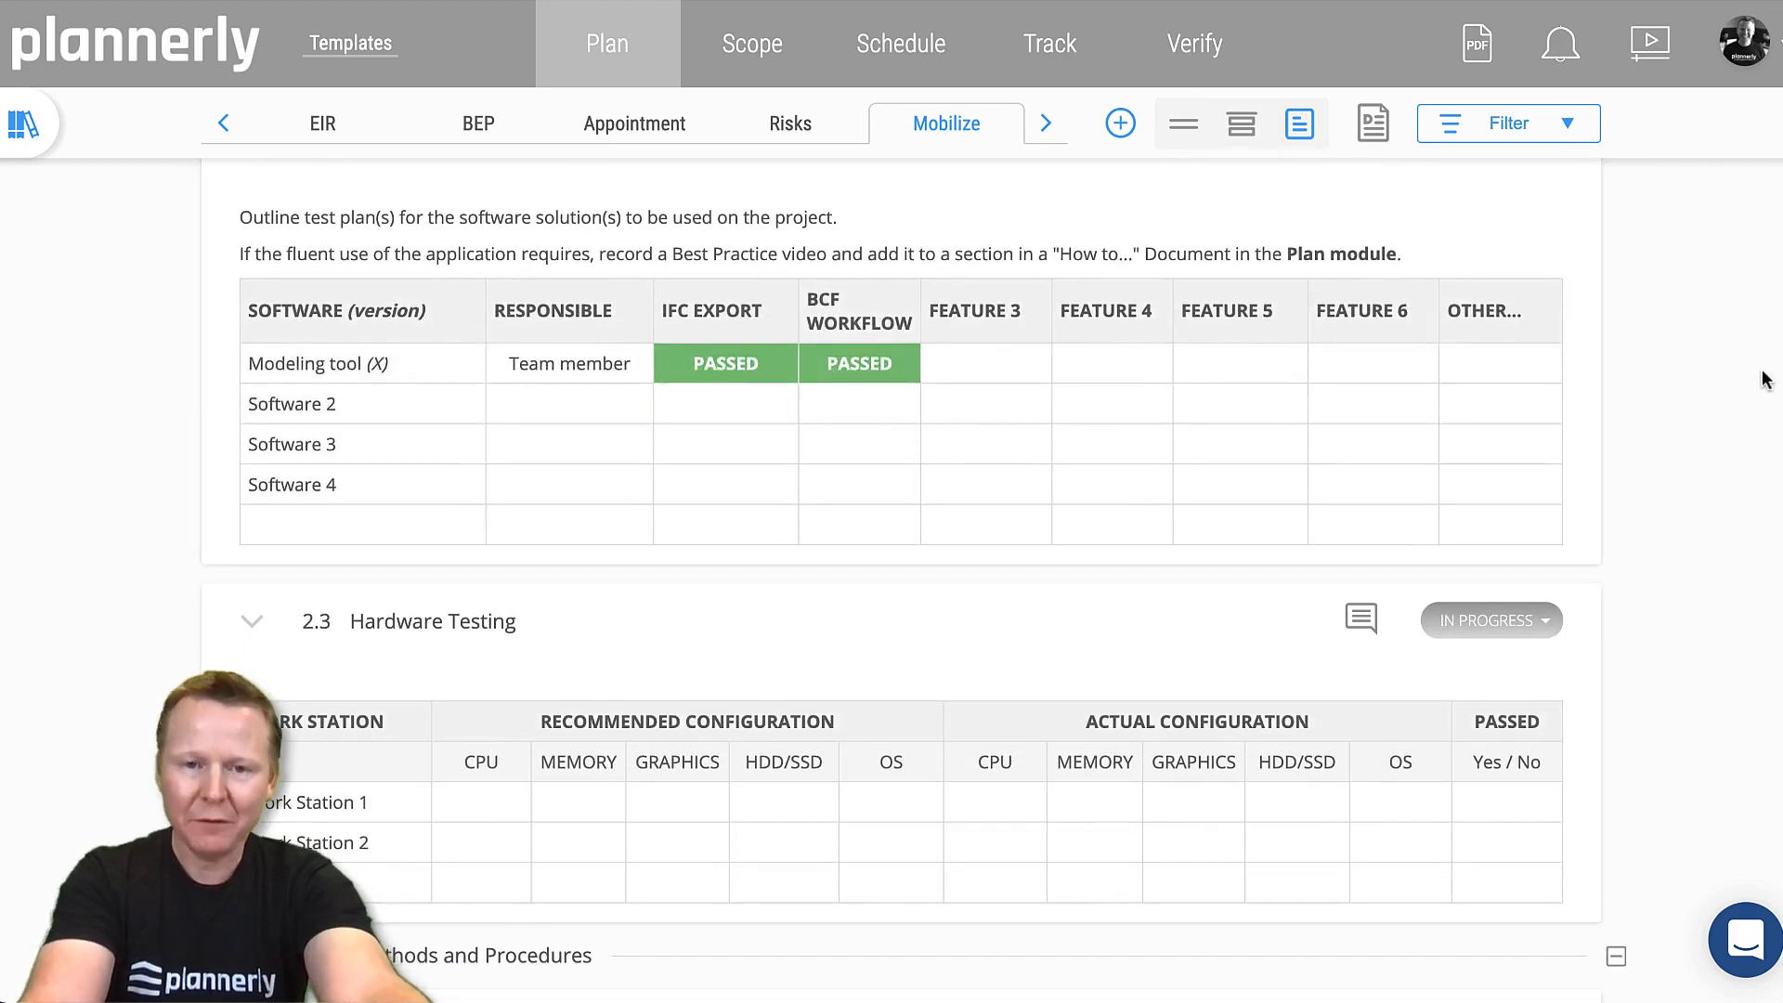
mouse_move(752, 72)
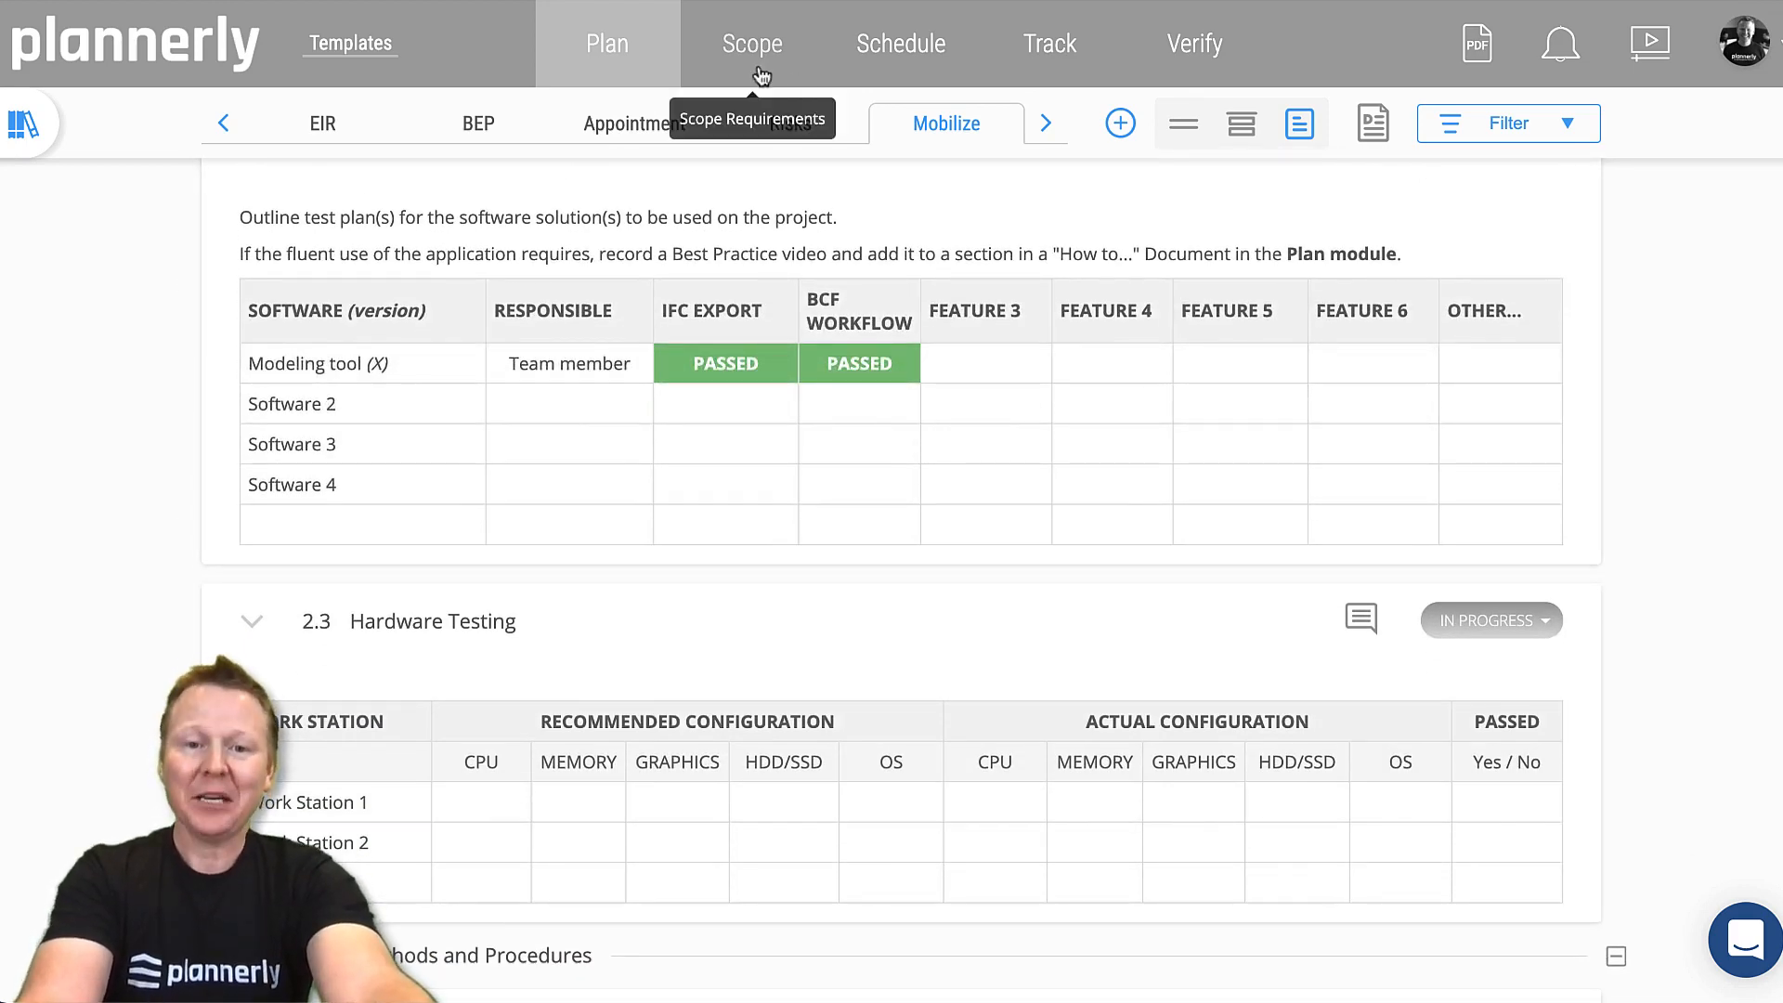
left_click(753, 44)
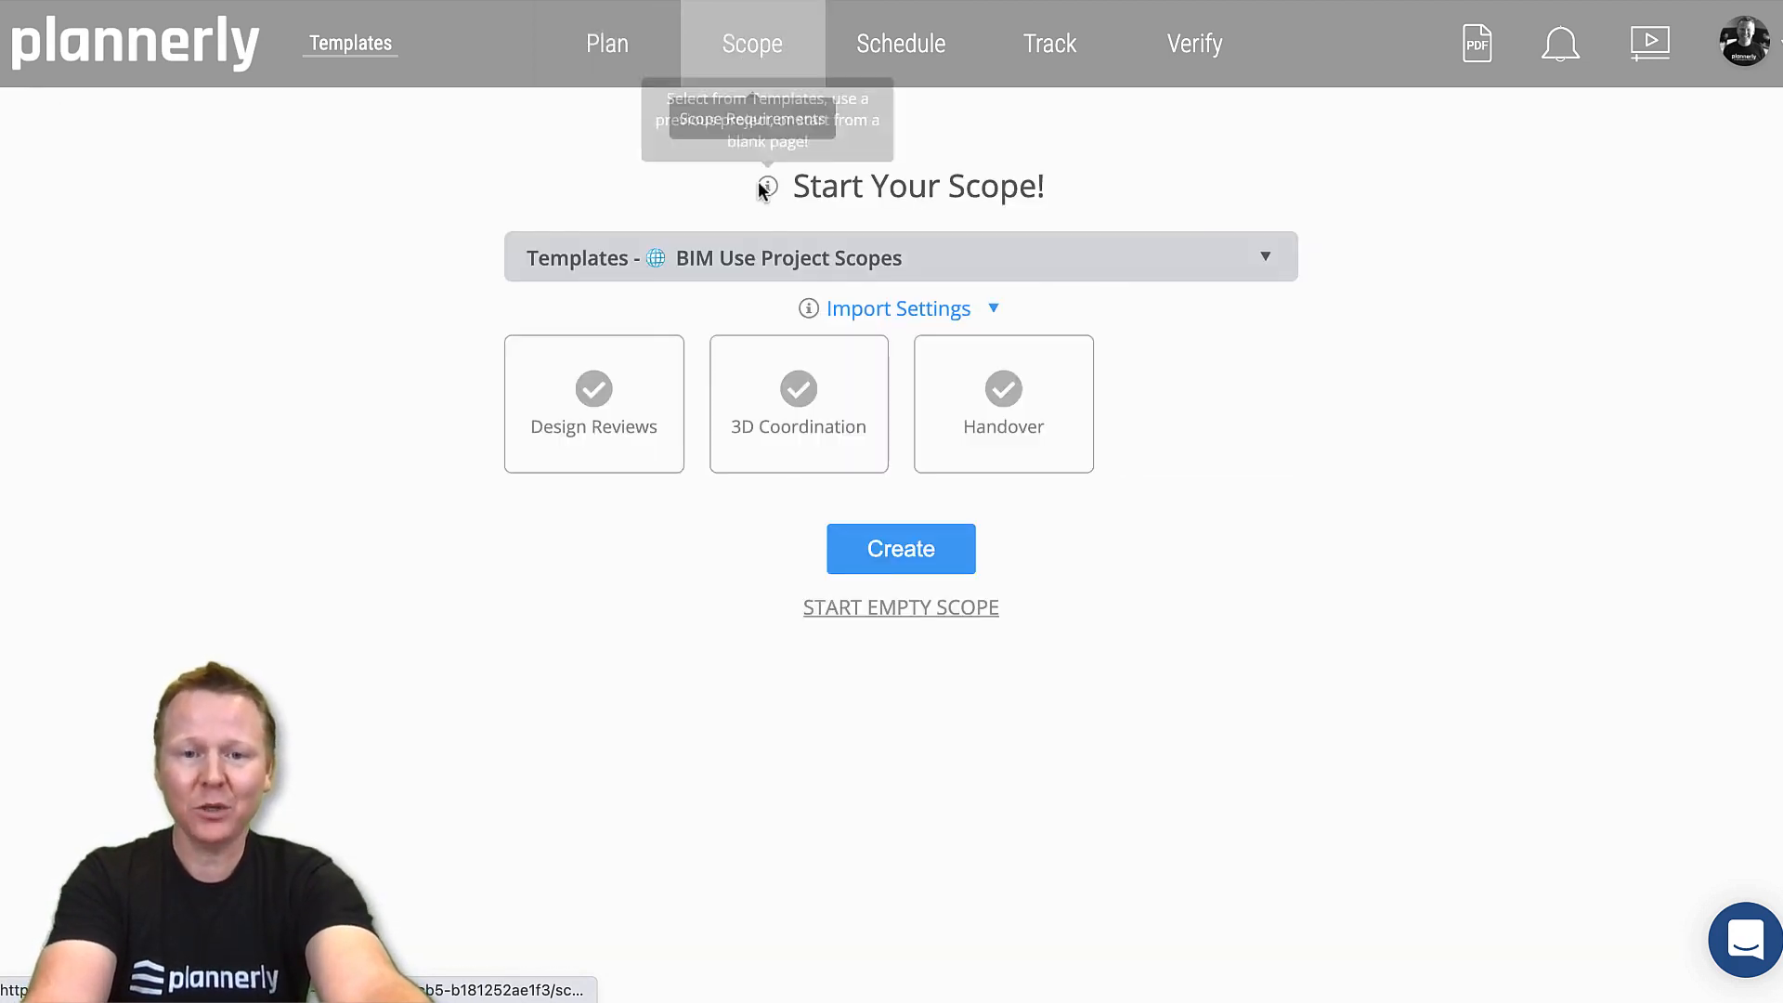
mouse_move(891, 613)
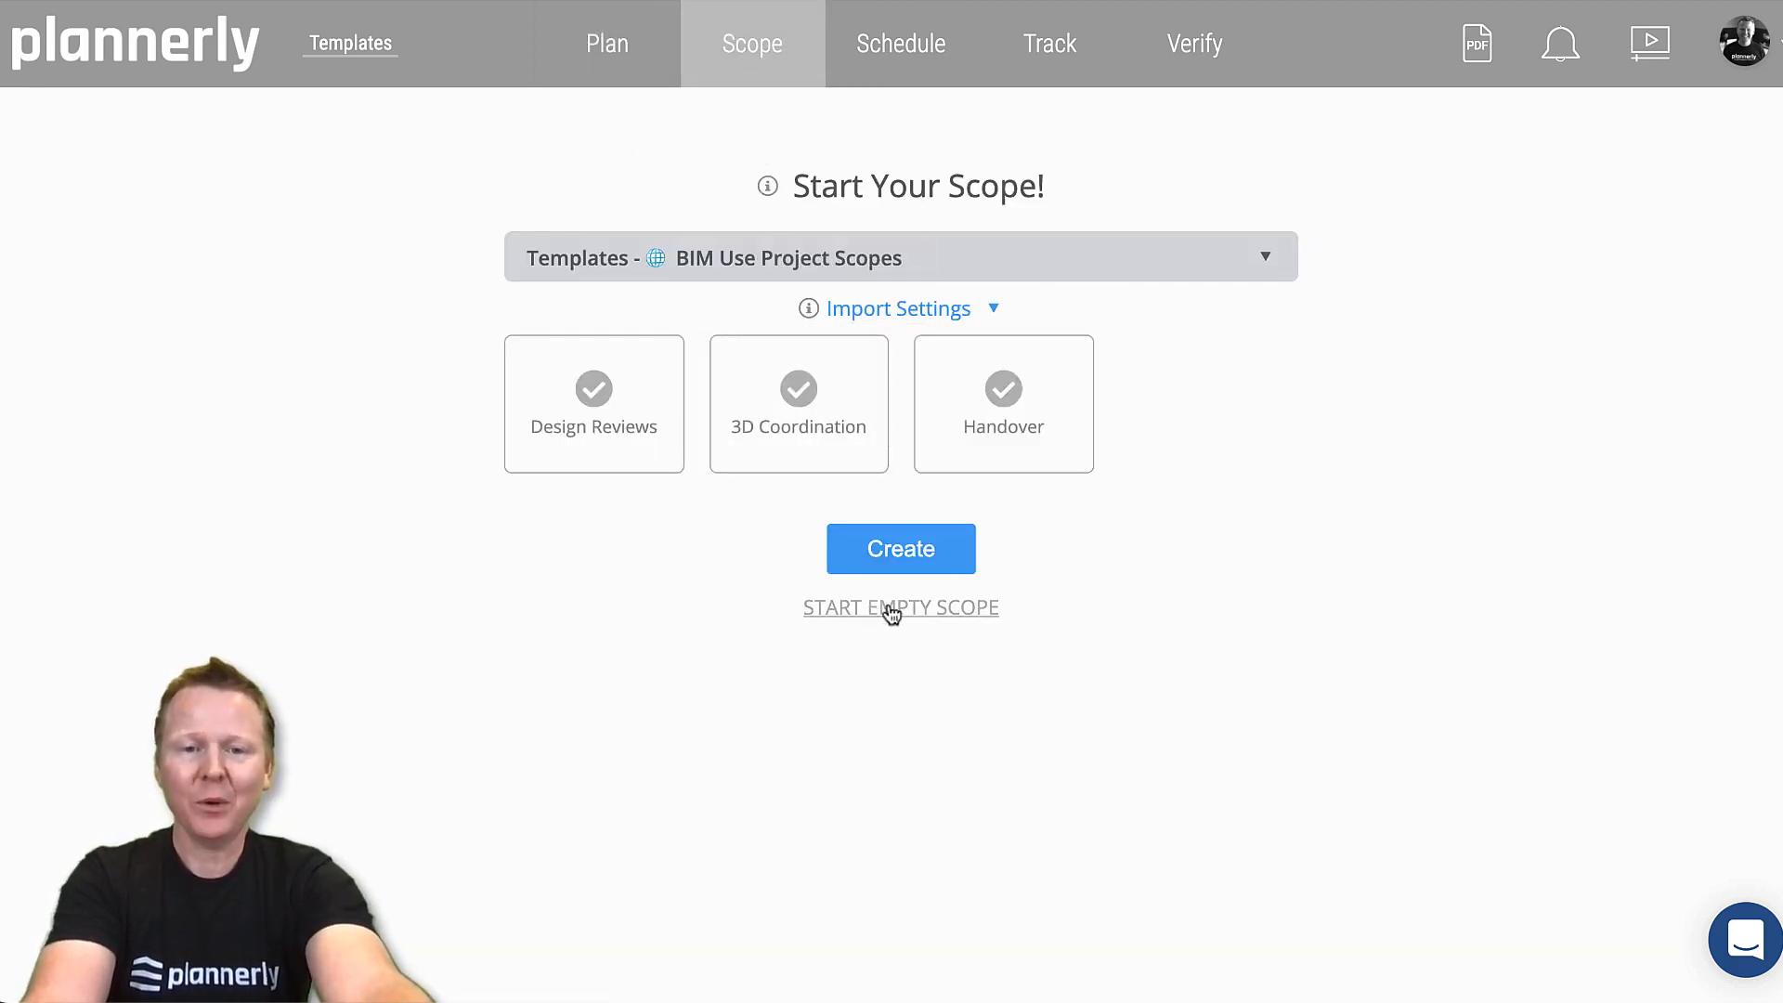
Start an empty scope instead of a BIM Use template.
left_click(900, 607)
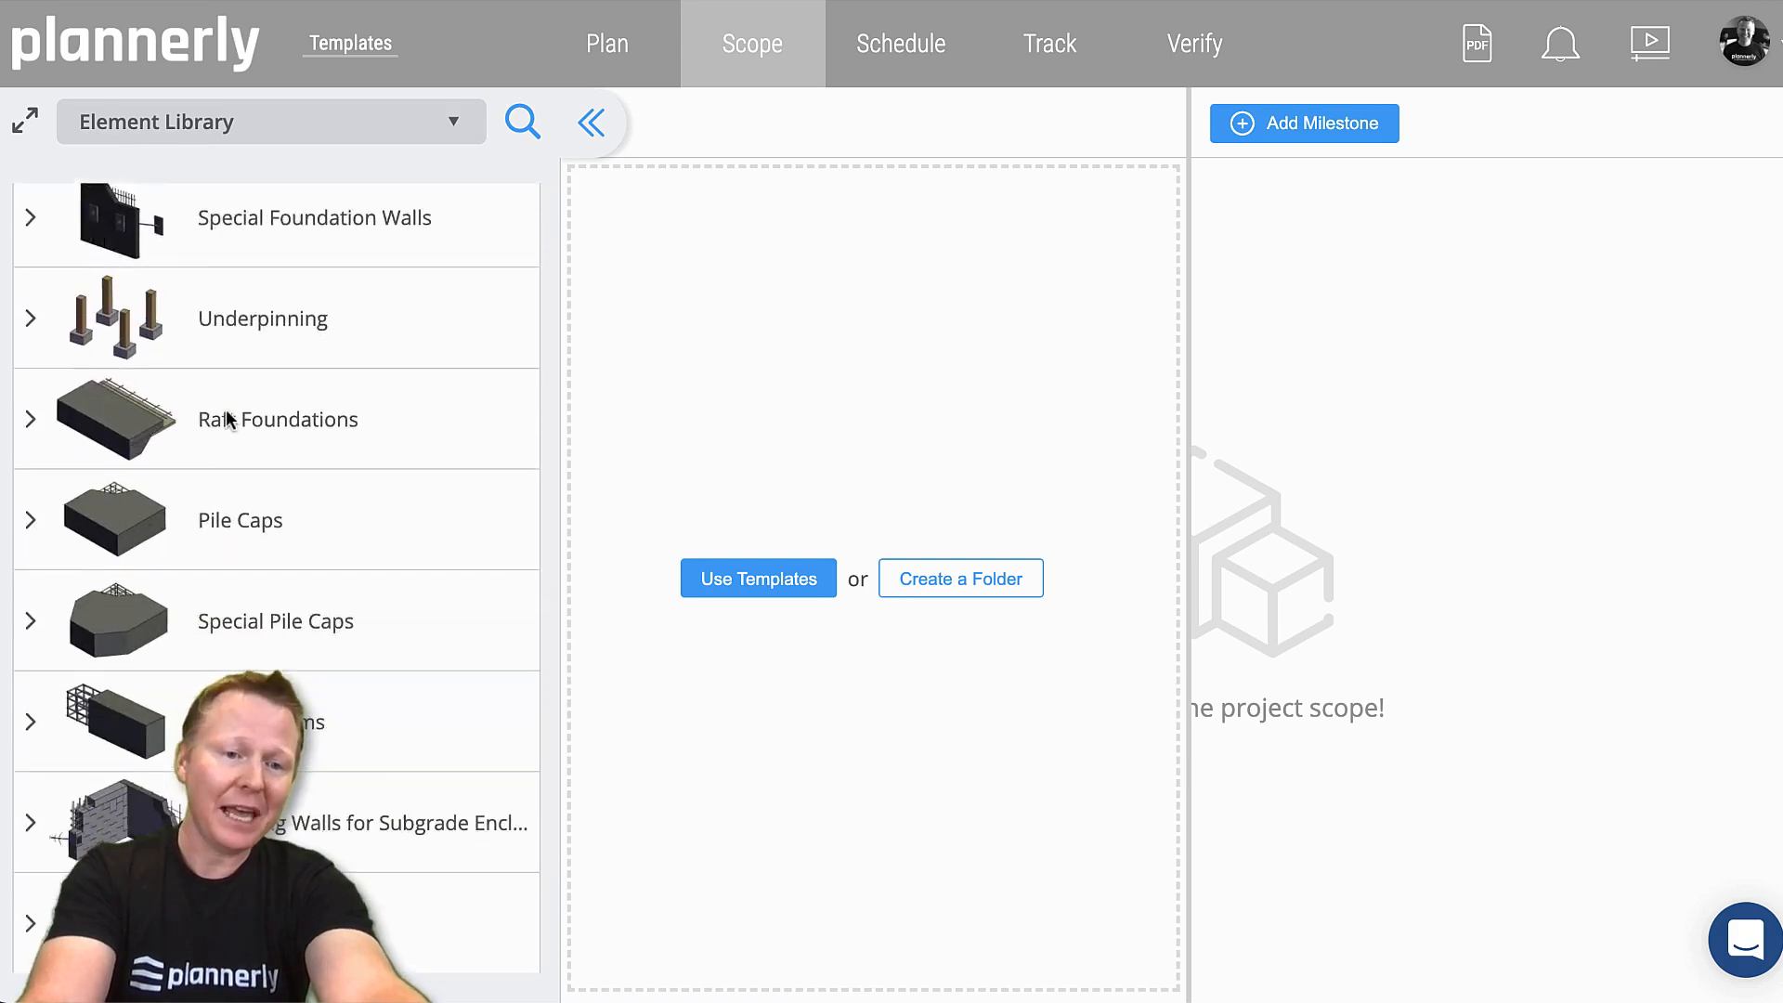
Add Site to the scope and load the Example Document Library.
left_click(270, 122)
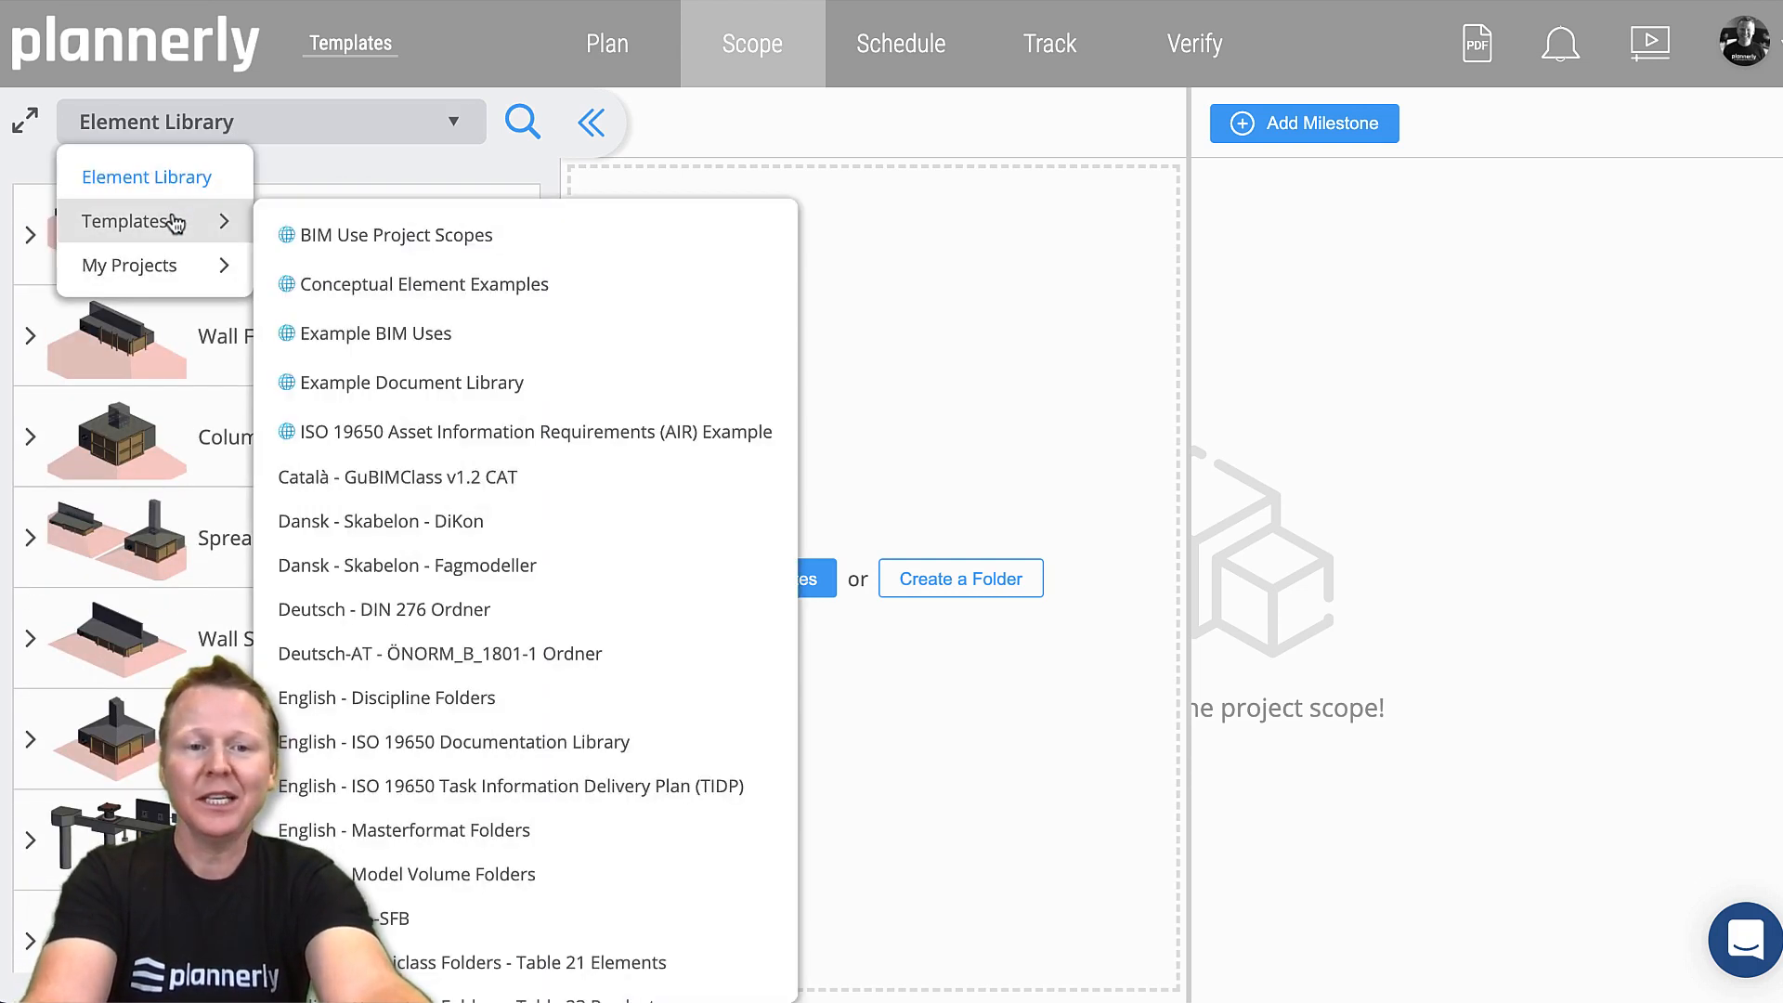
mouse_move(390, 252)
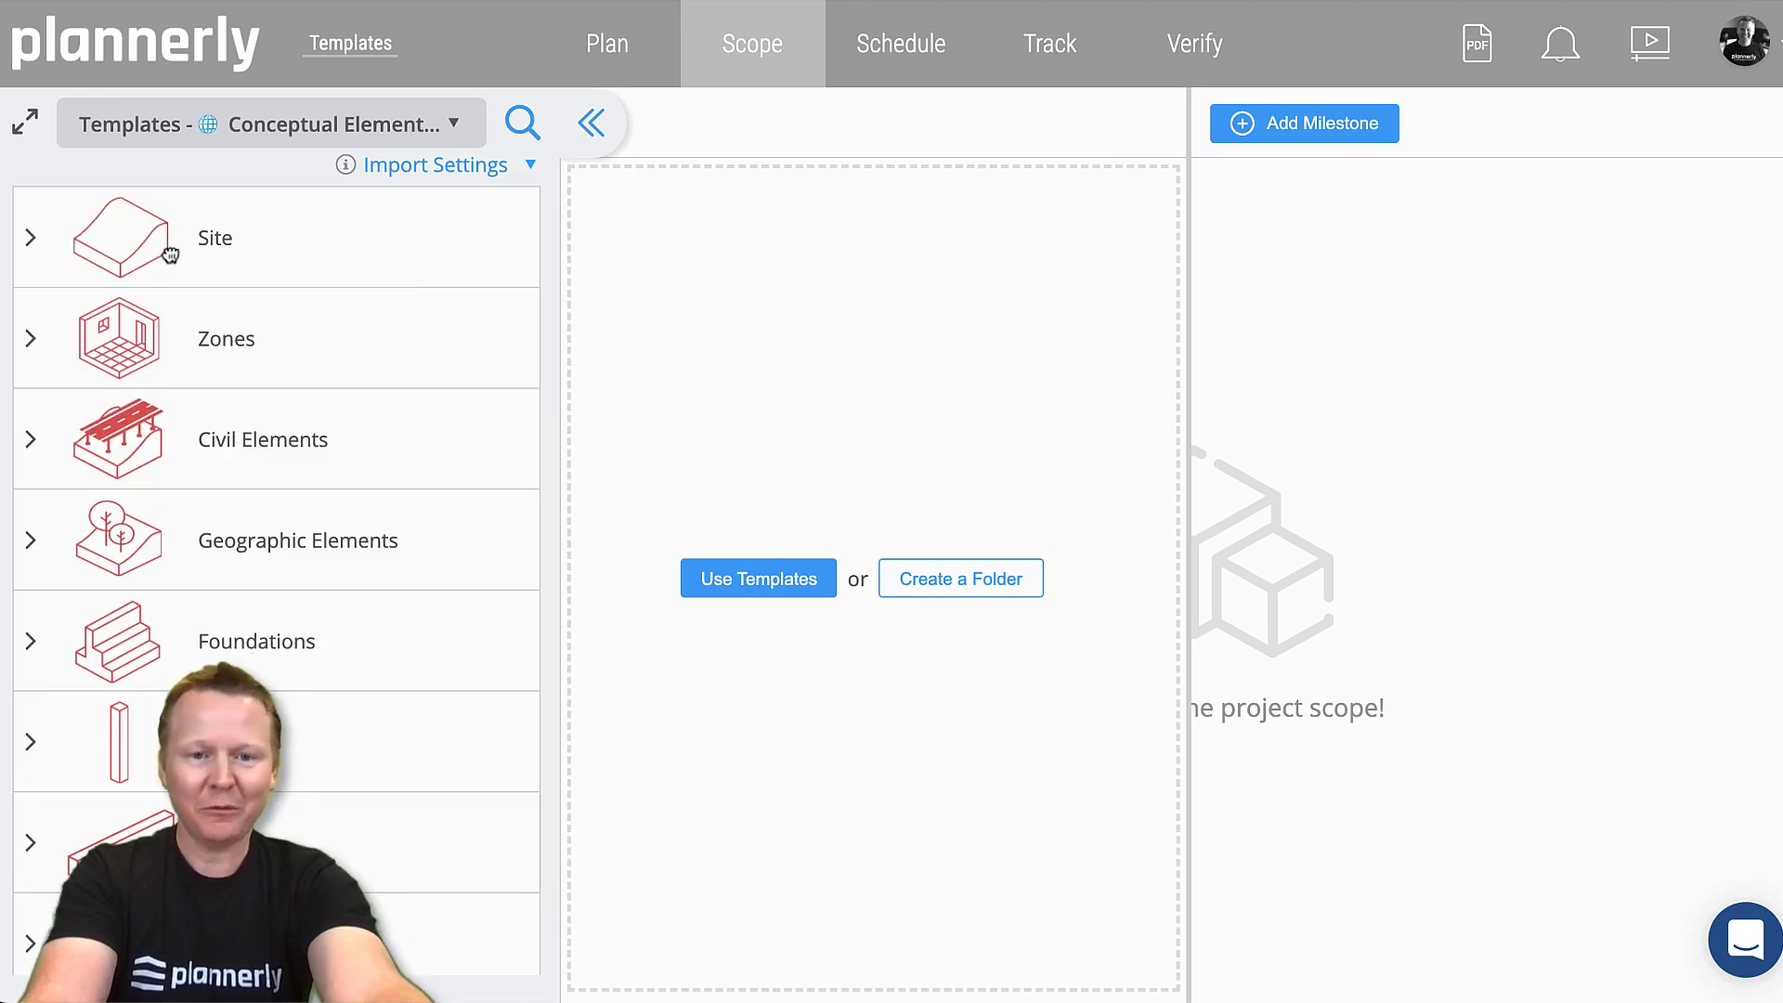
left_click(758, 578)
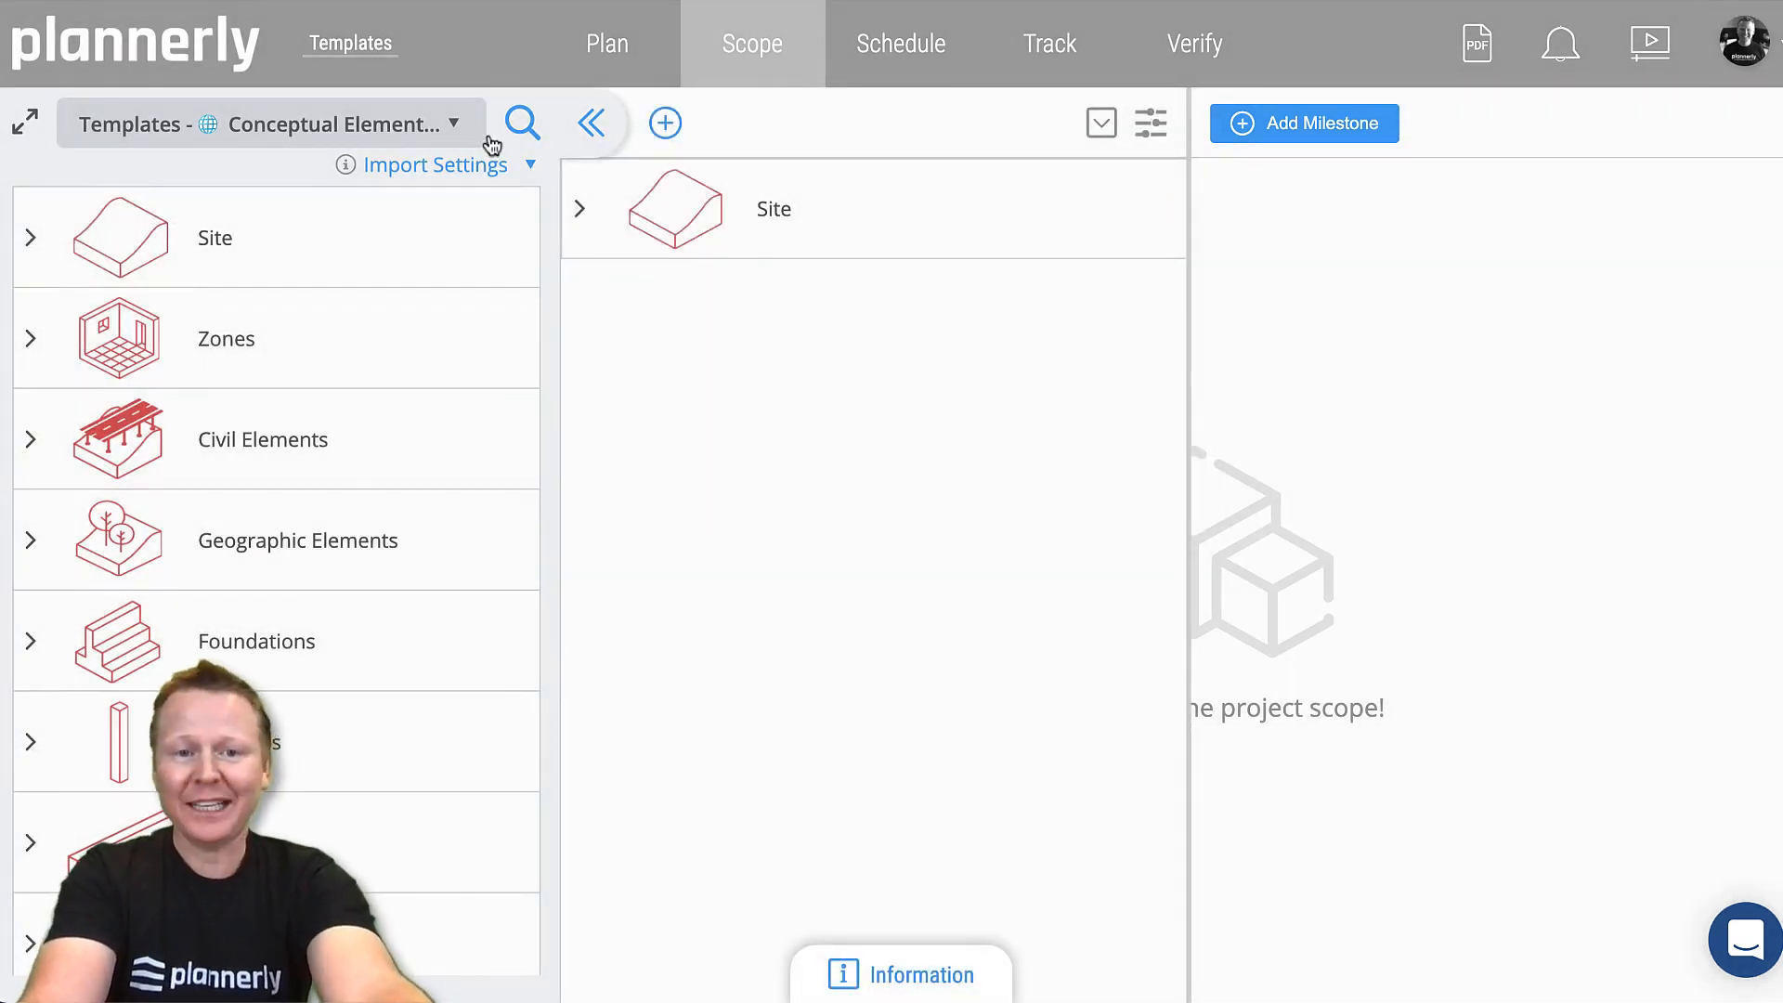
left_click(278, 123)
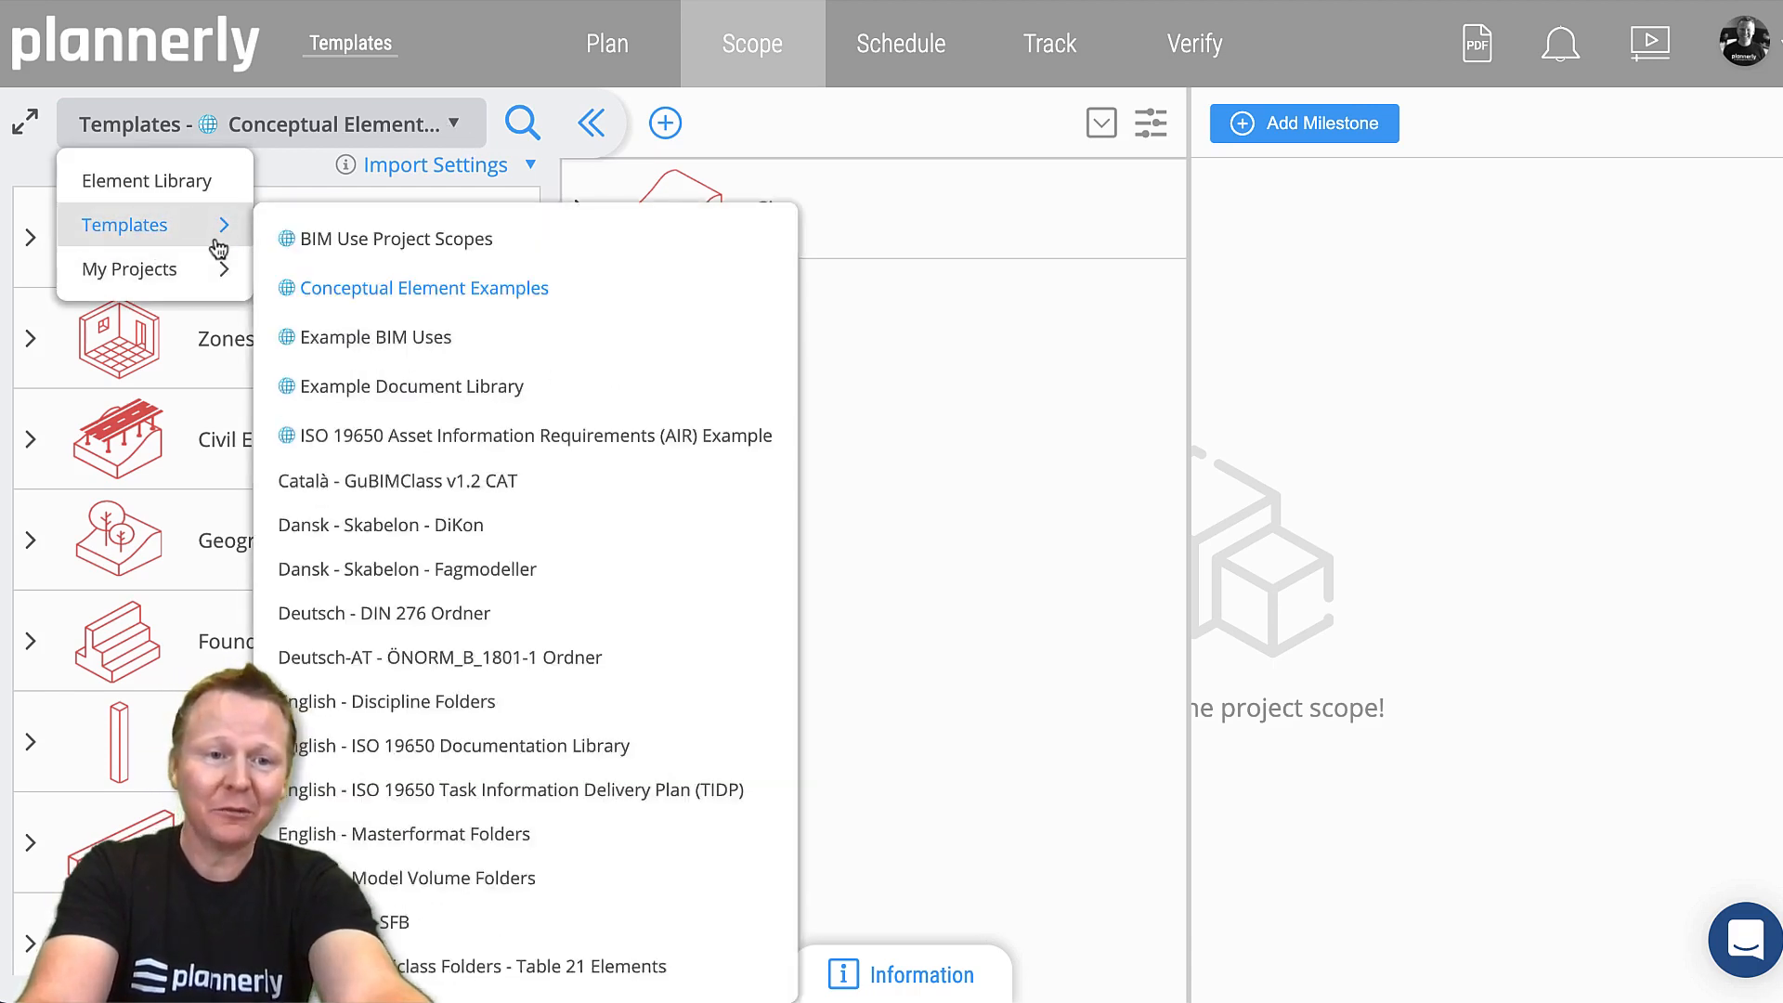
mouse_move(372, 349)
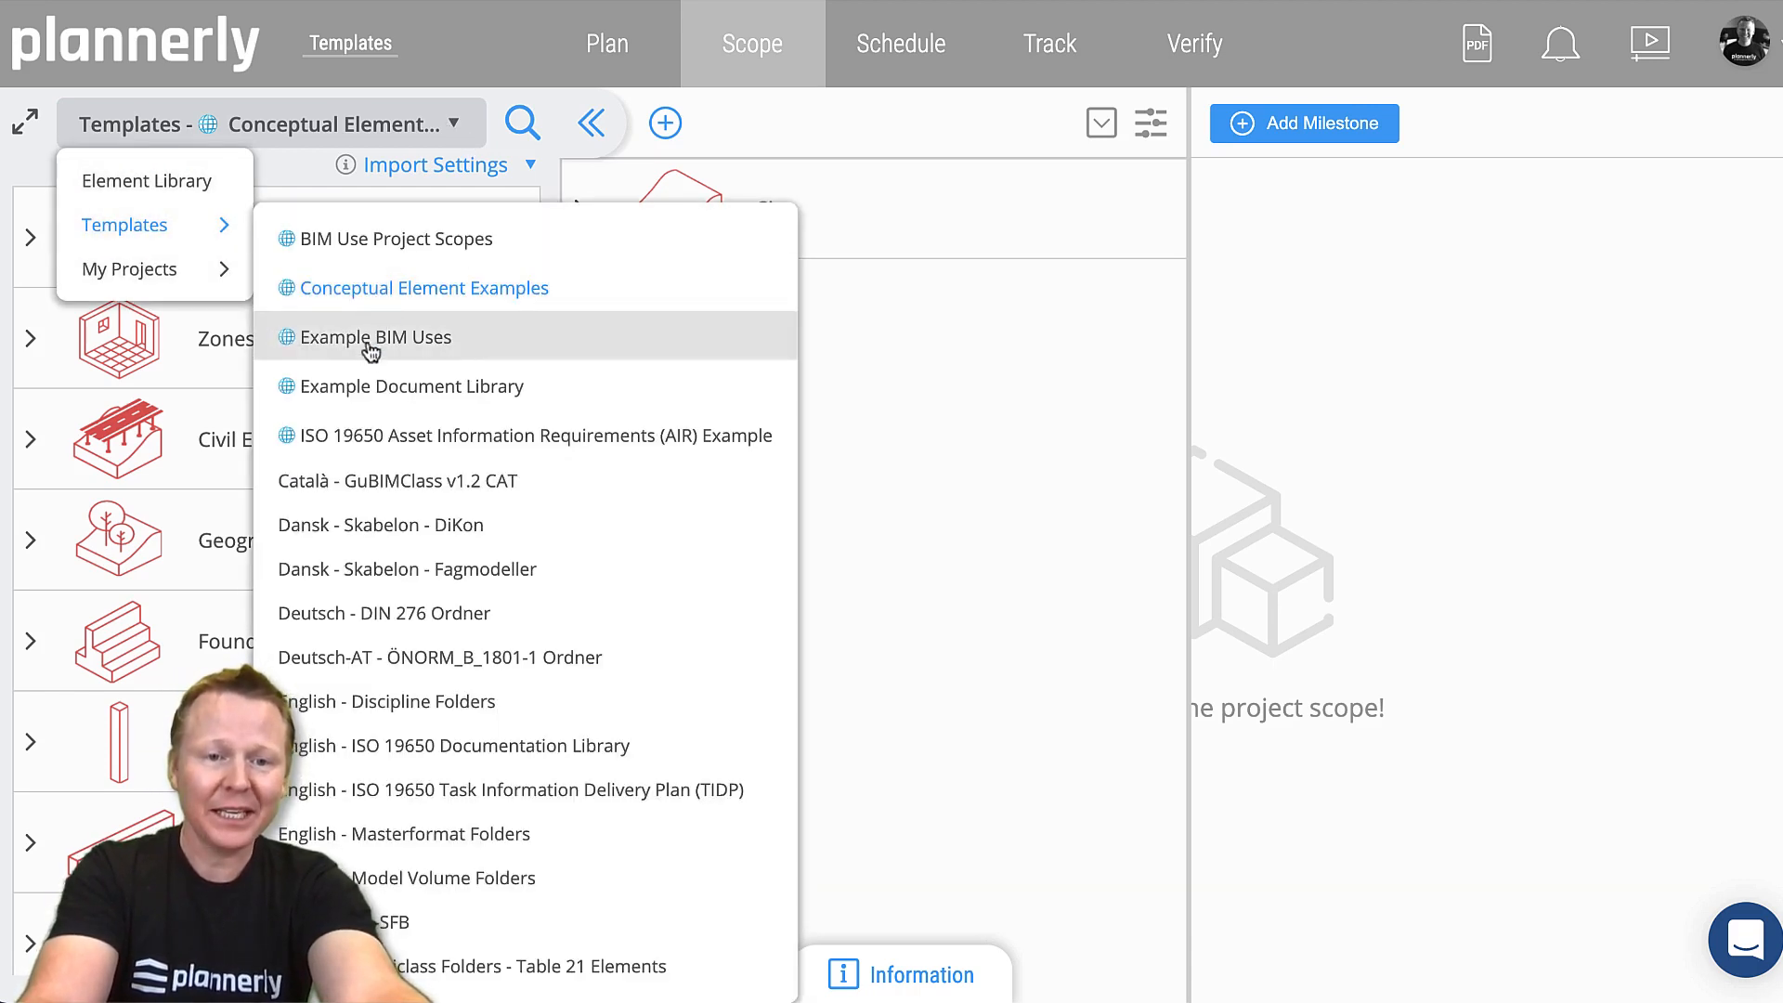
left_click(411, 386)
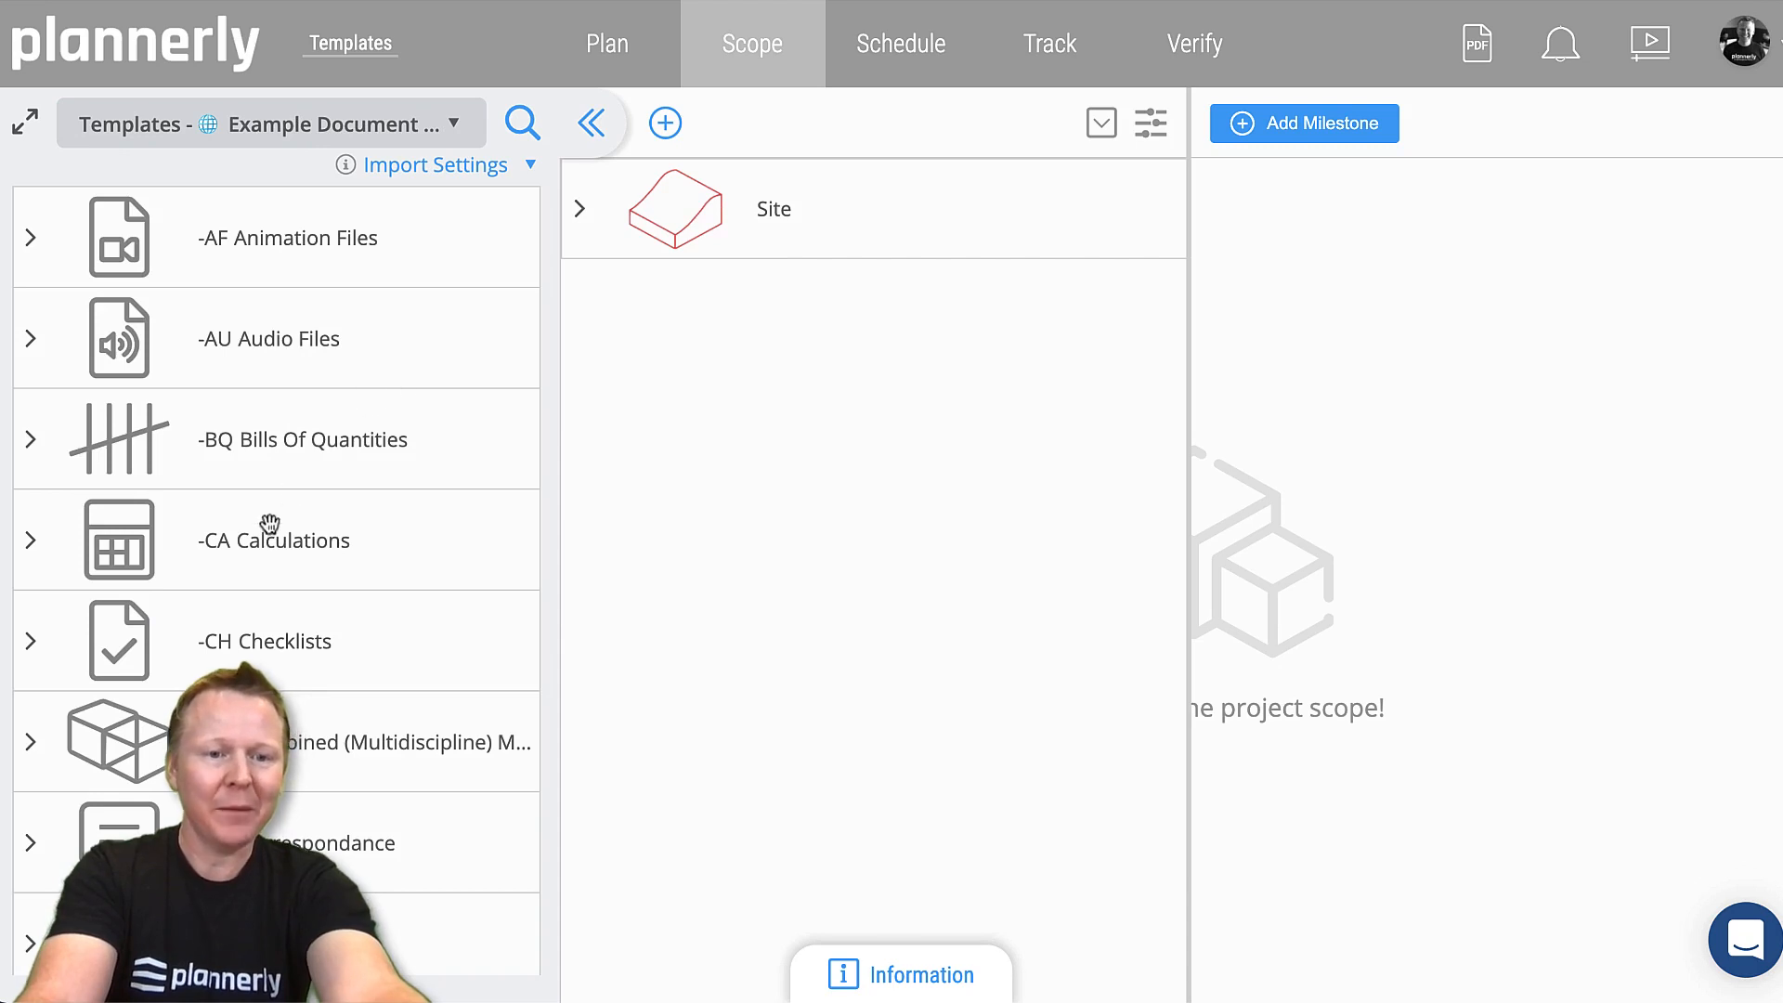
scroll("down", 3)
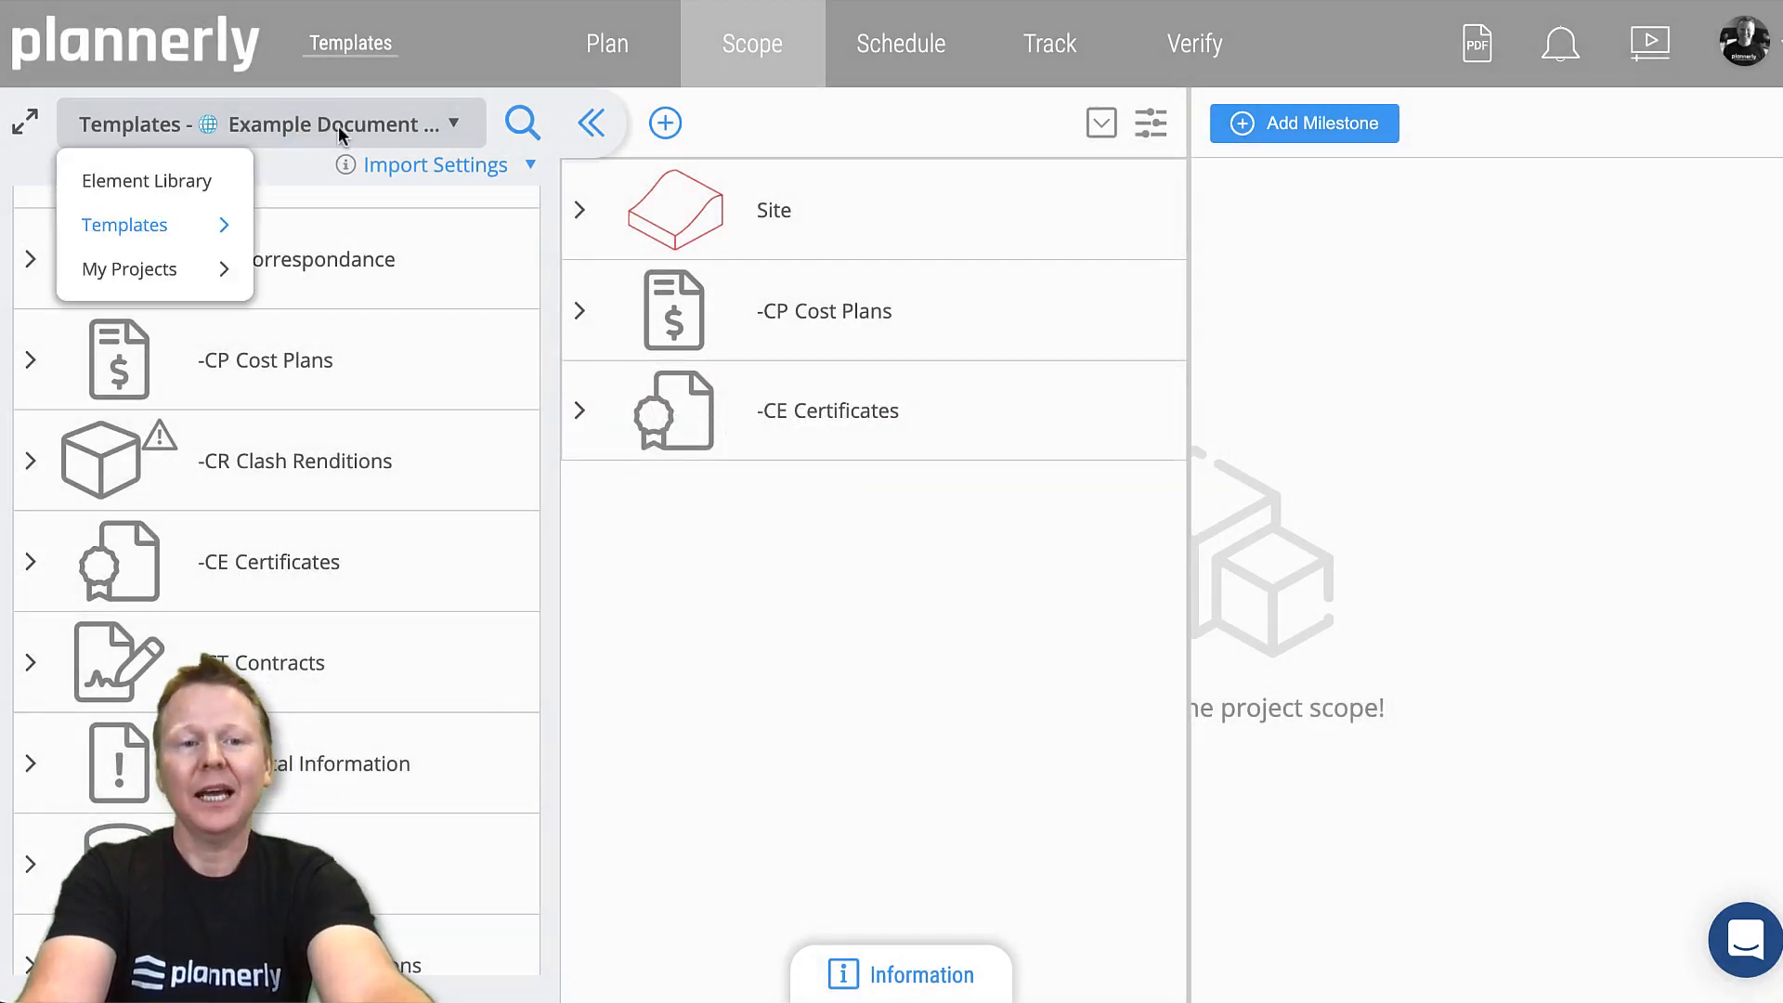
Add Column Foundations from the Element Library, then collapse the library panel.
left_click(146, 181)
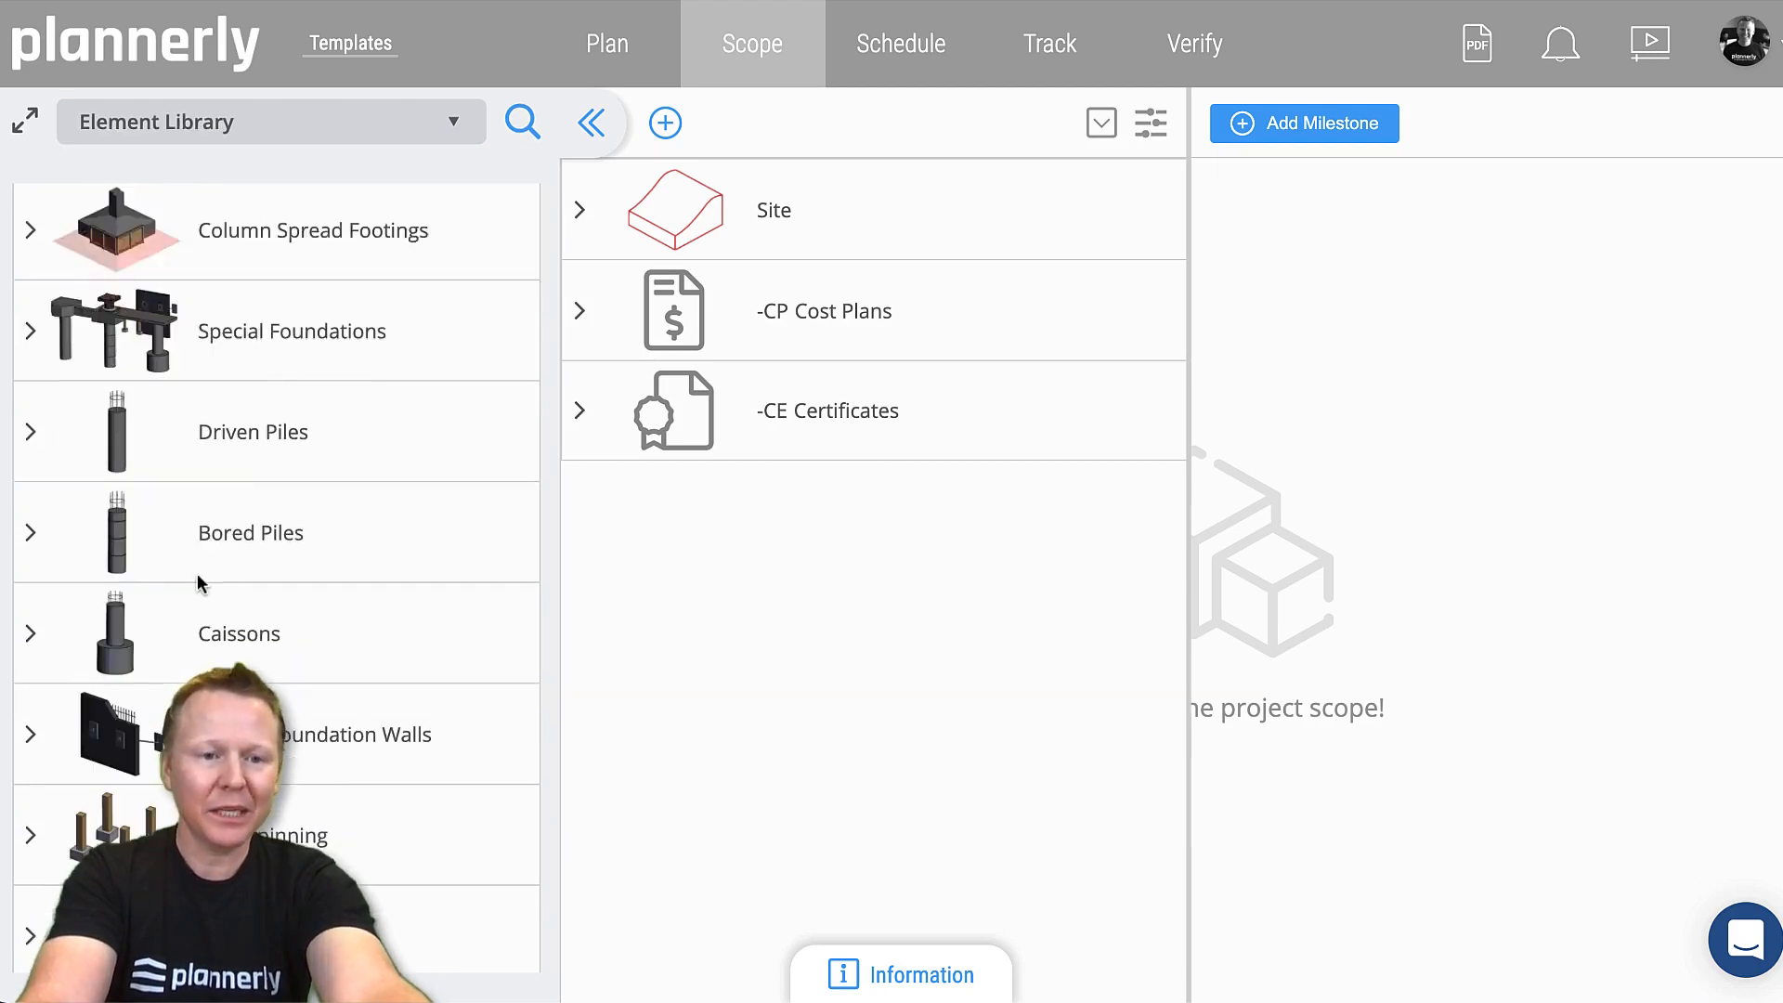
left_click_drag(120, 230, 853, 516)
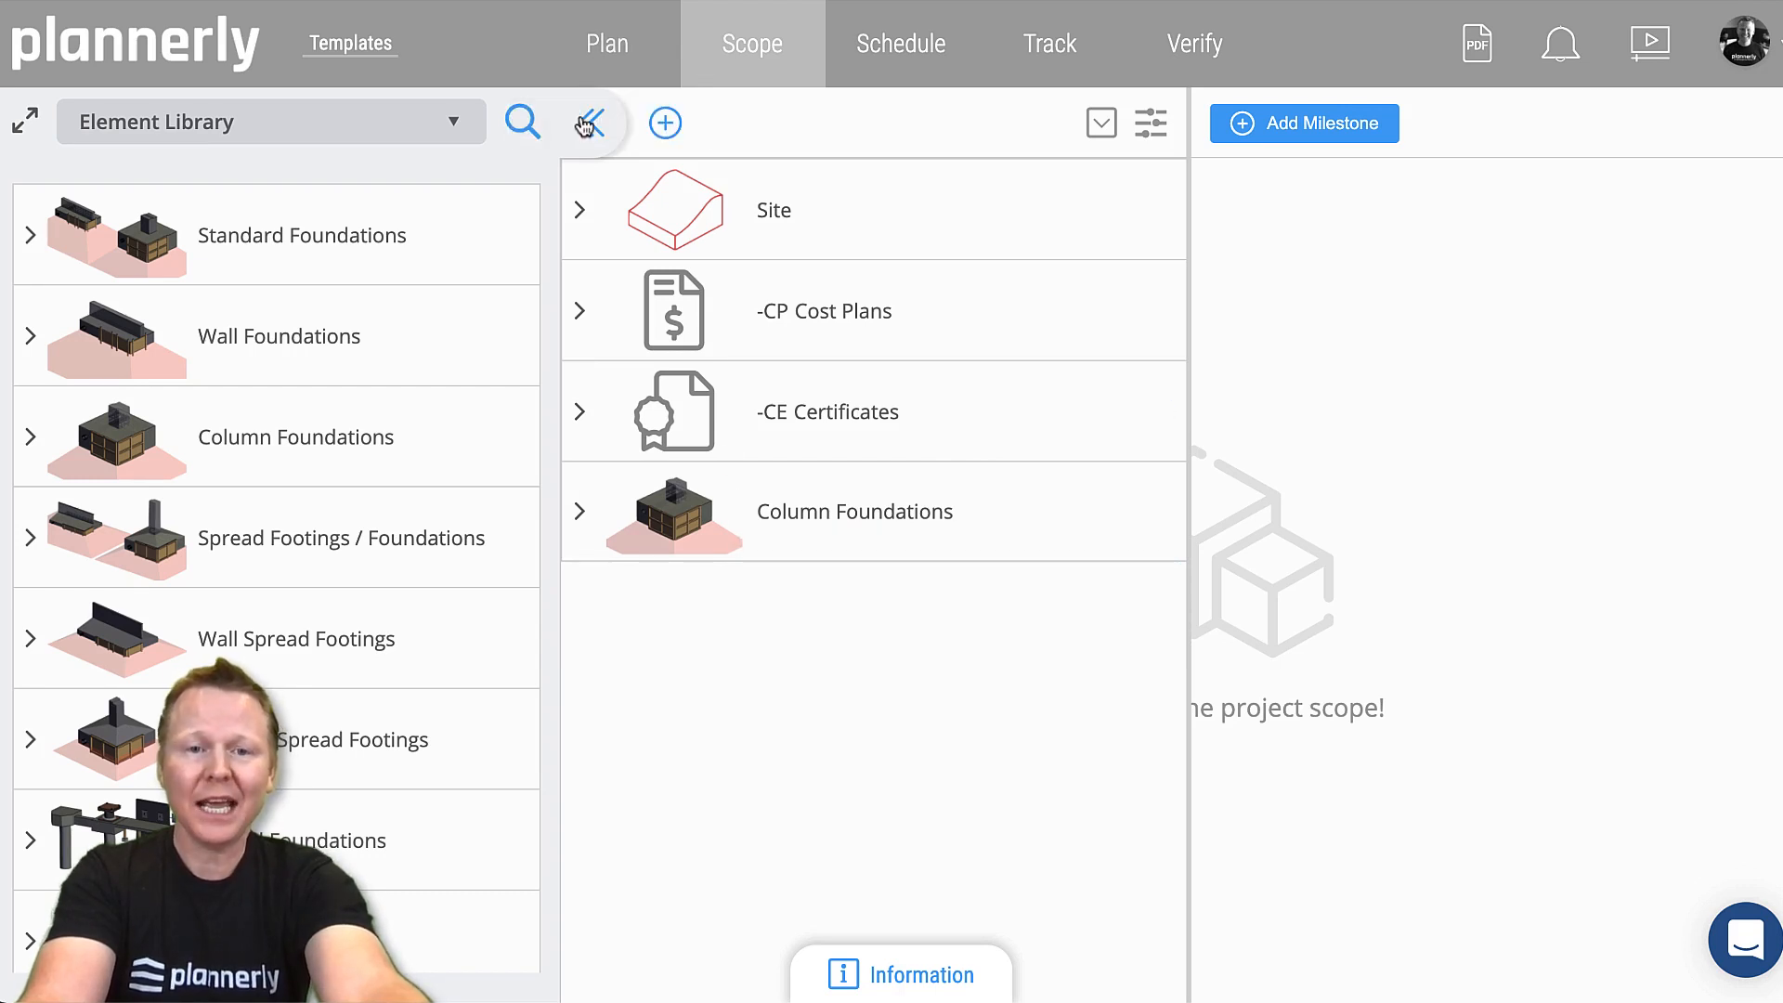
left_click(591, 122)
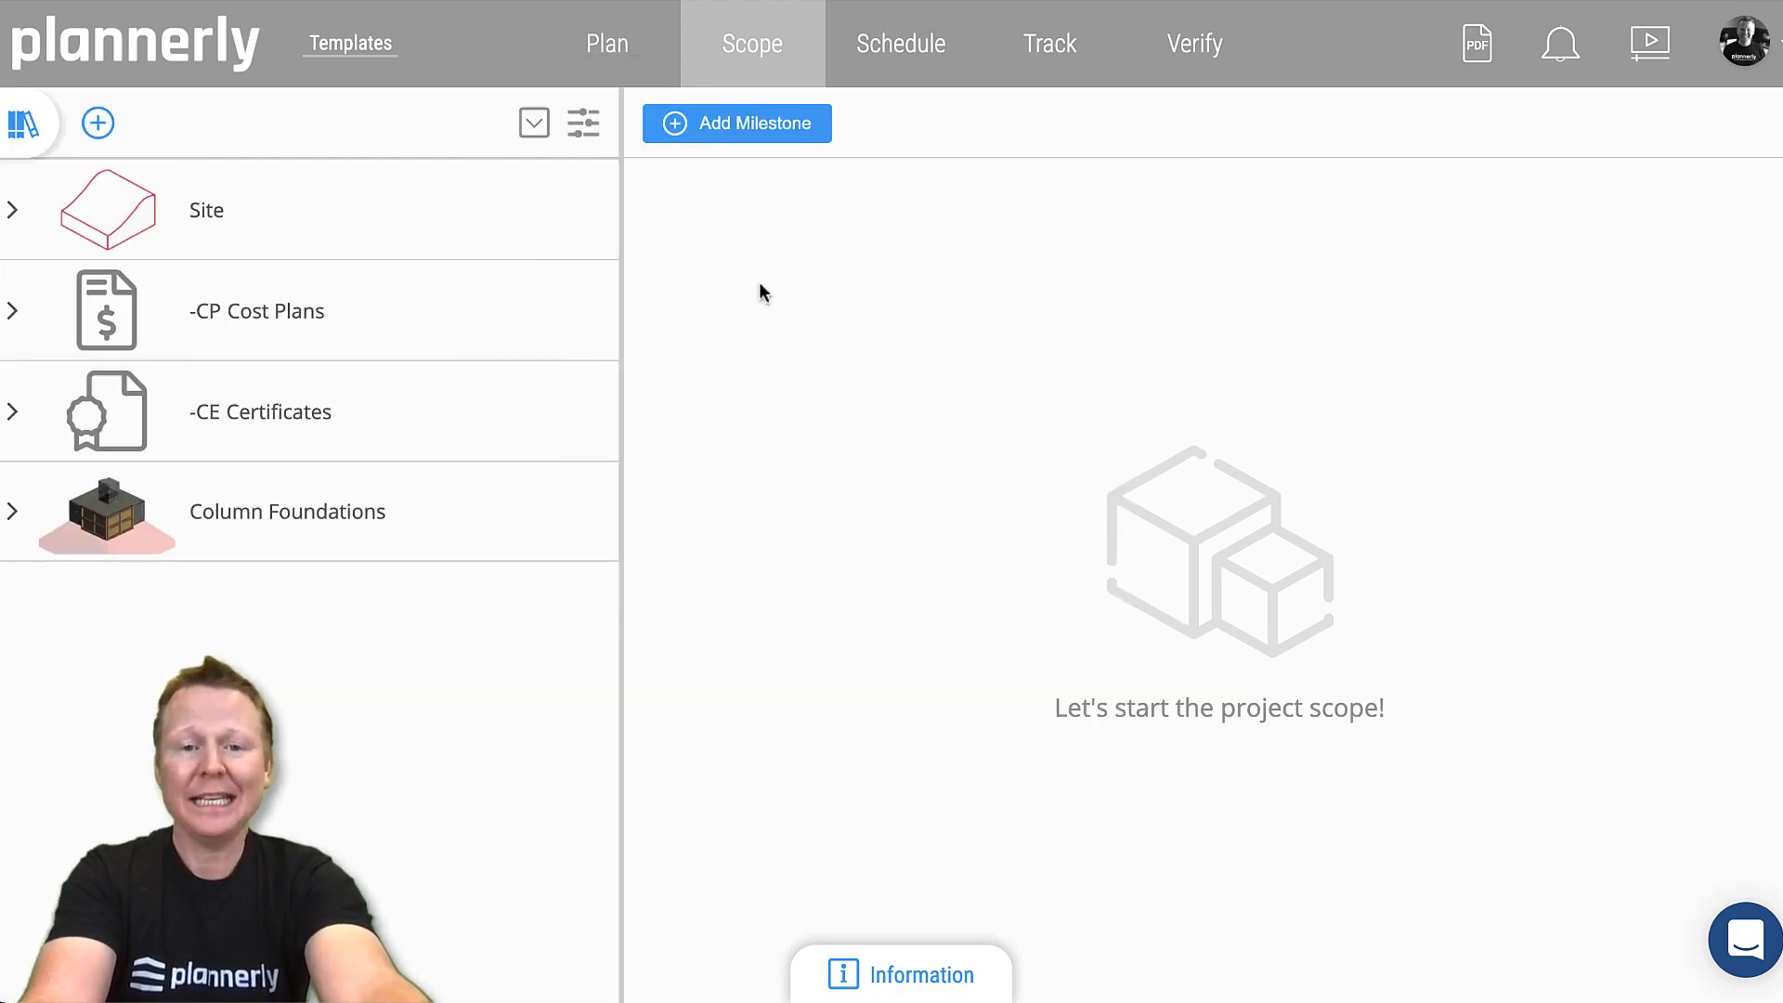
mouse_move(753, 148)
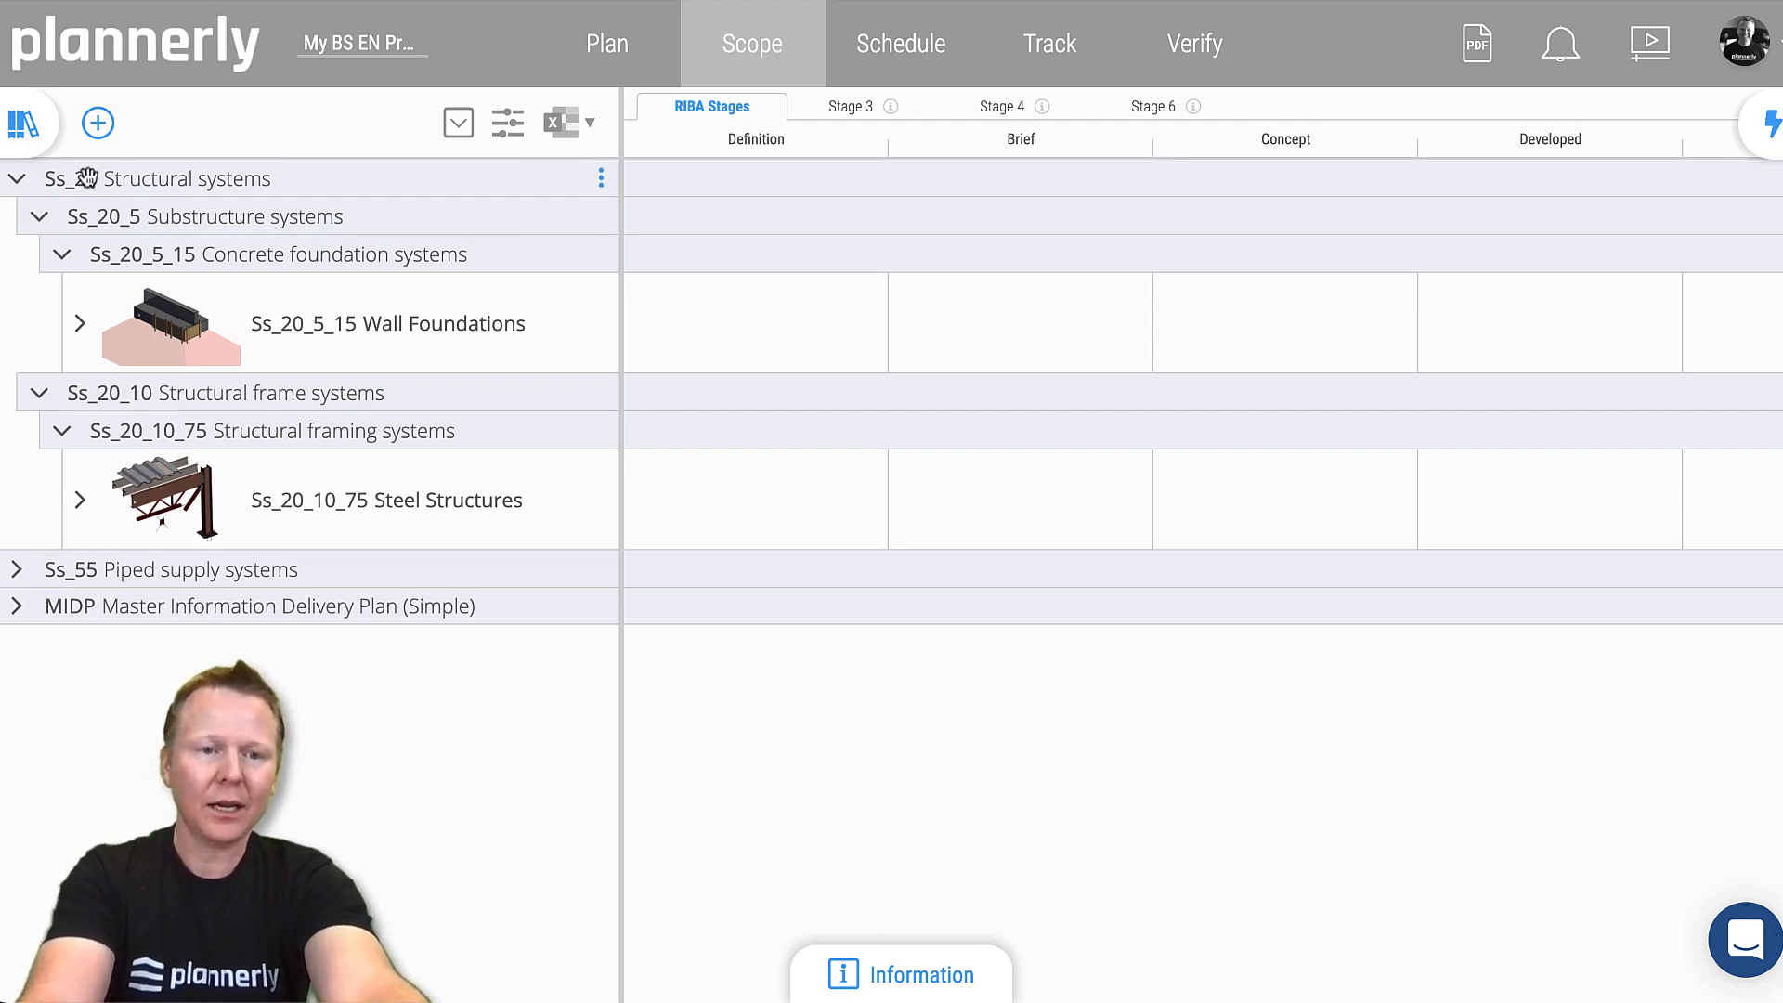
Open the BS EN project's scope and view its Stage 3 and Stage 4 deliverables.
left_click(54, 326)
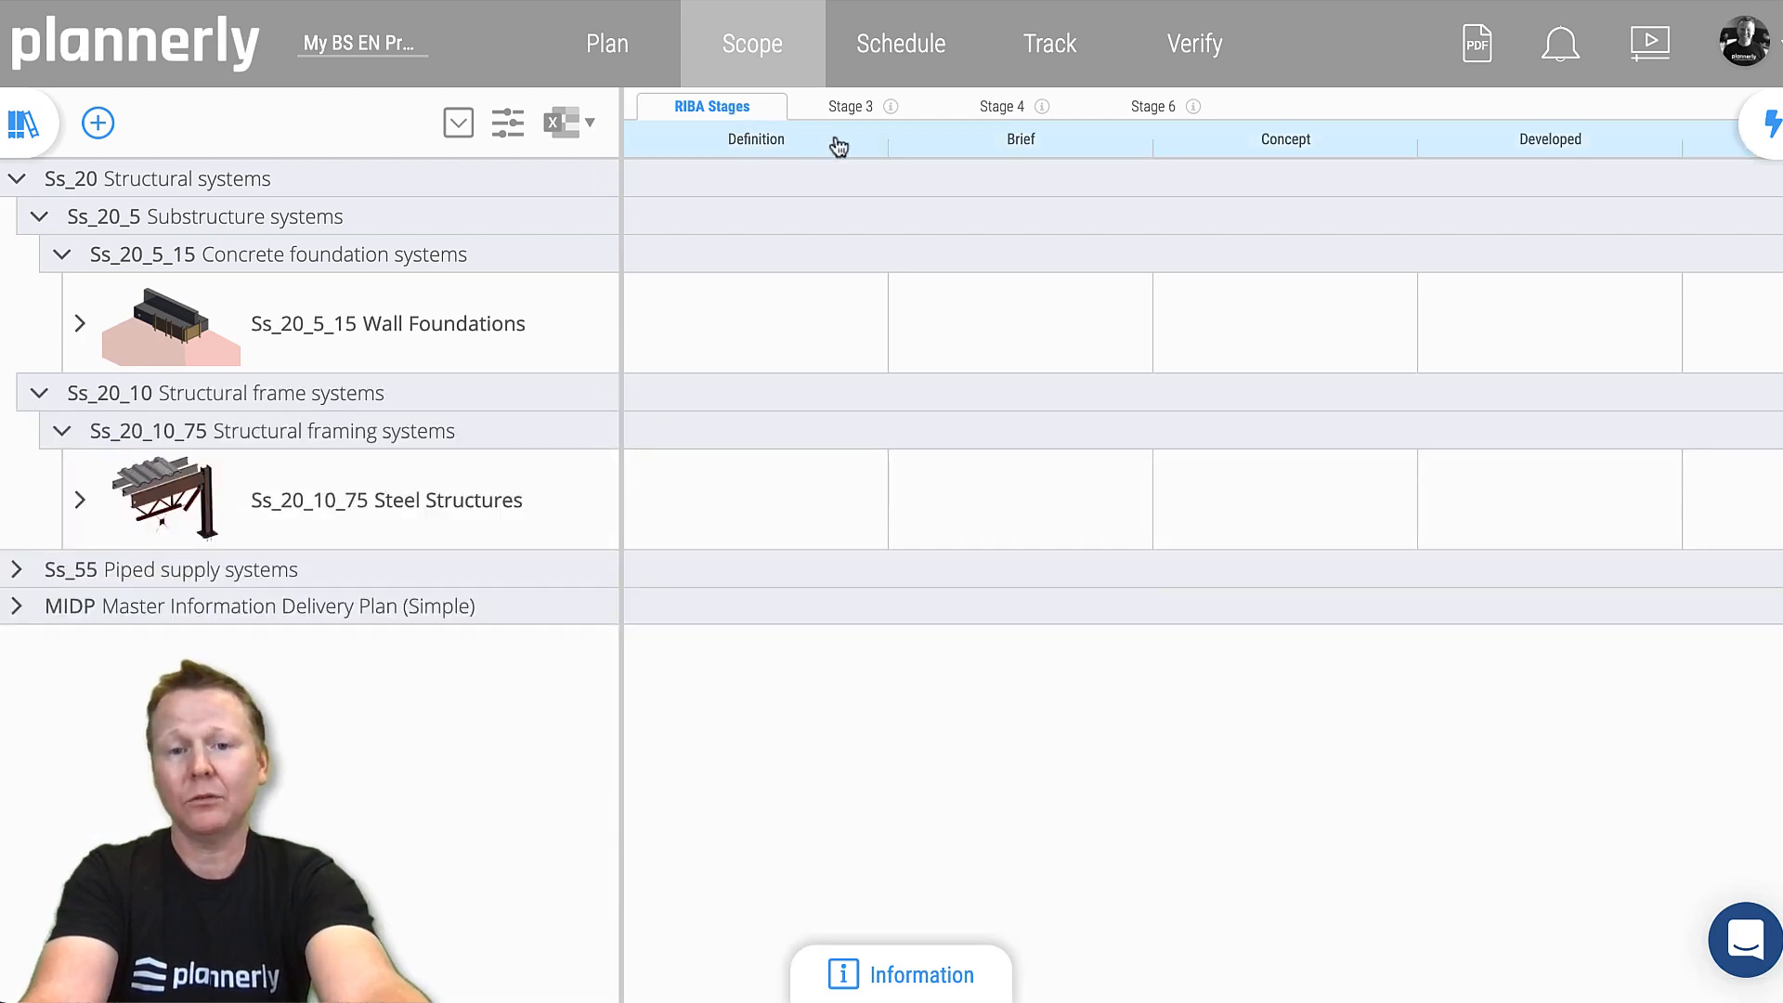
scroll("right", 3)
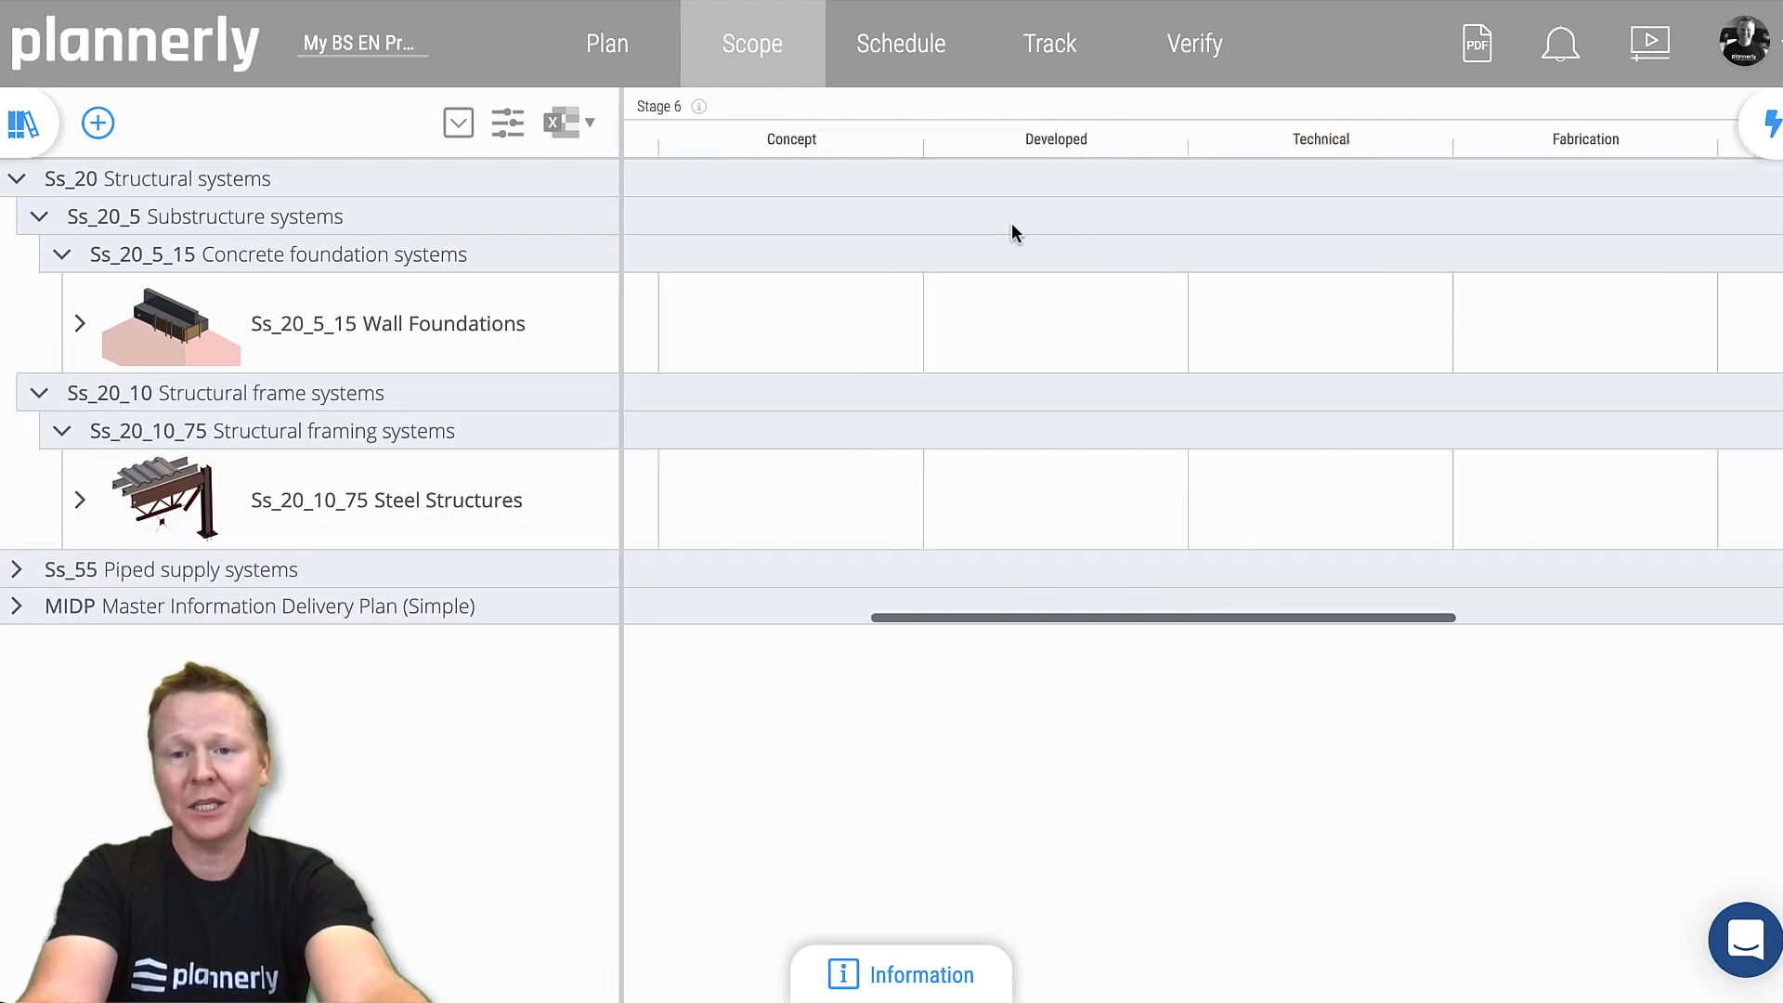
left_click(844, 106)
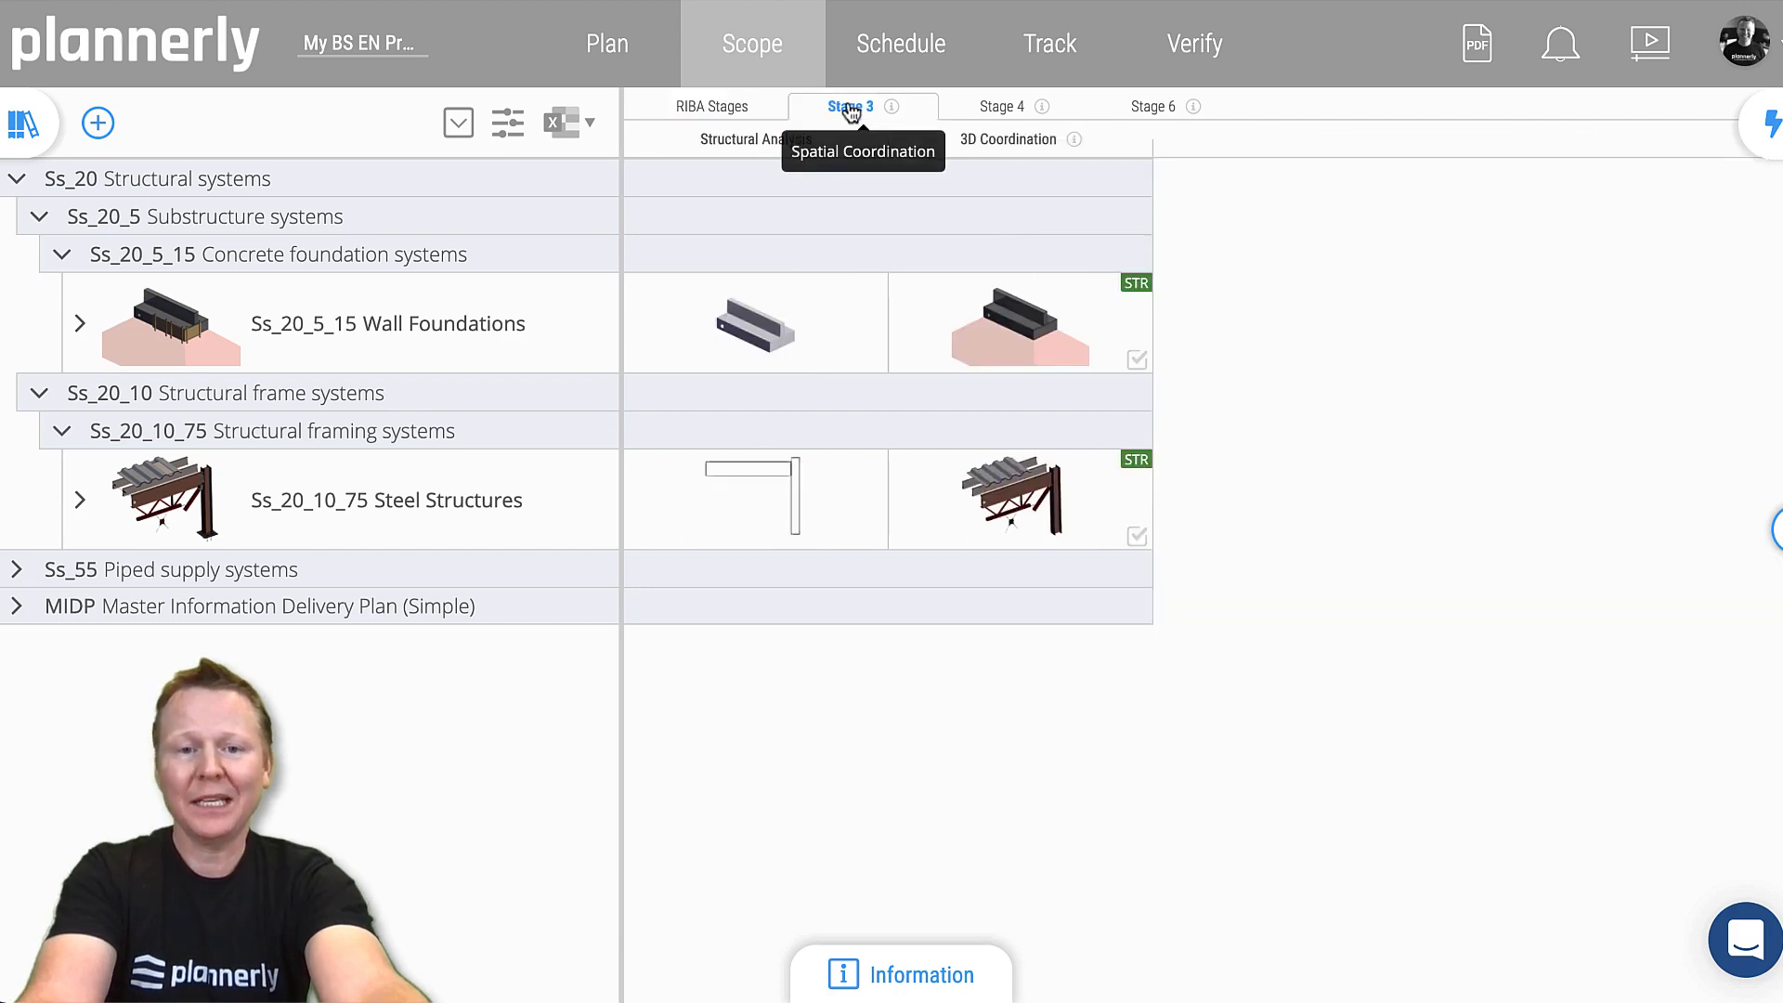
mouse_move(1078, 139)
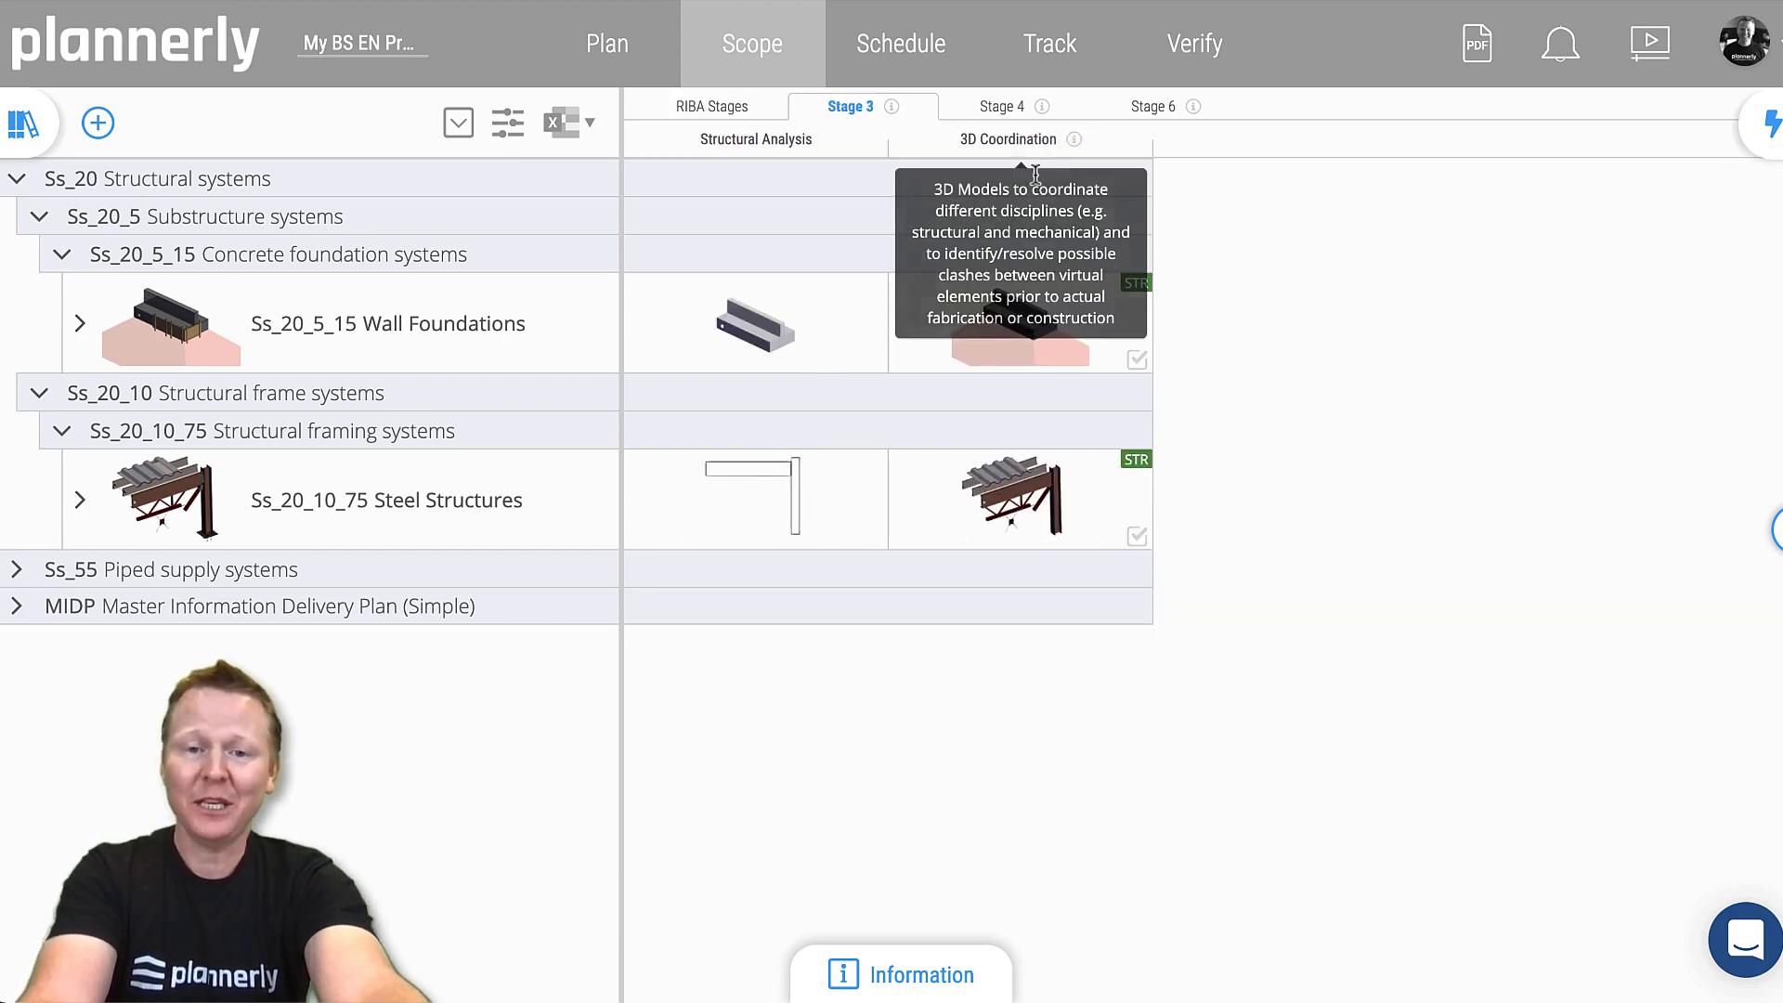
mouse_move(1023, 153)
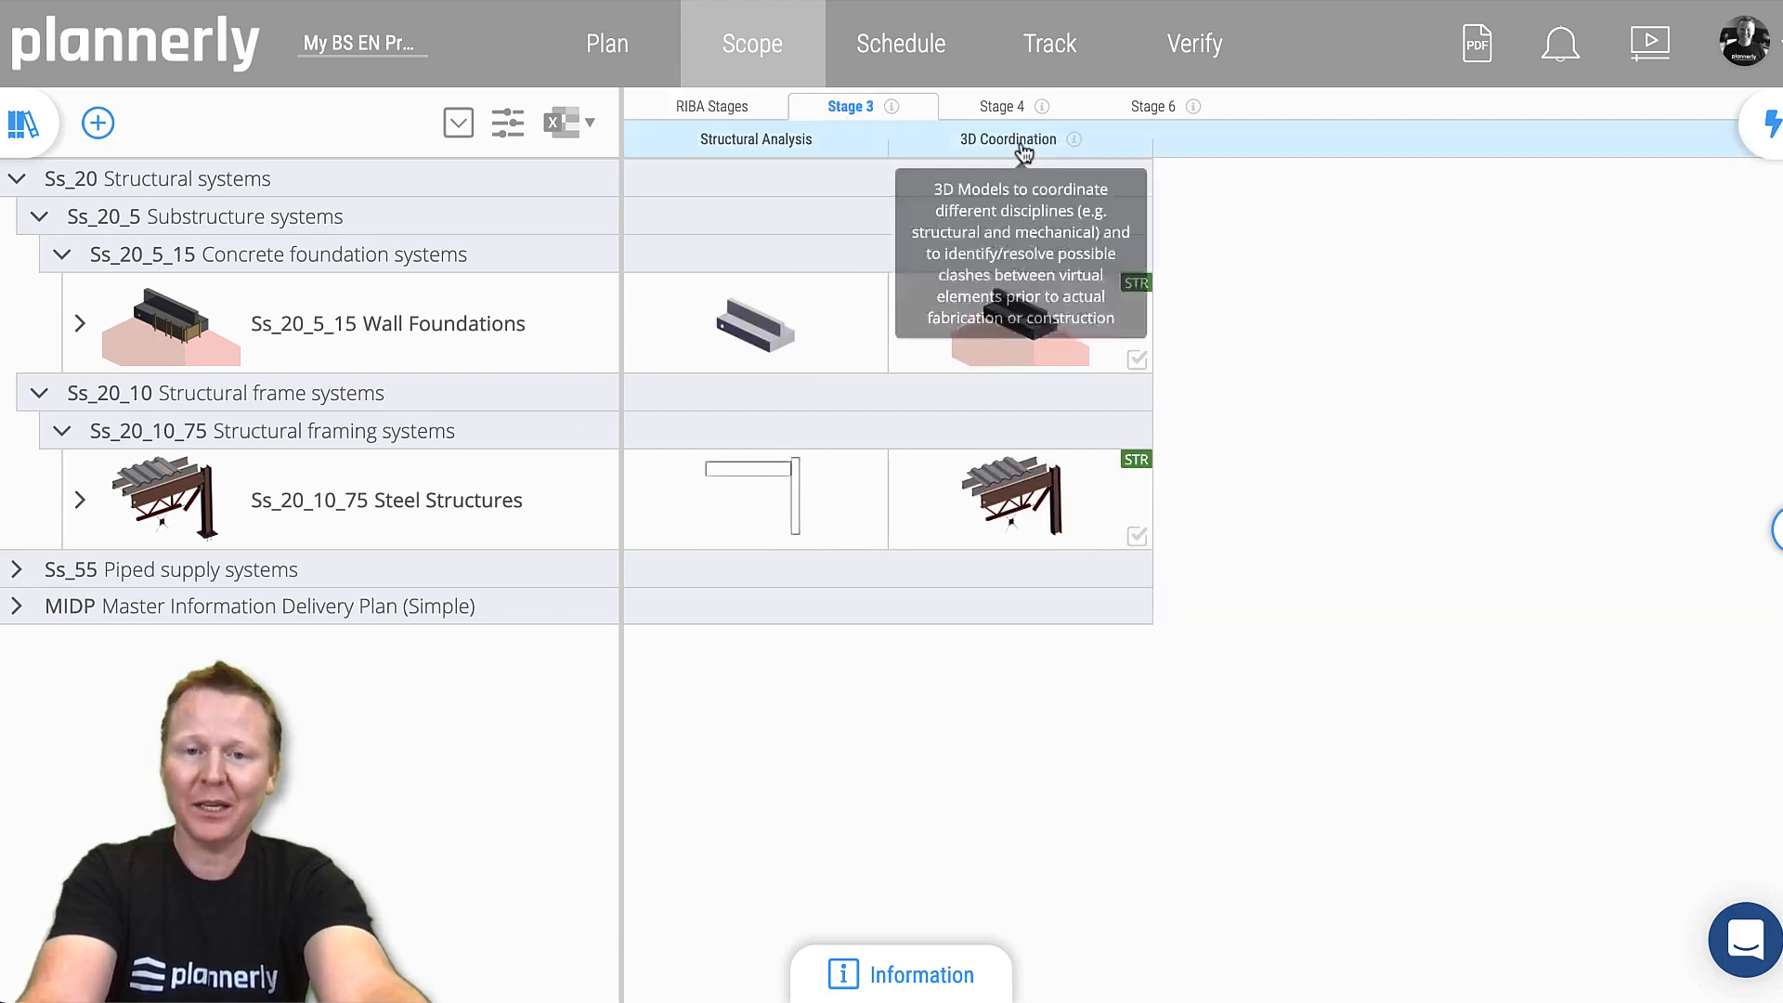
left_click(1002, 105)
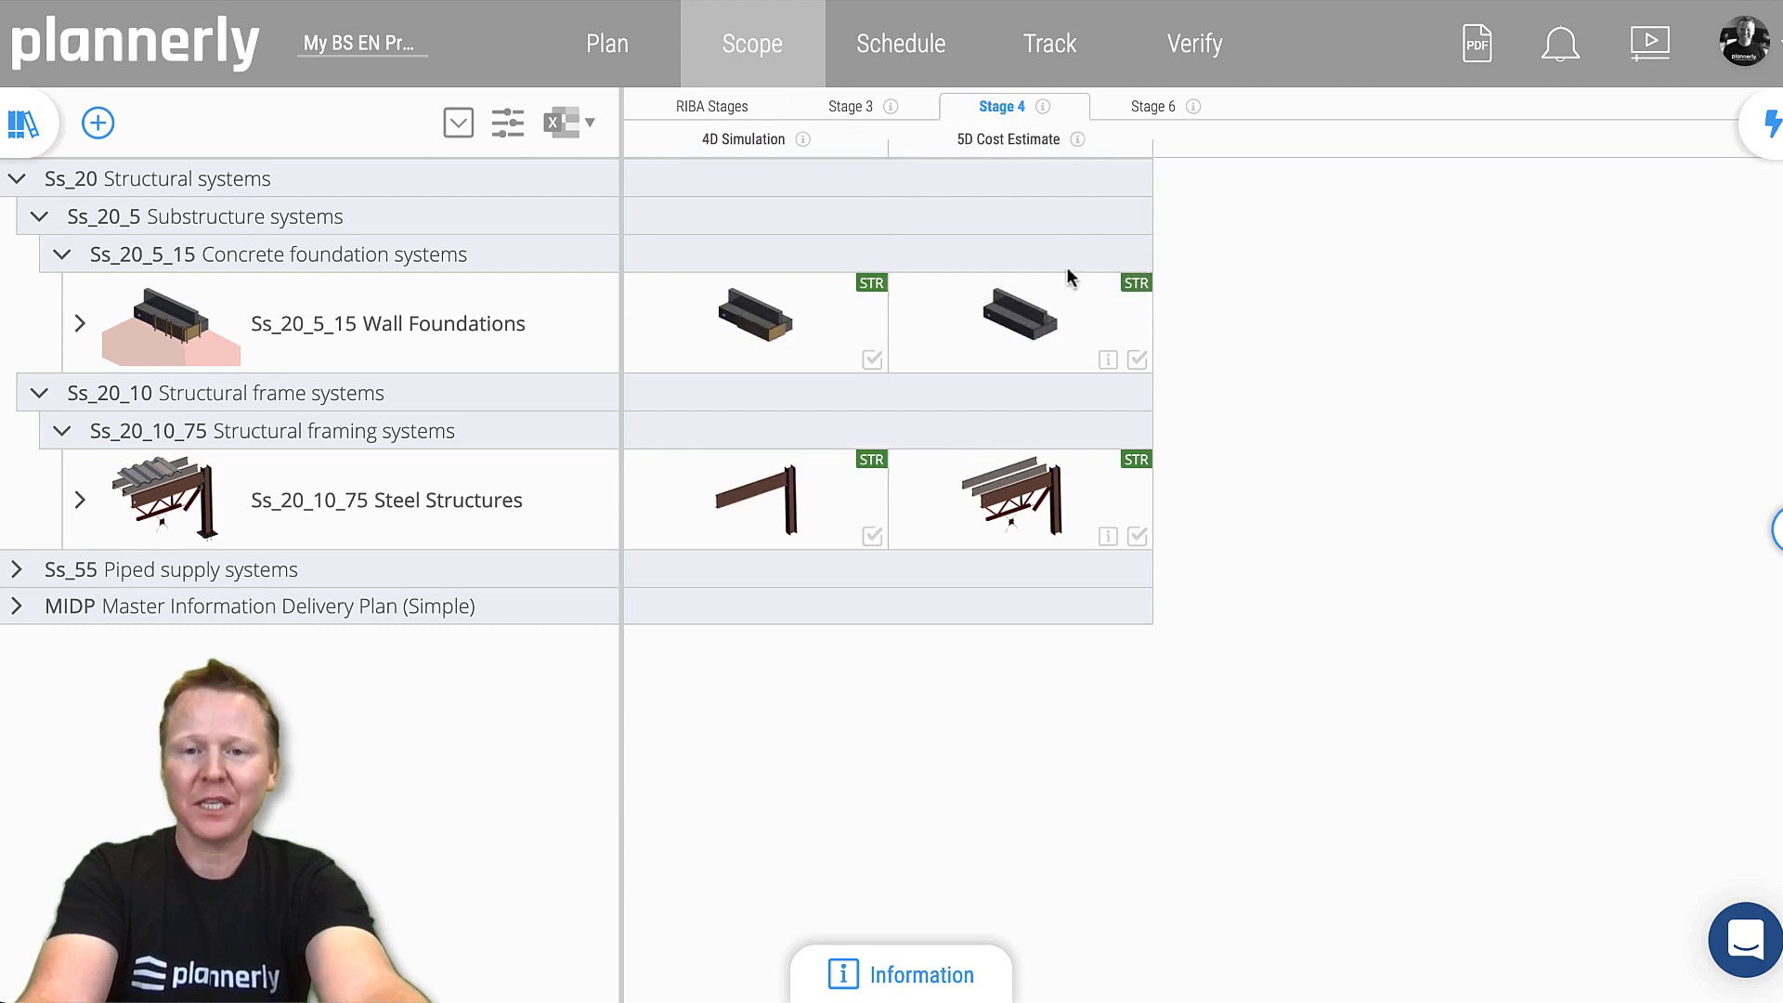
View Stage 6 deliverables and expand, then collapse, the Fire Protection components.
left_click(1155, 106)
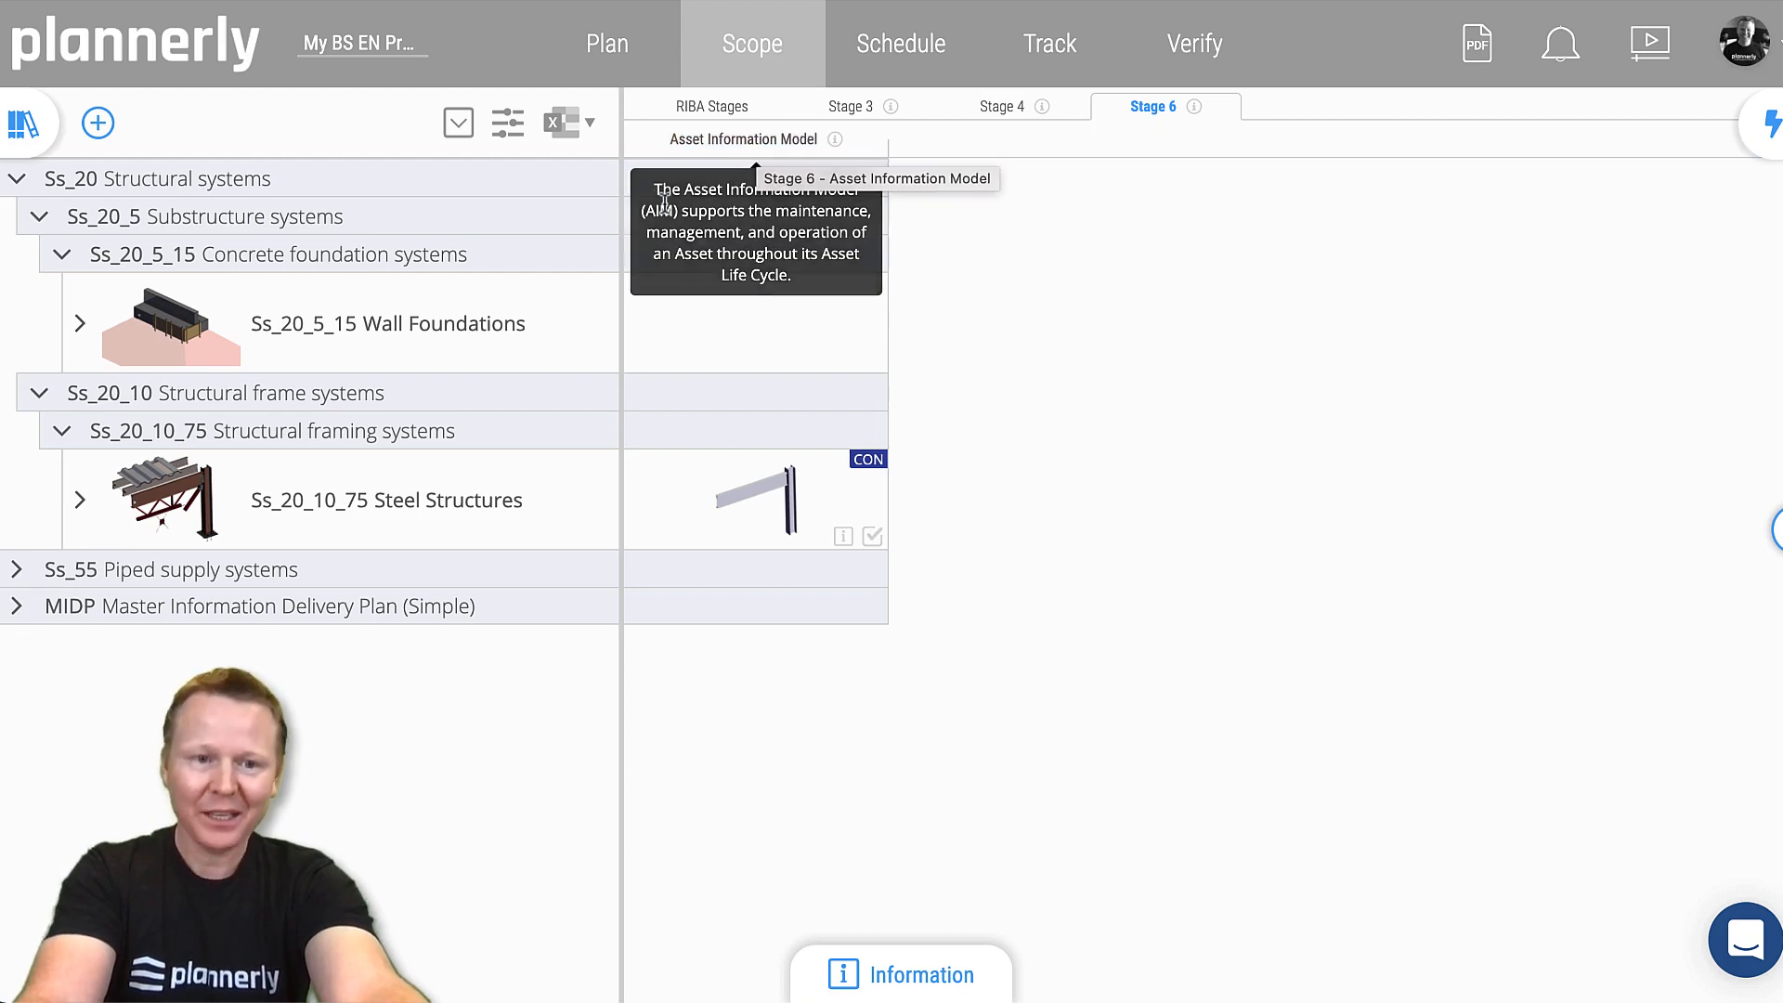
mouse_move(719, 322)
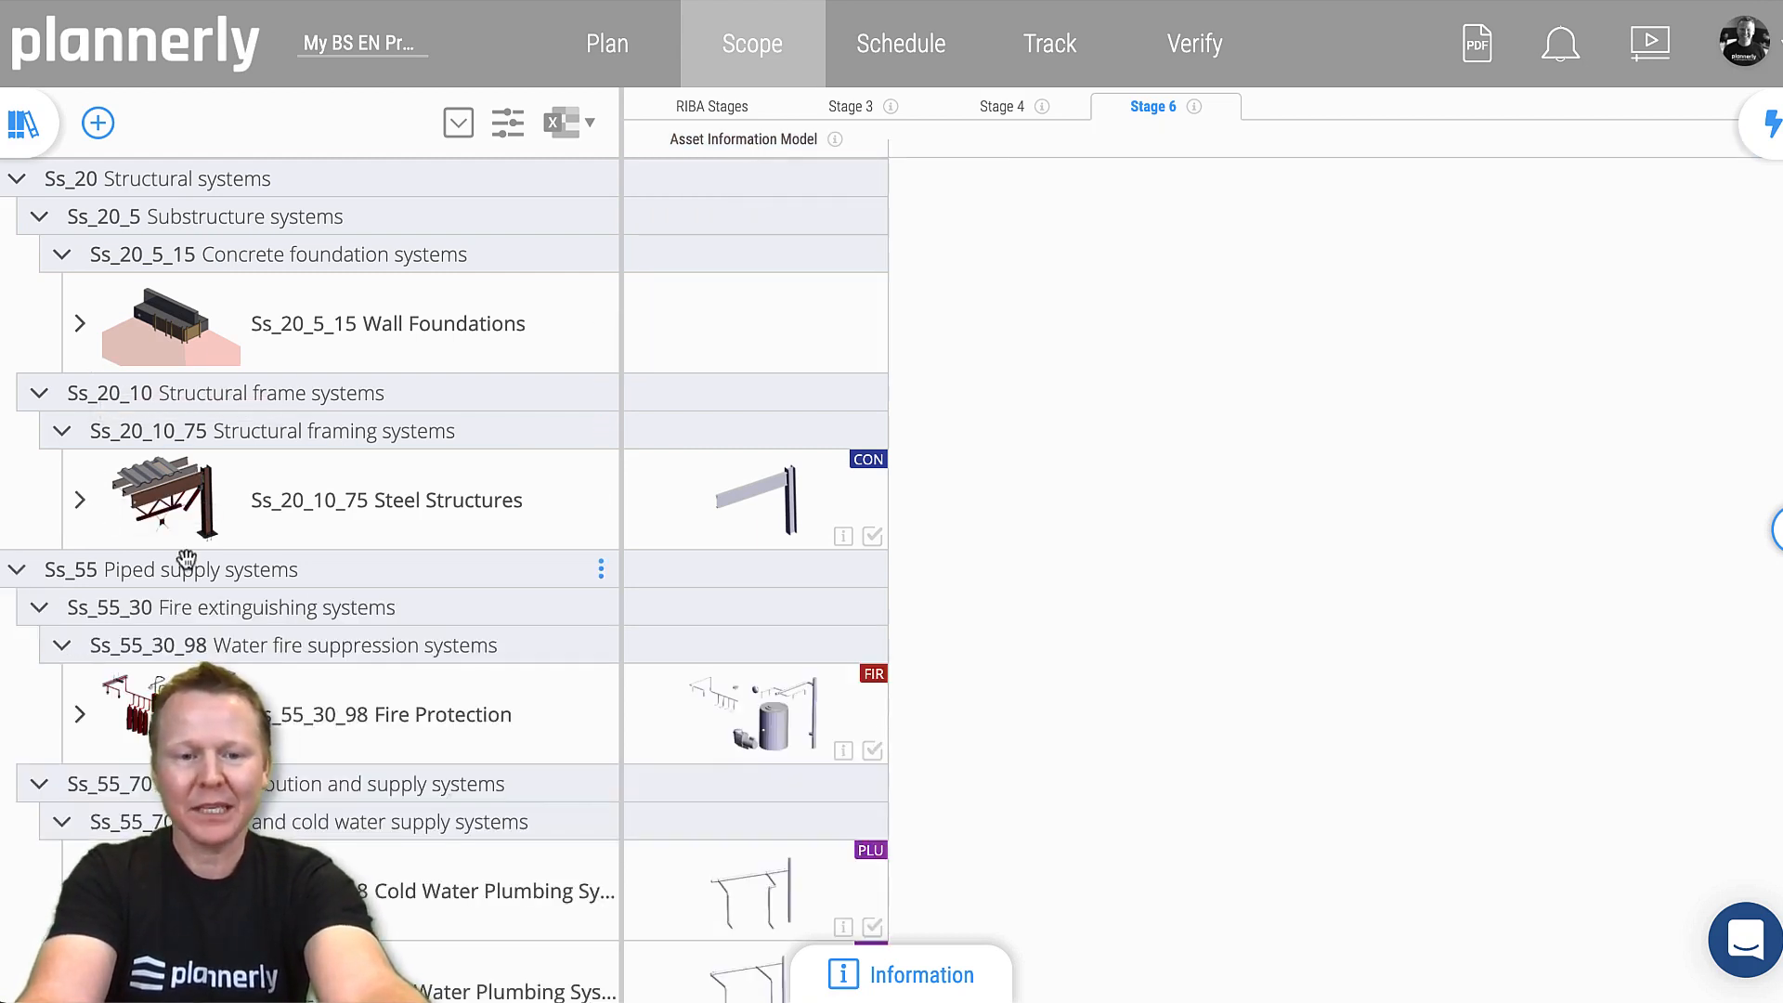
scroll("down", 3)
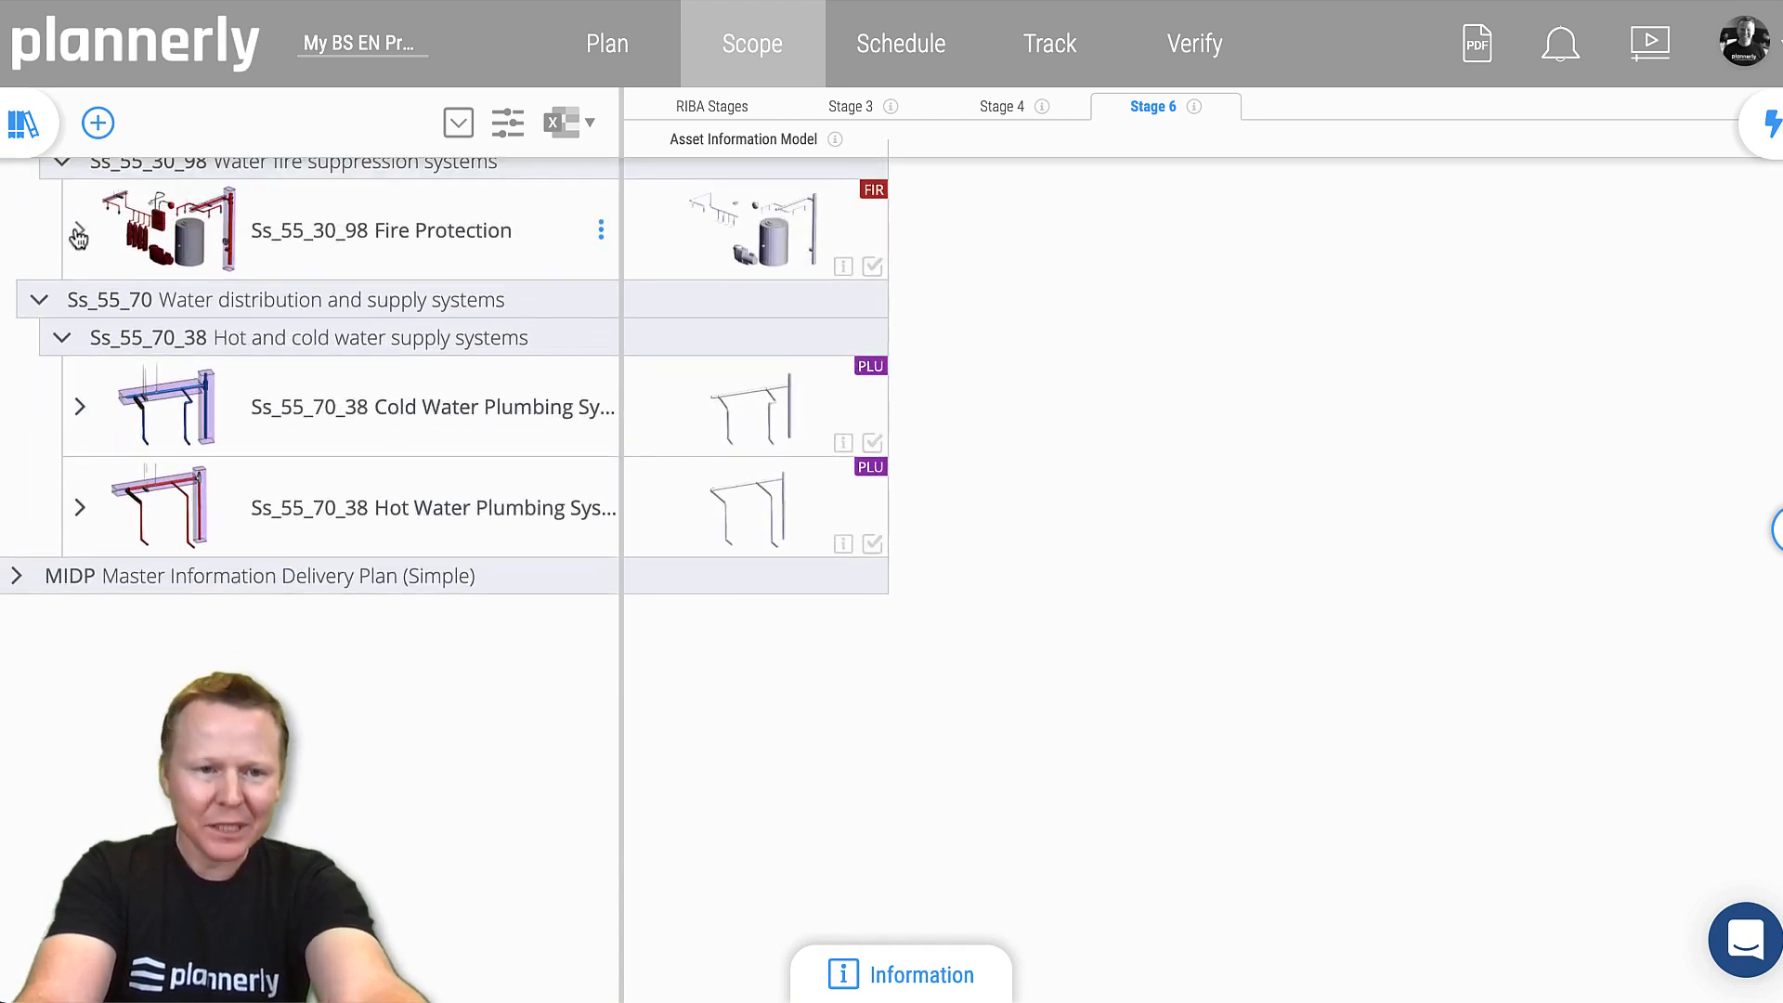
left_click(79, 237)
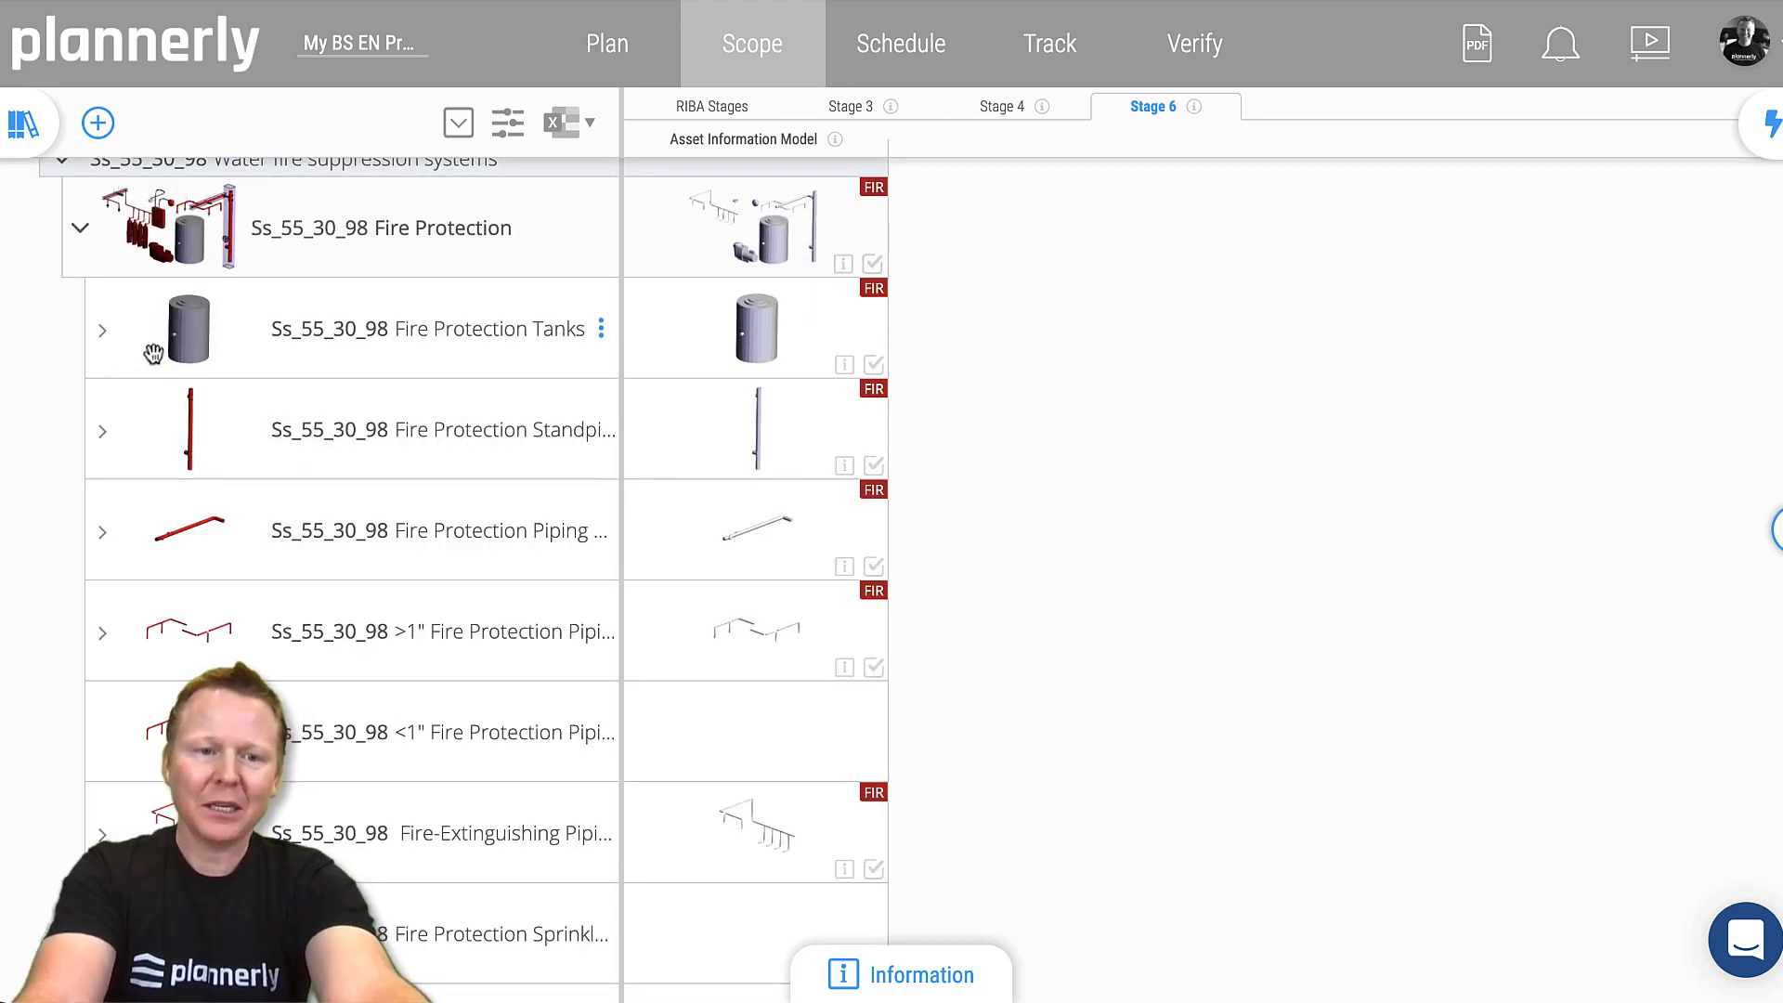
left_click(102, 330)
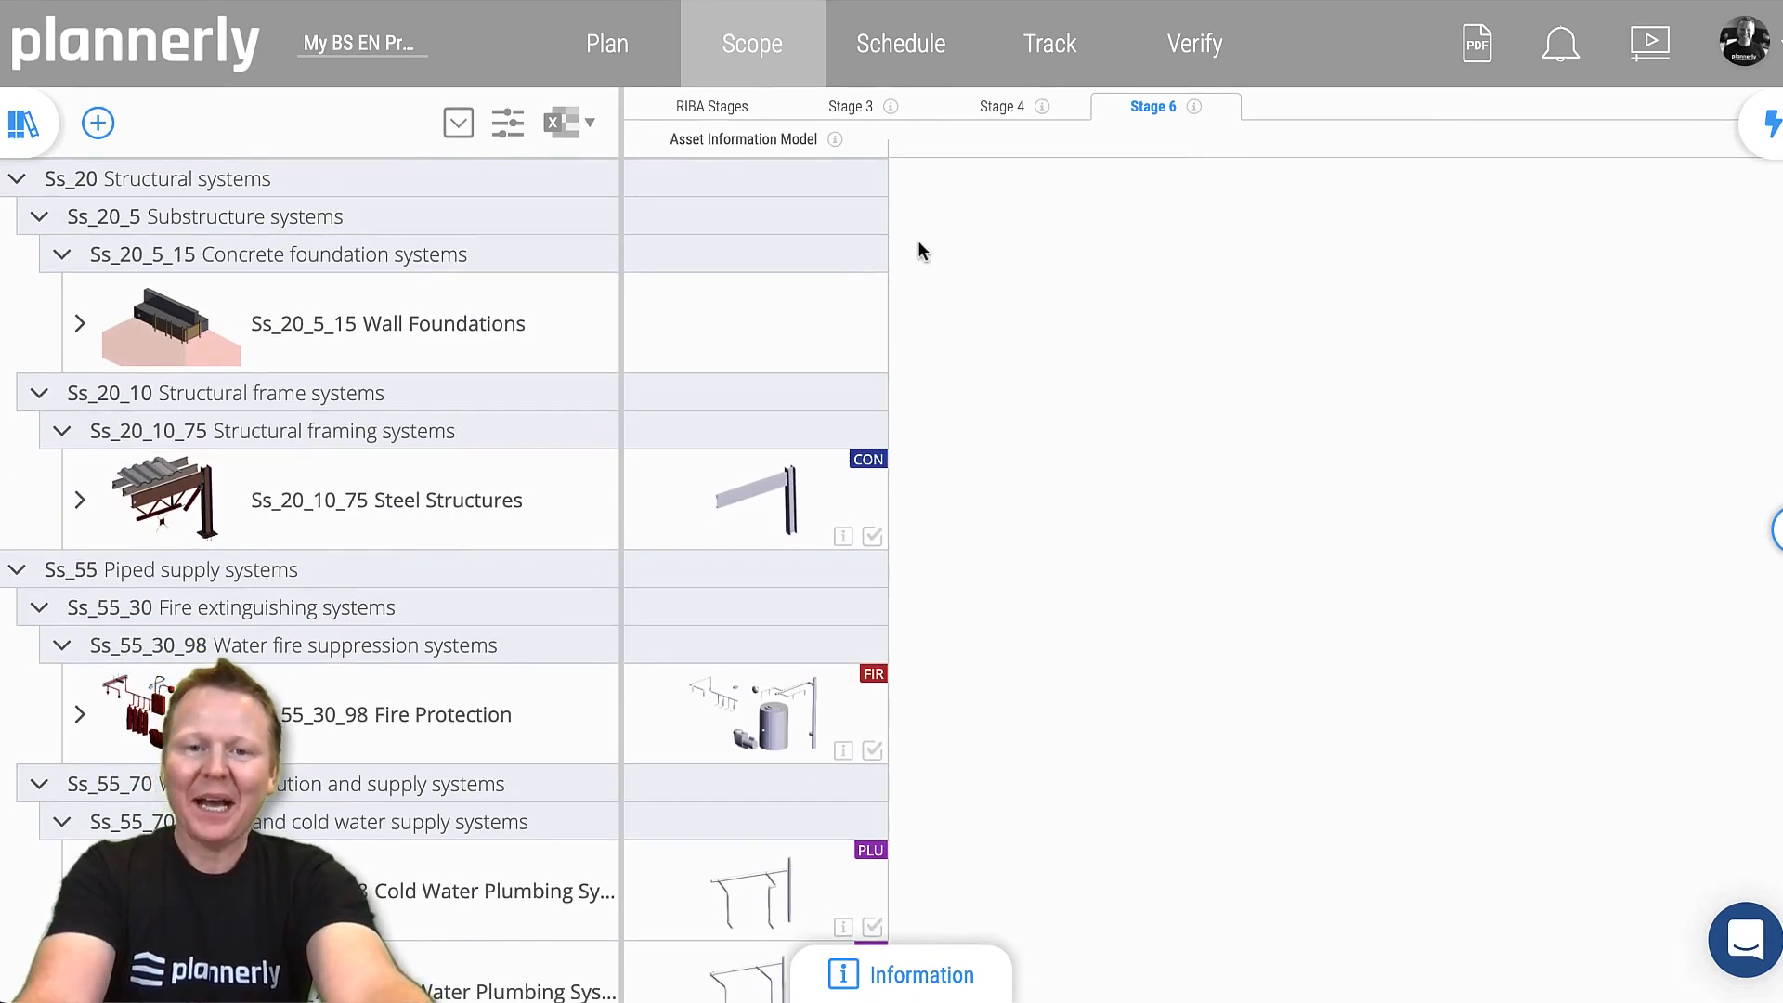
Return to Stage 3, then show the BIM Execution Plan sections in Plan.
left_click(854, 105)
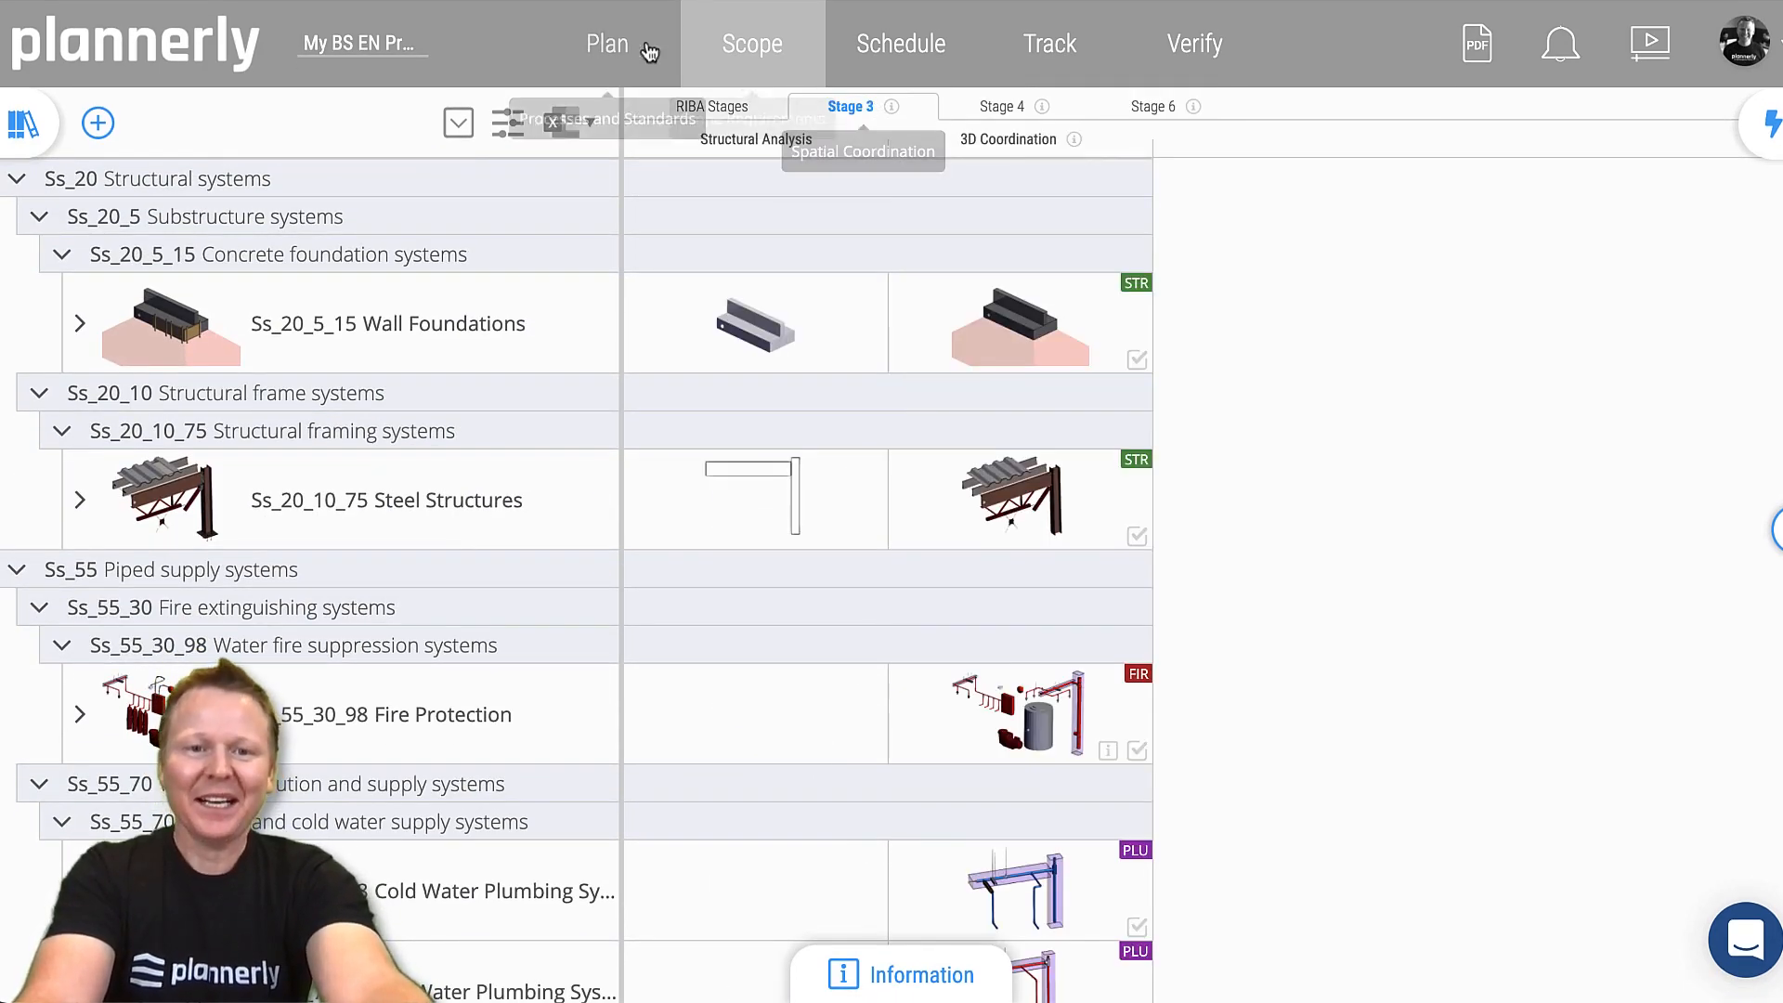
left_click(612, 42)
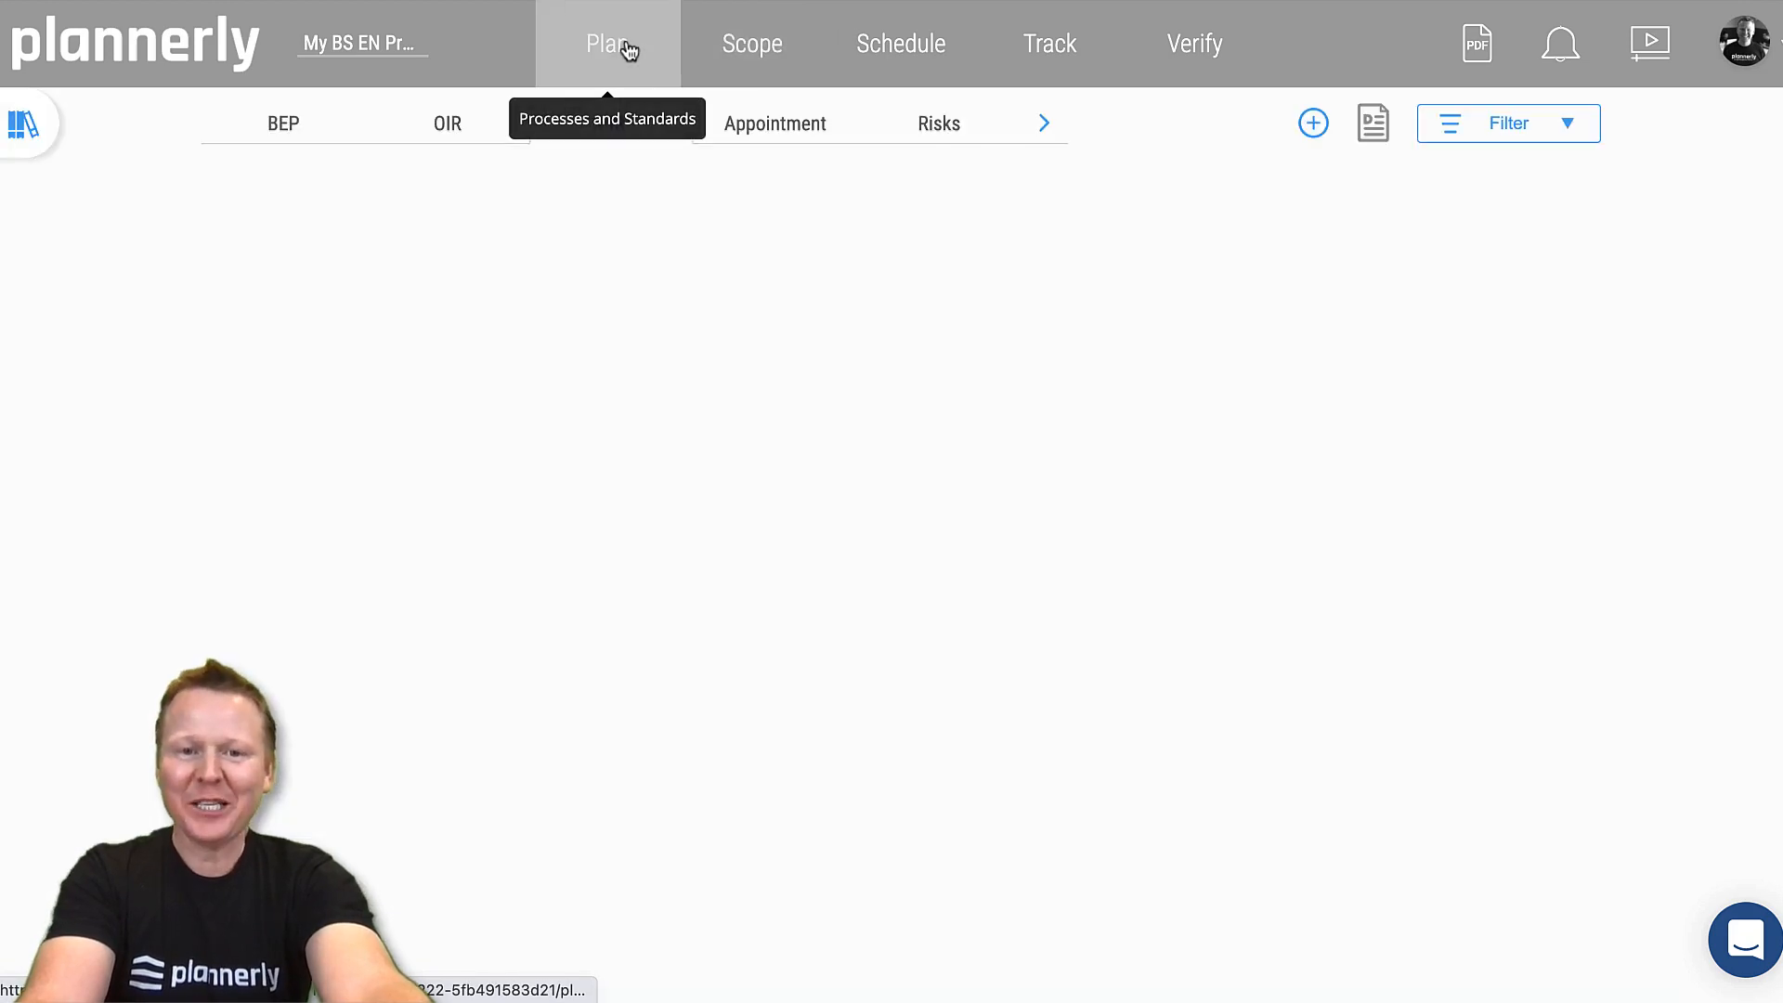
left_click(284, 123)
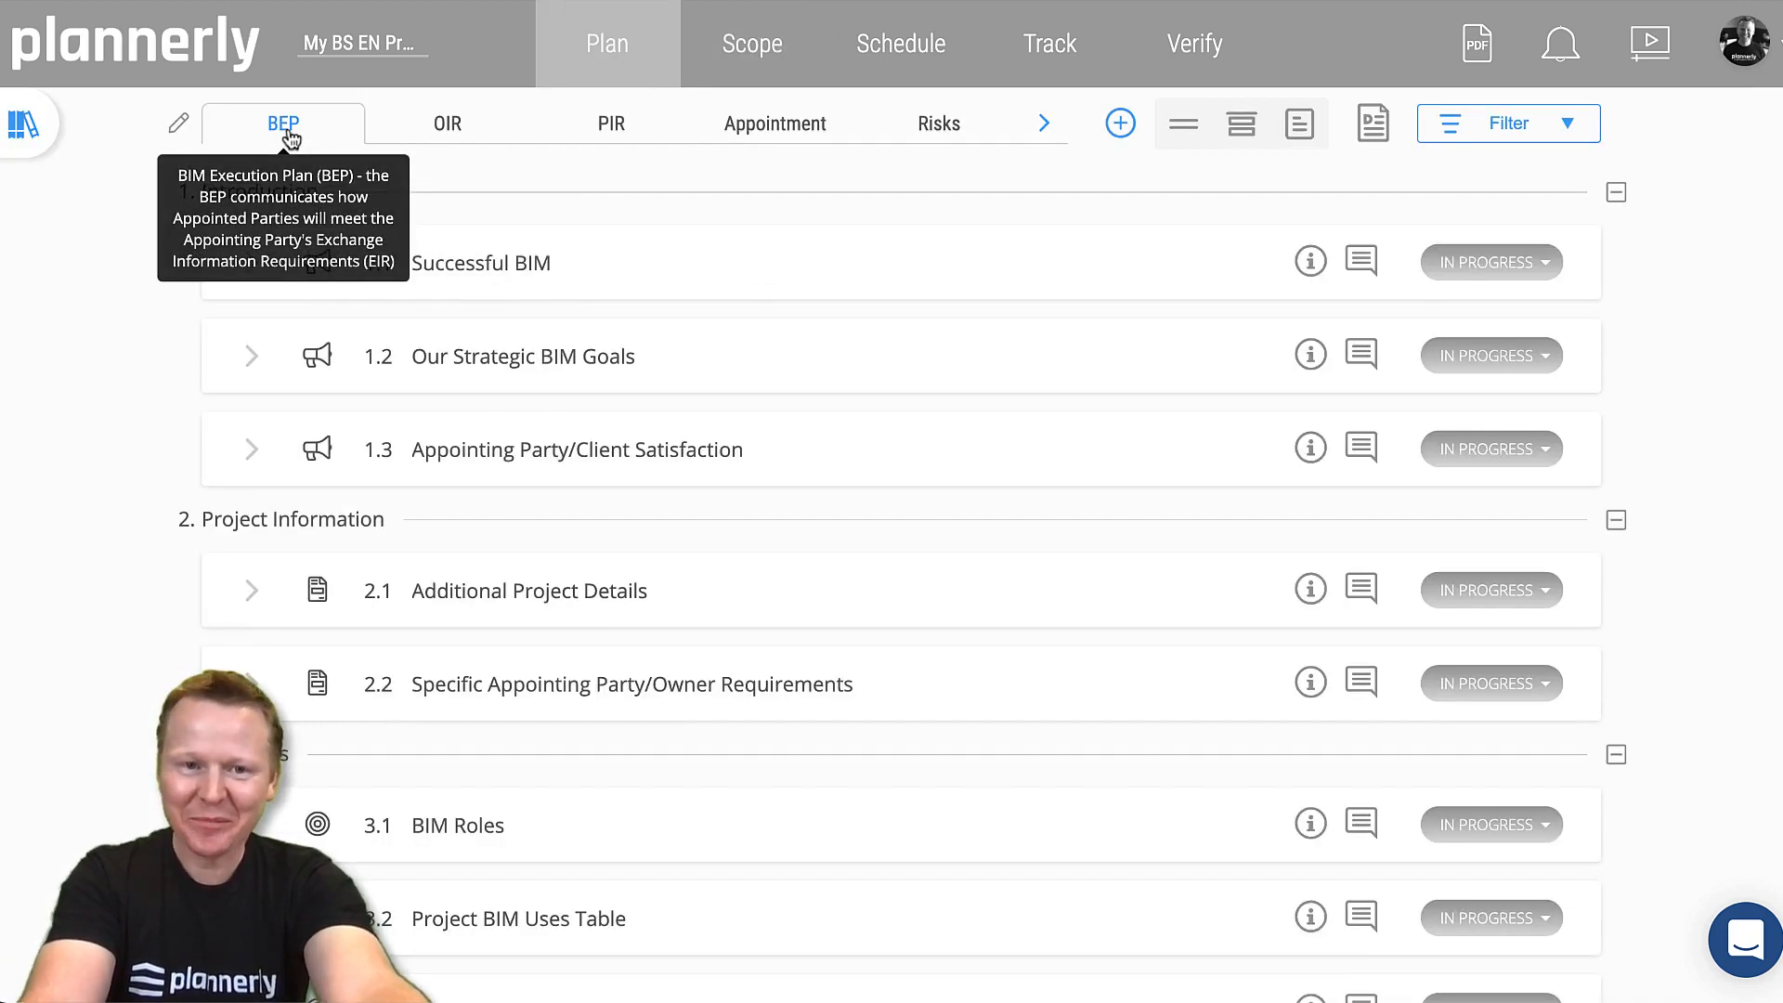
mouse_move(451, 137)
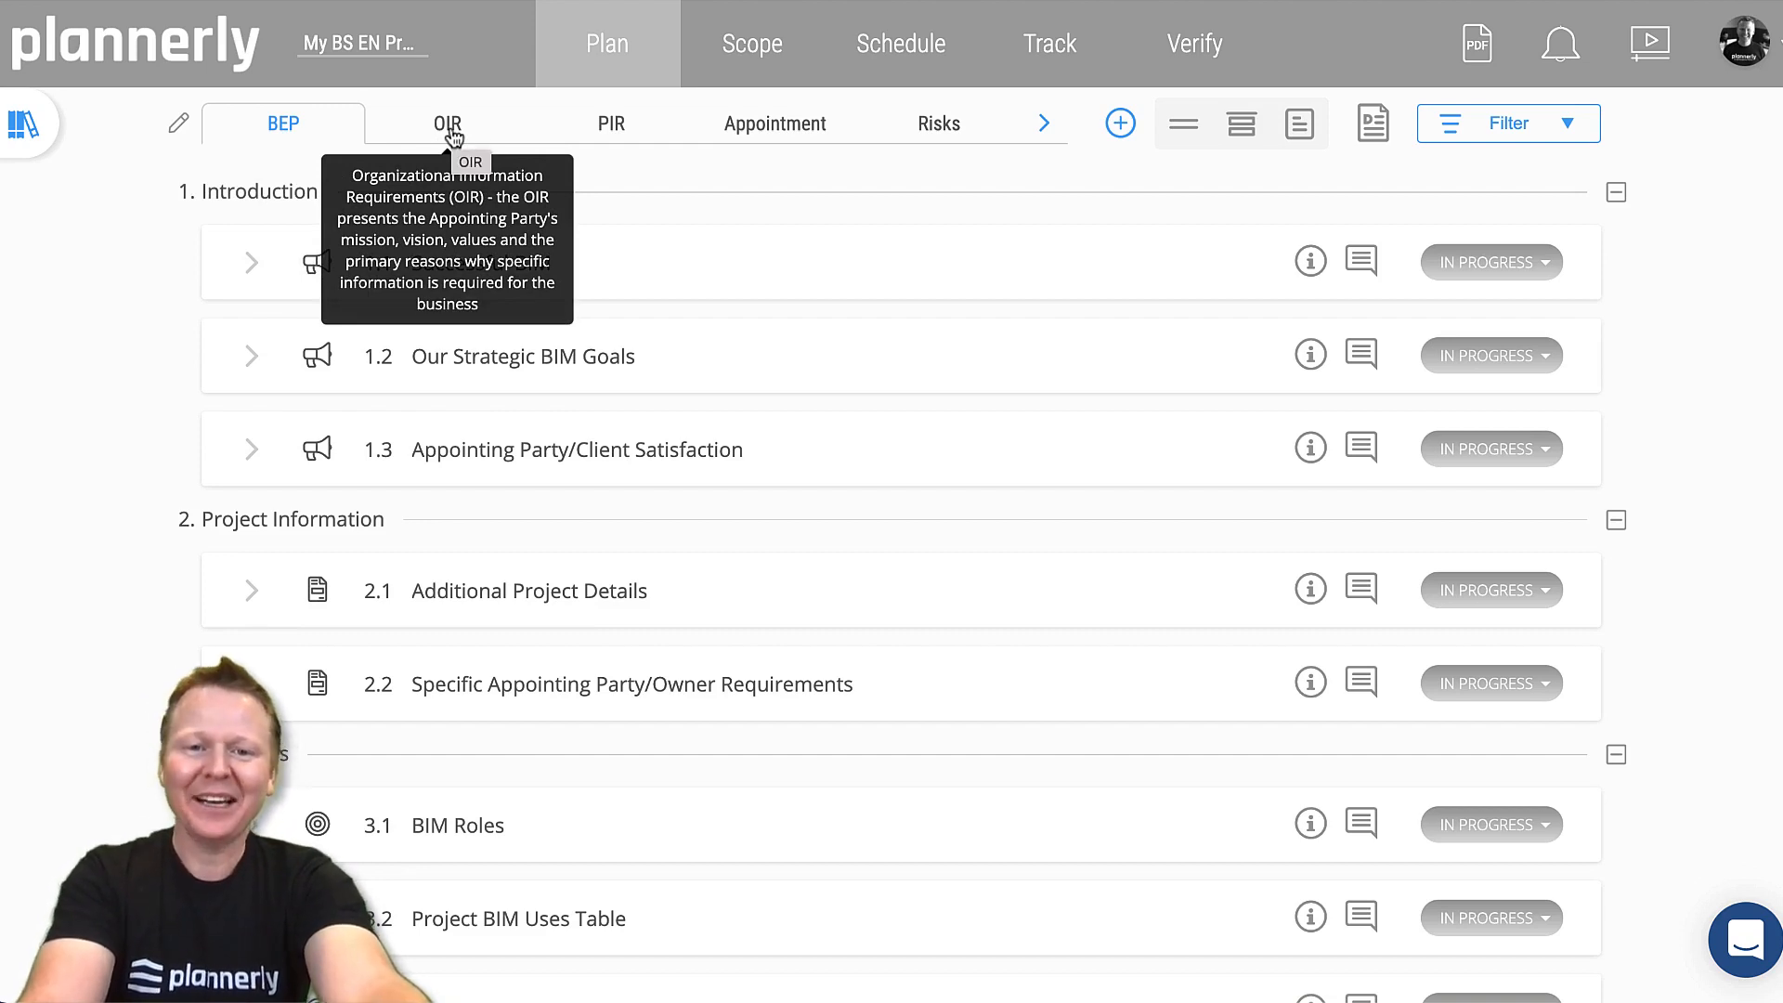
mouse_move(939, 124)
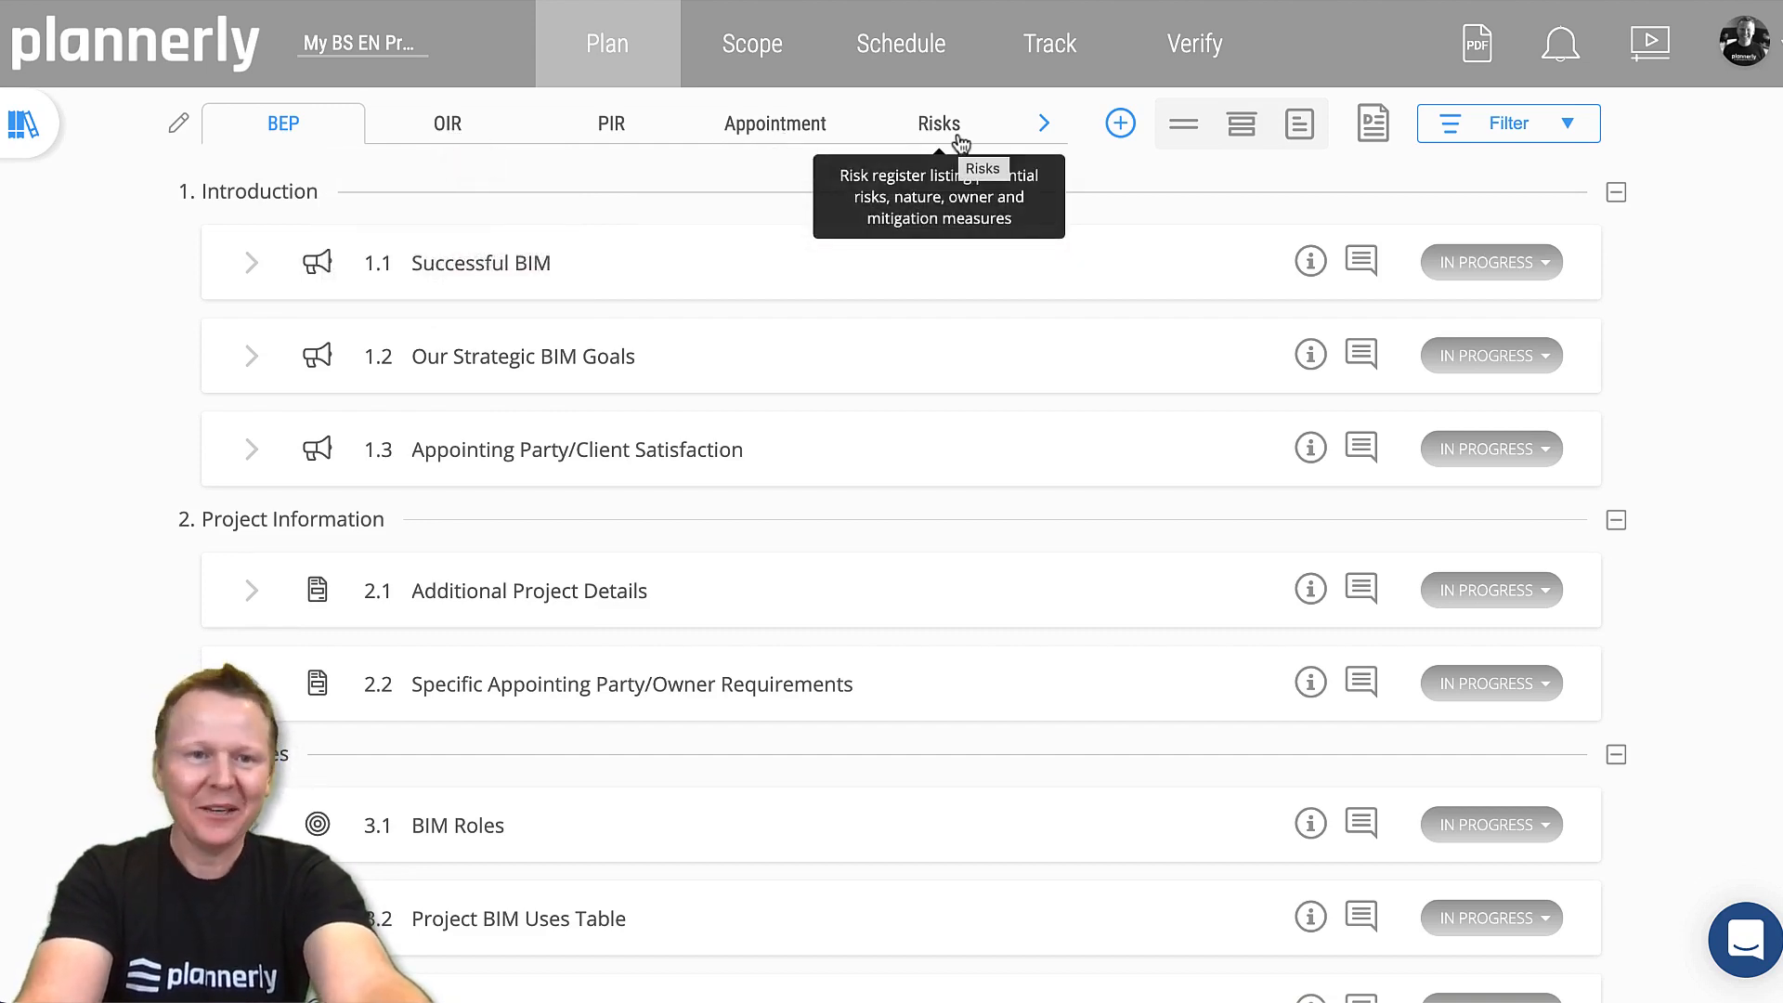
mouse_move(143, 259)
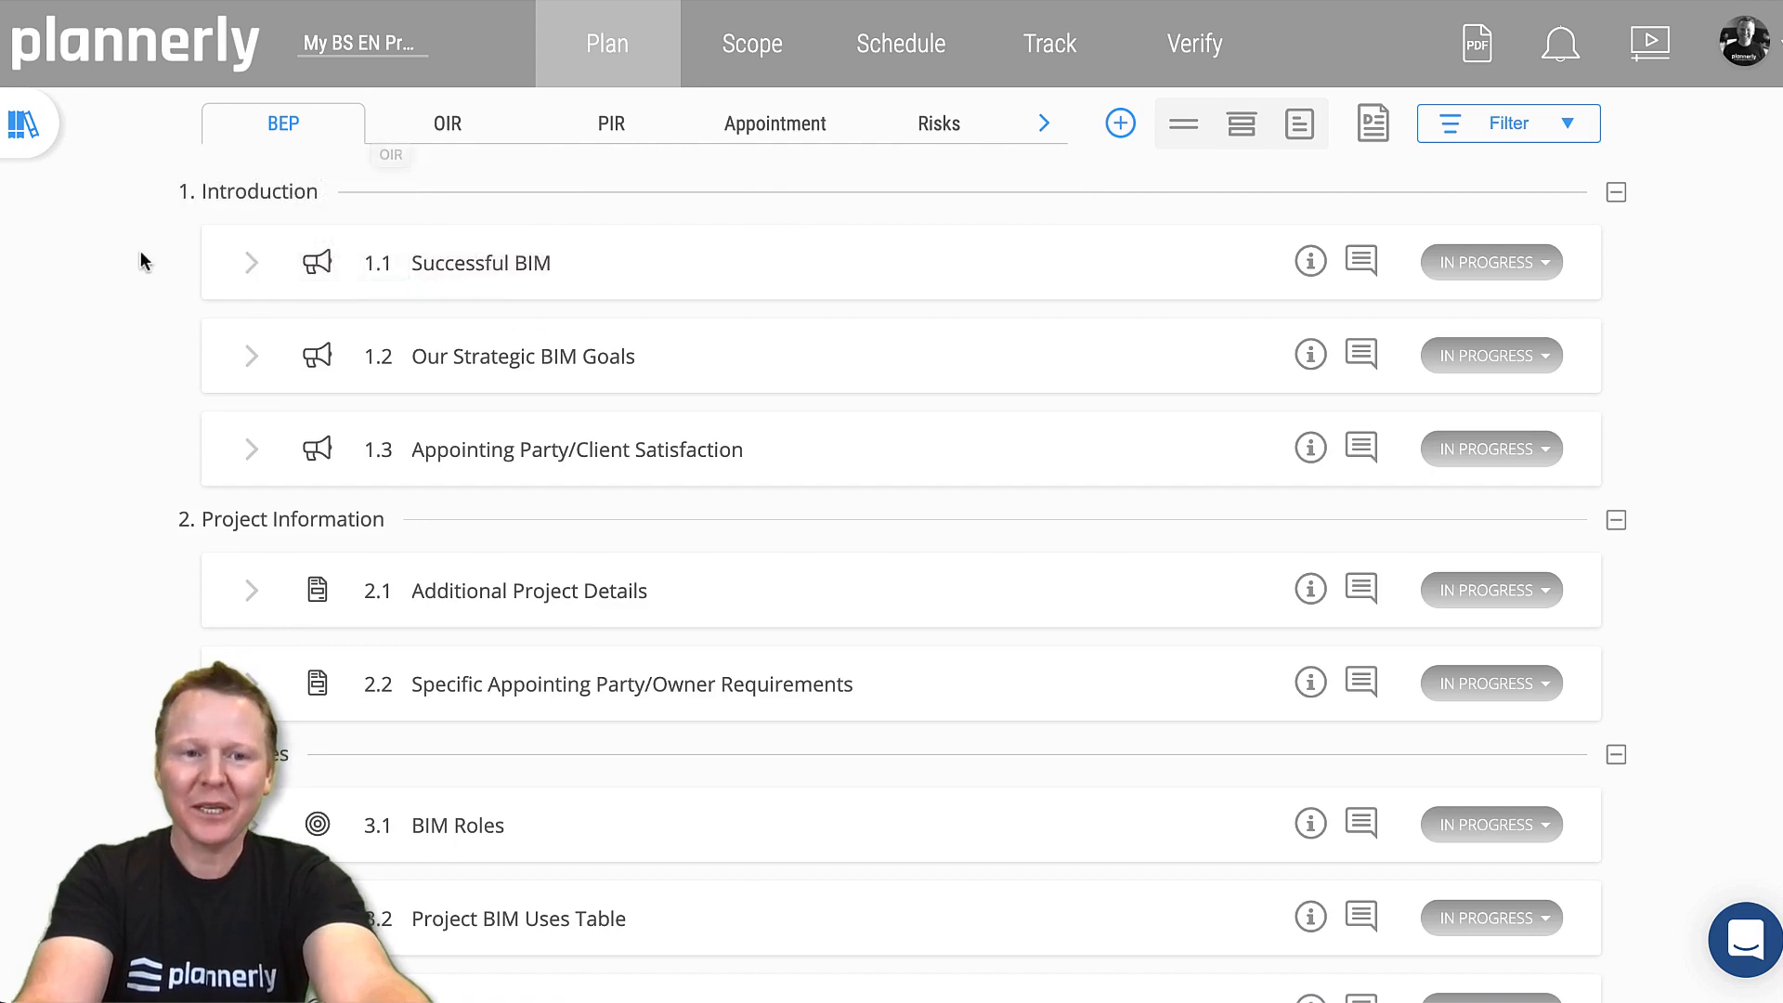